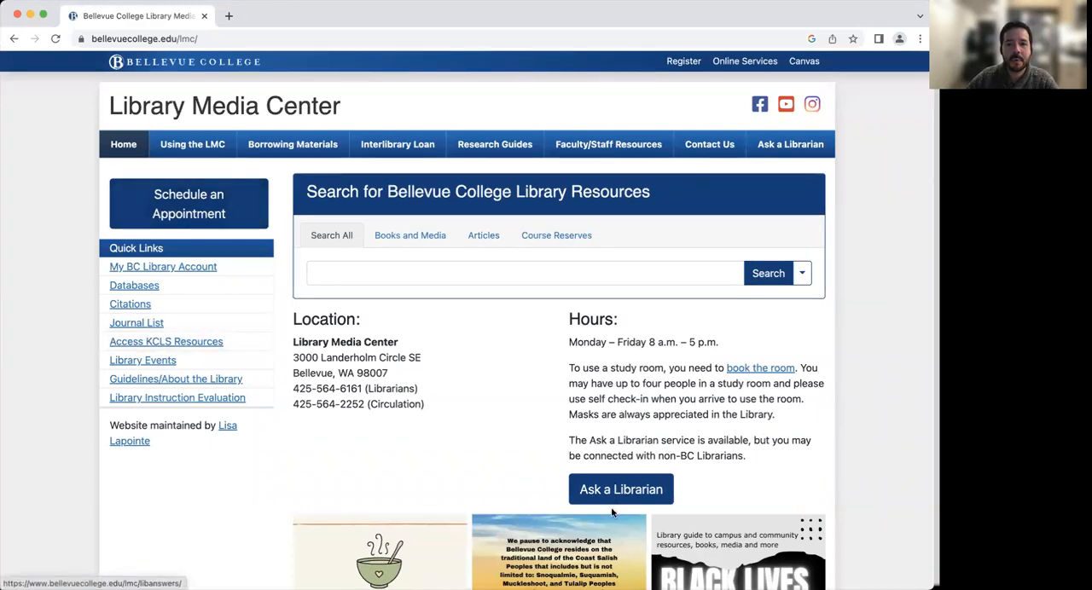
mouse_move(495, 144)
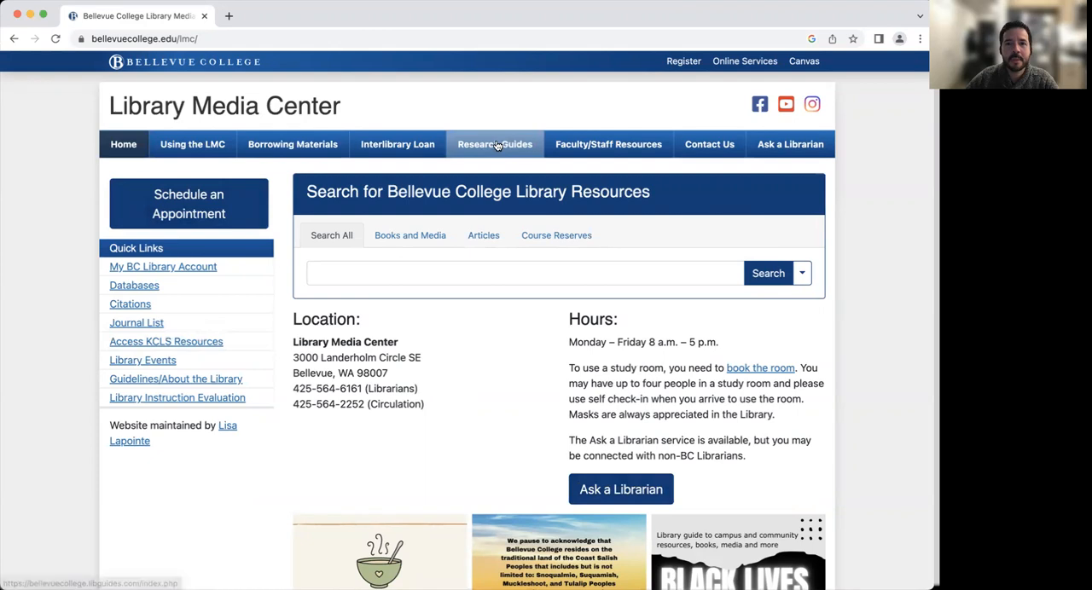
mouse_move(495, 144)
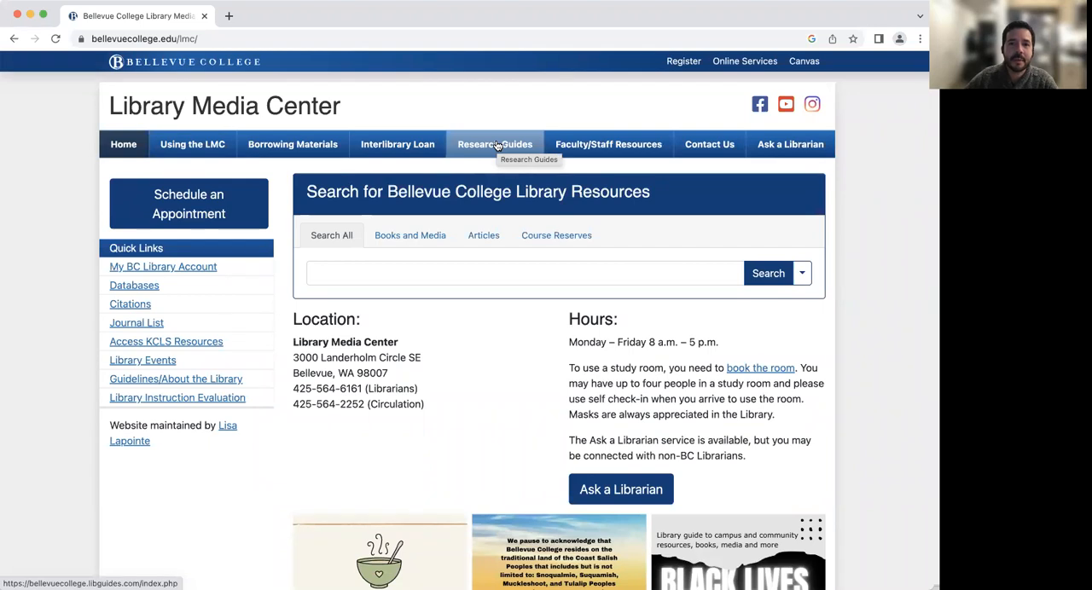
Go to Research Guides from the Bellevue College Library navigation bar.
left_click(495, 144)
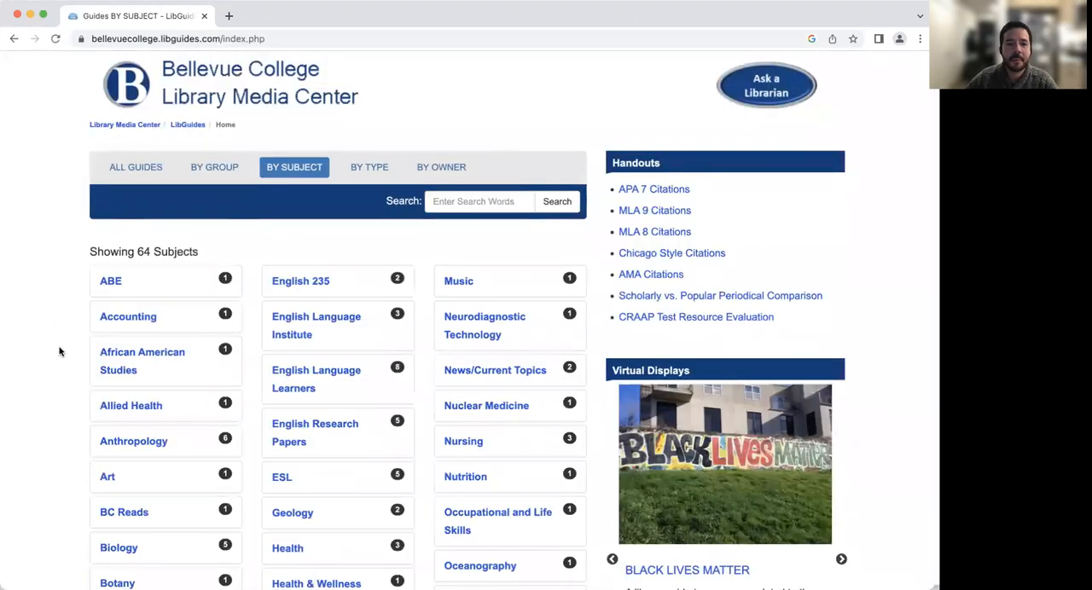
Expand Business in the By Subject list and open the main Business guide.
scroll("down", 3)
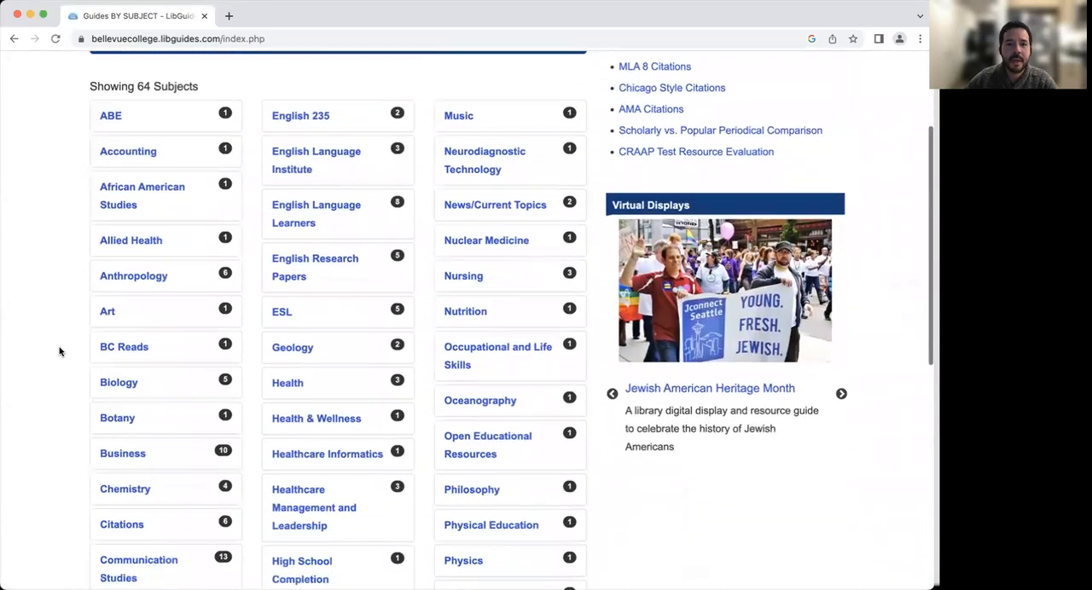
scroll("down", 3)
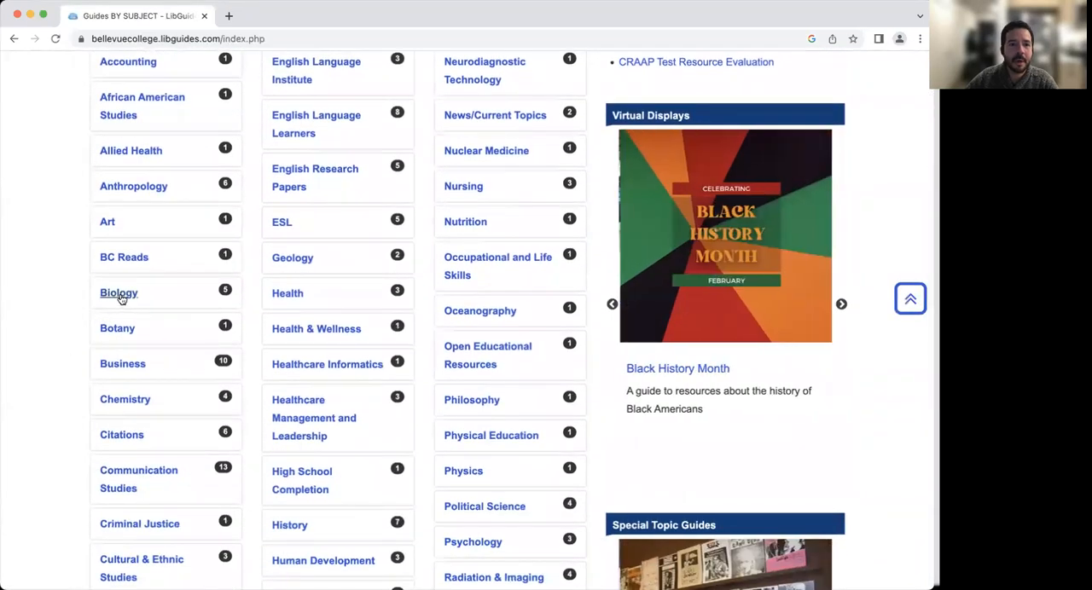
mouse_move(123, 363)
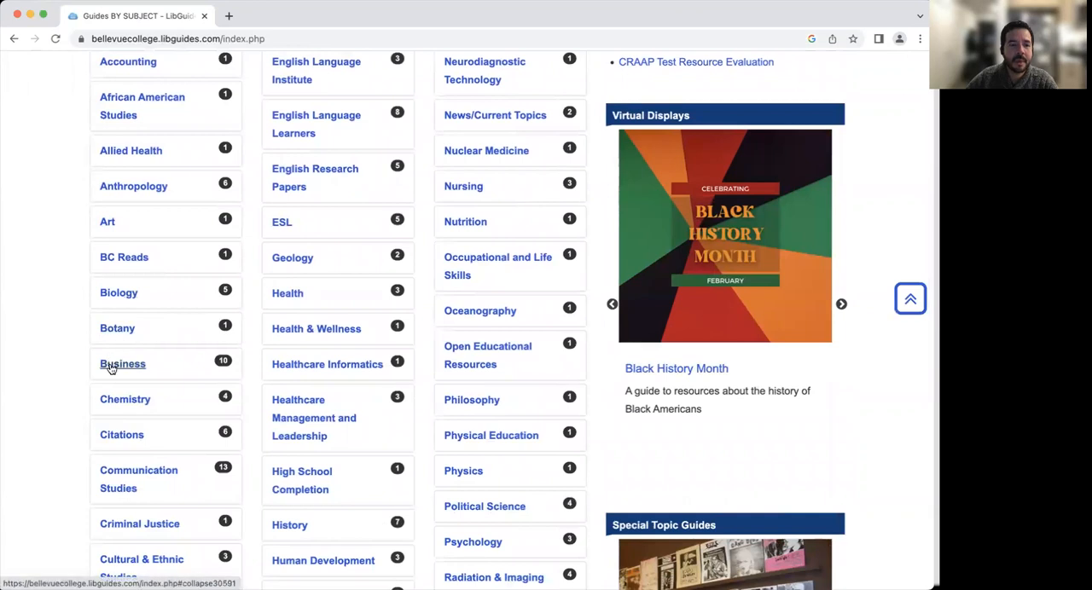
left_click(123, 364)
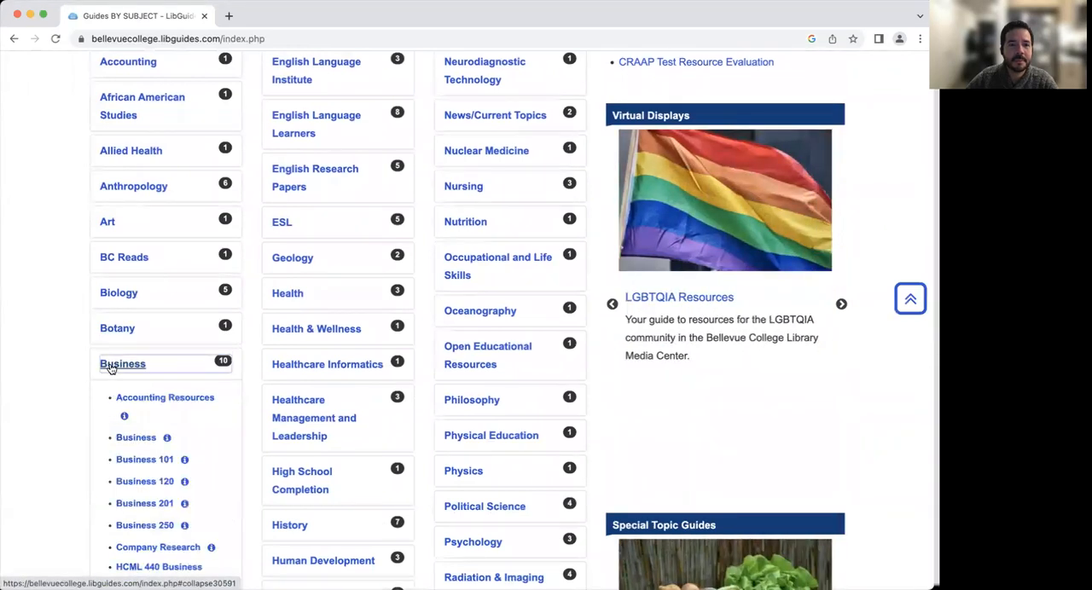
mouse_move(136, 438)
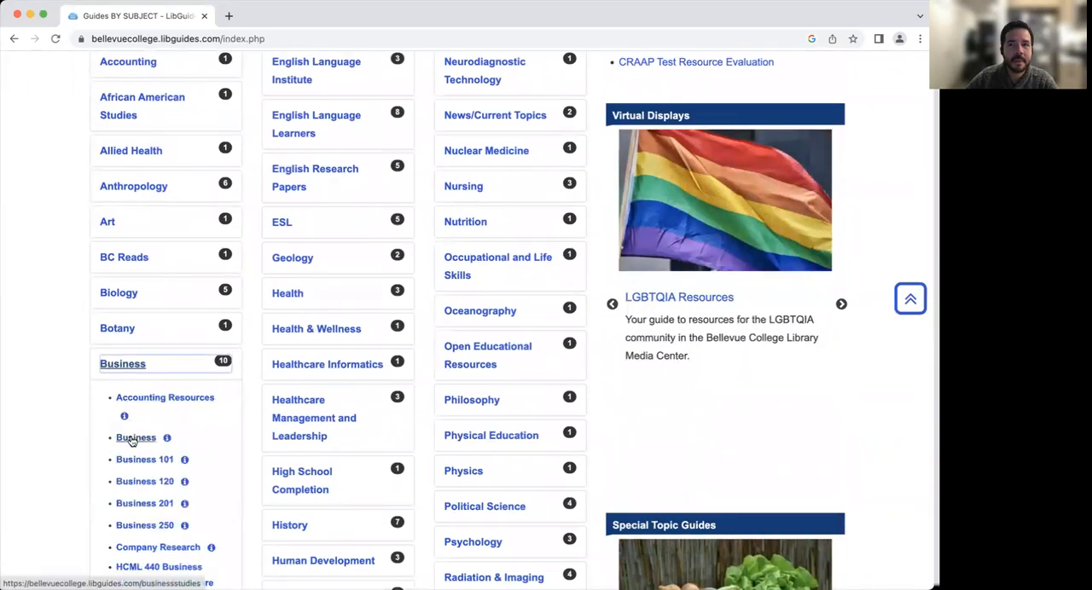
left_click(136, 437)
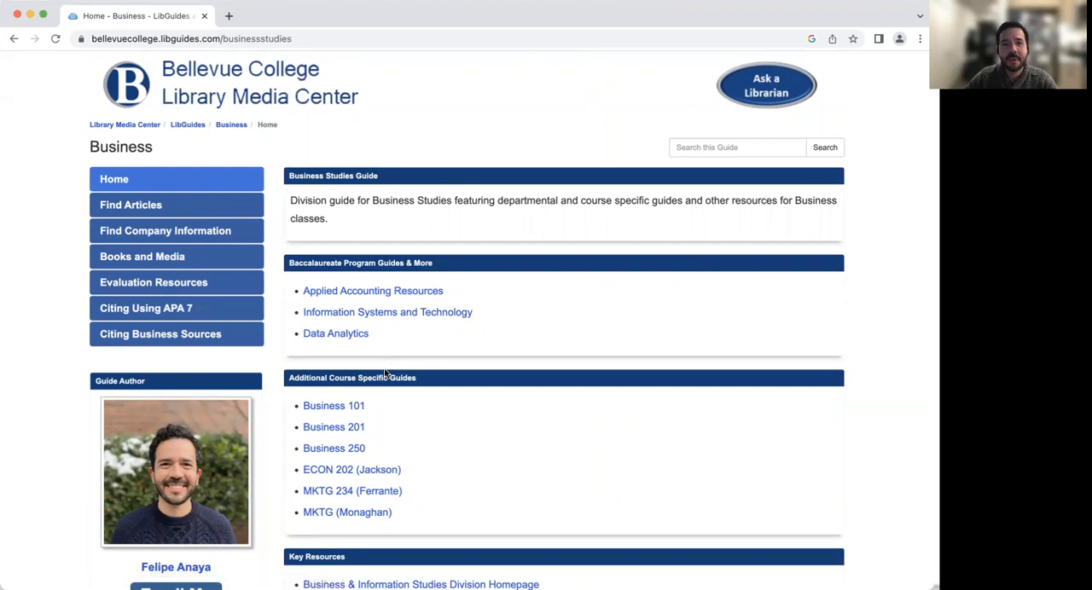
Look over the Business guide home page, then go to Find Articles.
scroll("down", 3)
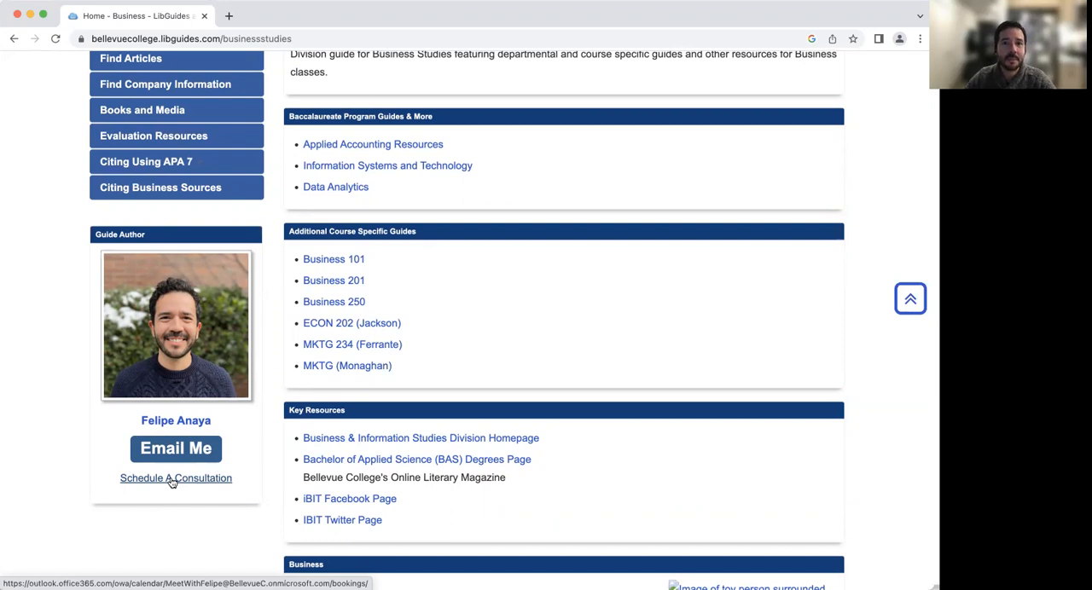
scroll("up", 3)
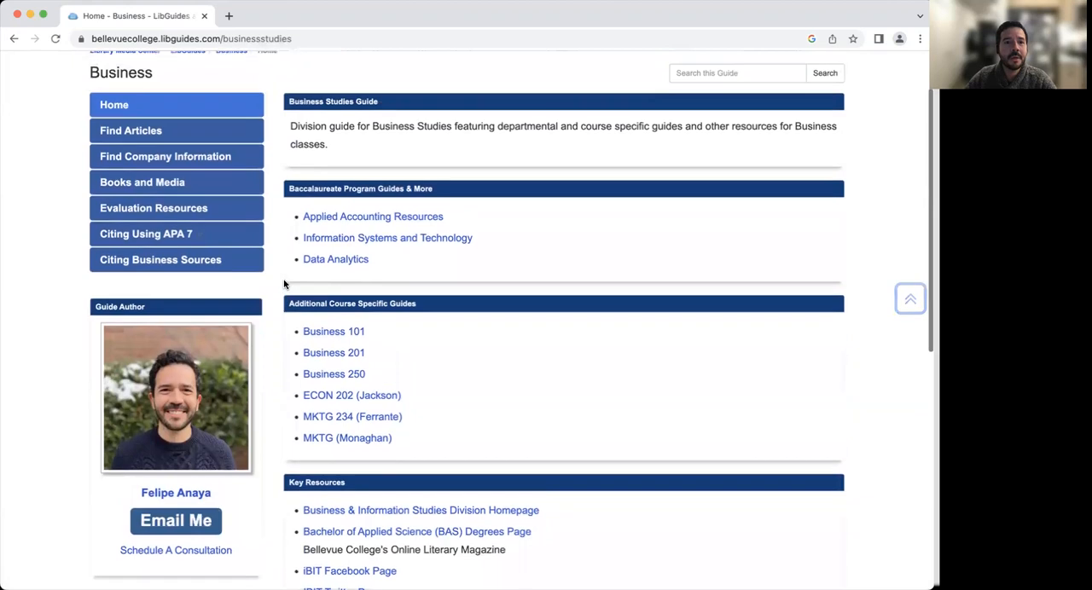
scroll("up", 3)
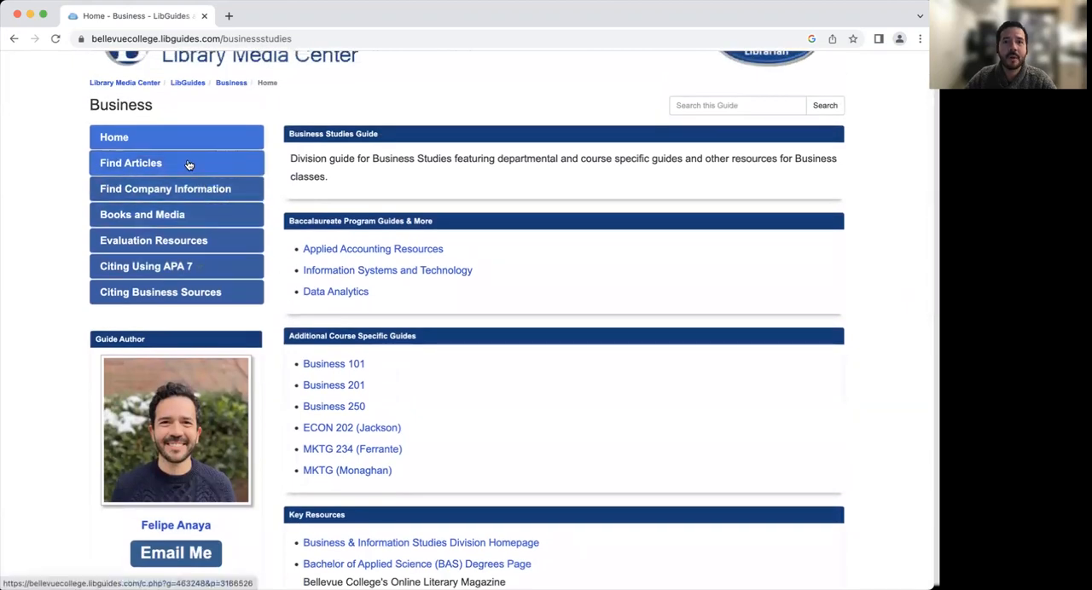
left_click(131, 163)
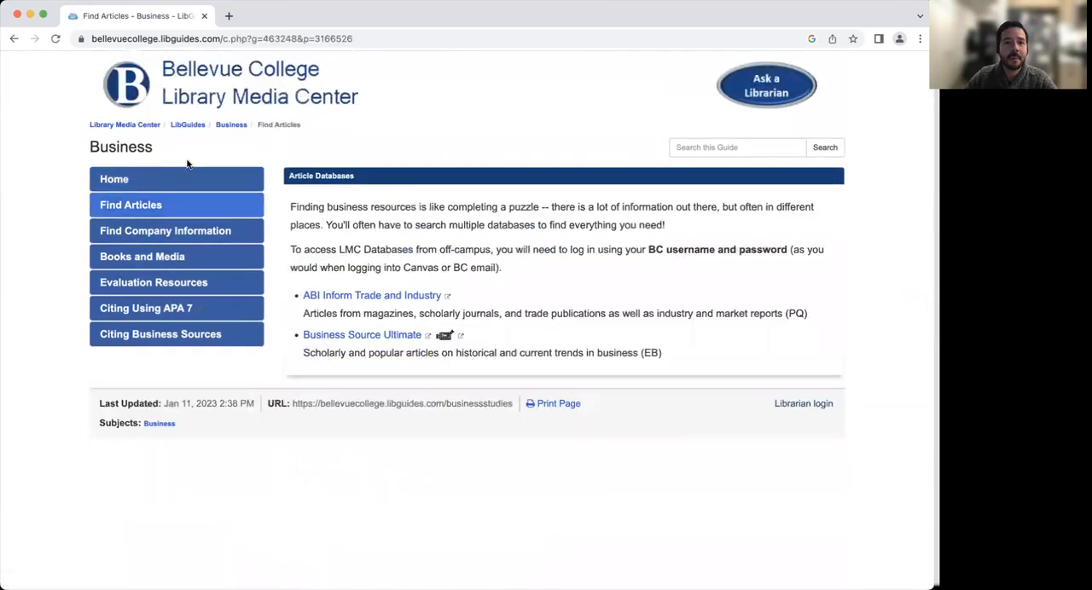
mouse_move(339, 205)
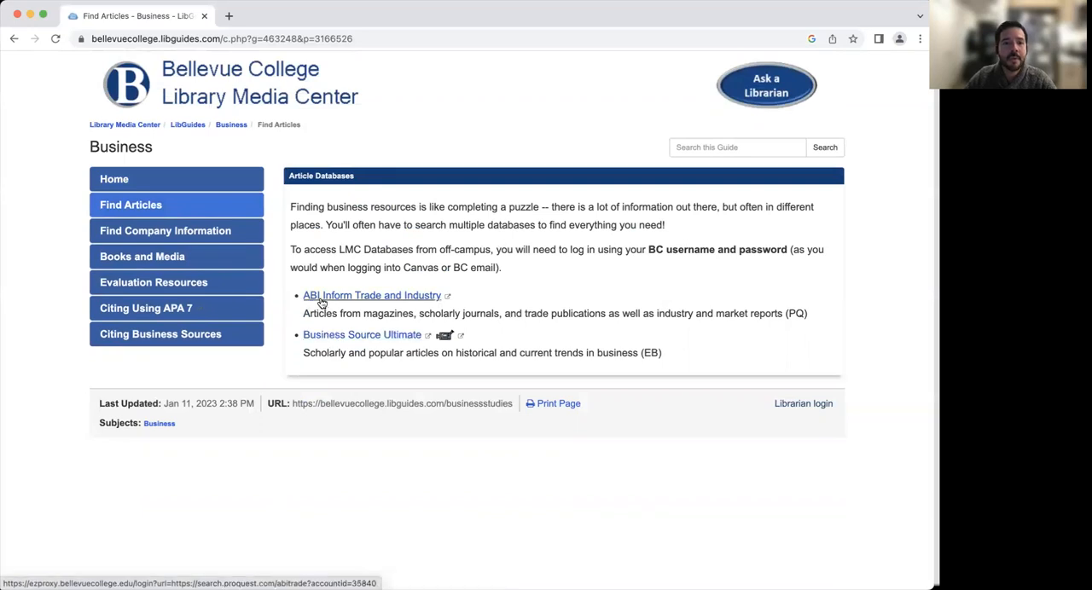
mouse_move(336, 333)
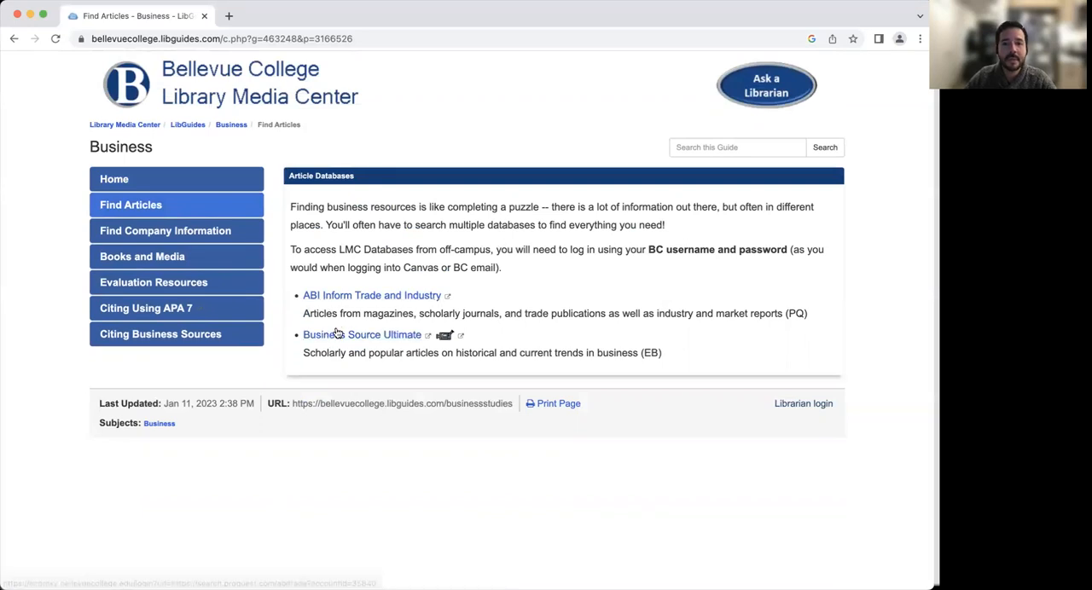
mouse_move(362, 334)
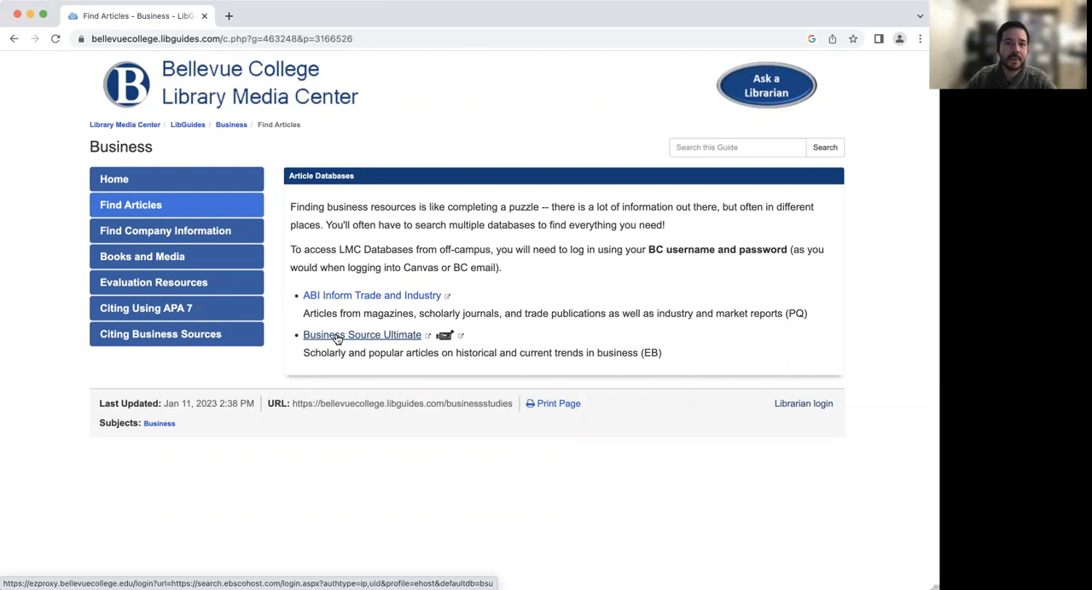
Launch Business Source Ultimate from the Find Articles database list.
left_click(362, 334)
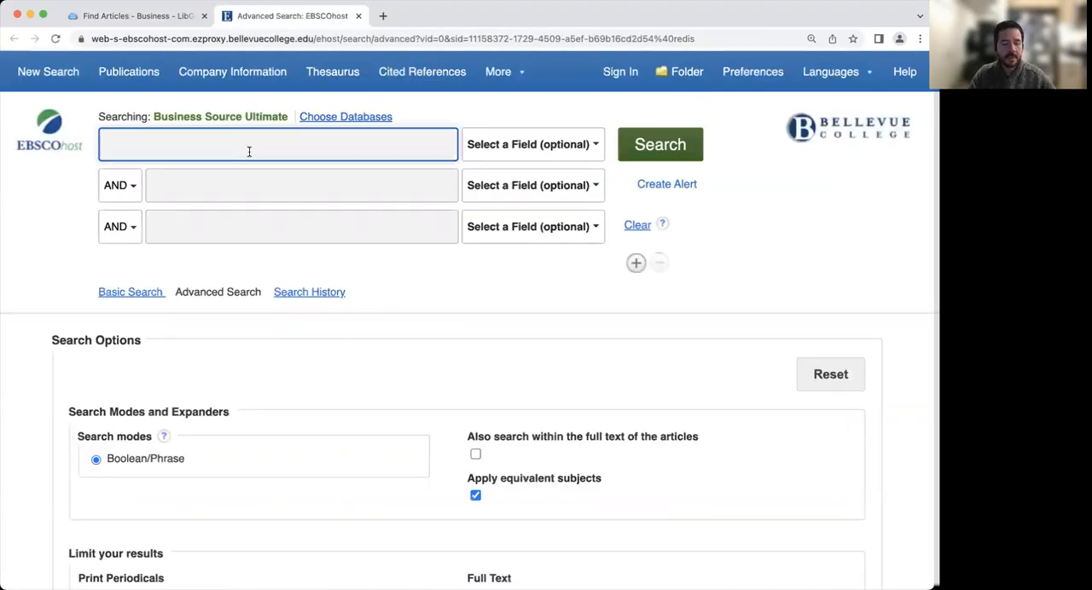
Search Business Source Ultimate for 'general motors', returning 40,434 results.
type("general")
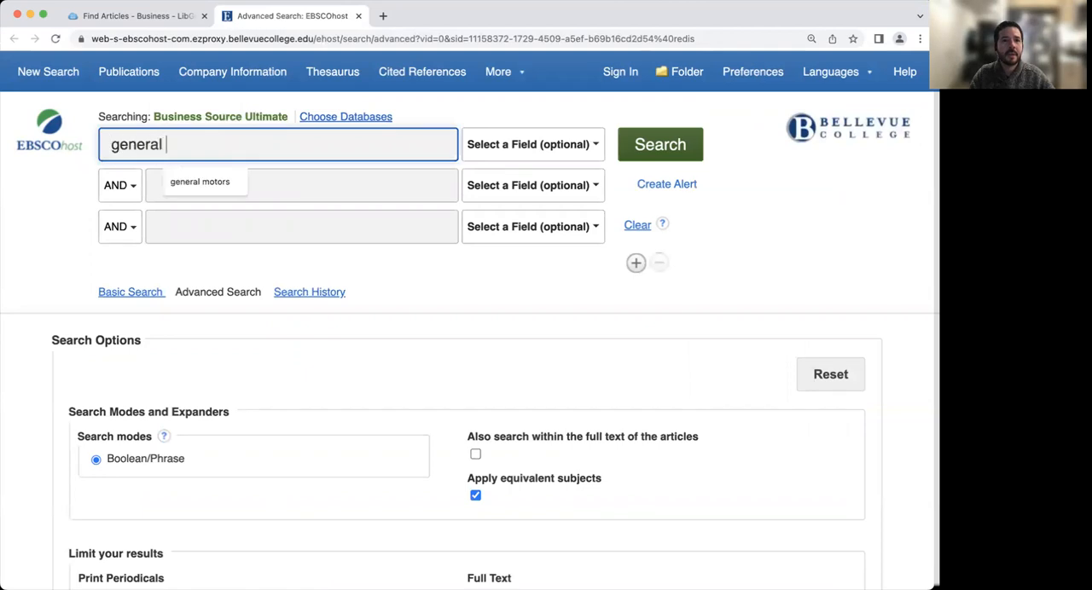
left_click(200, 182)
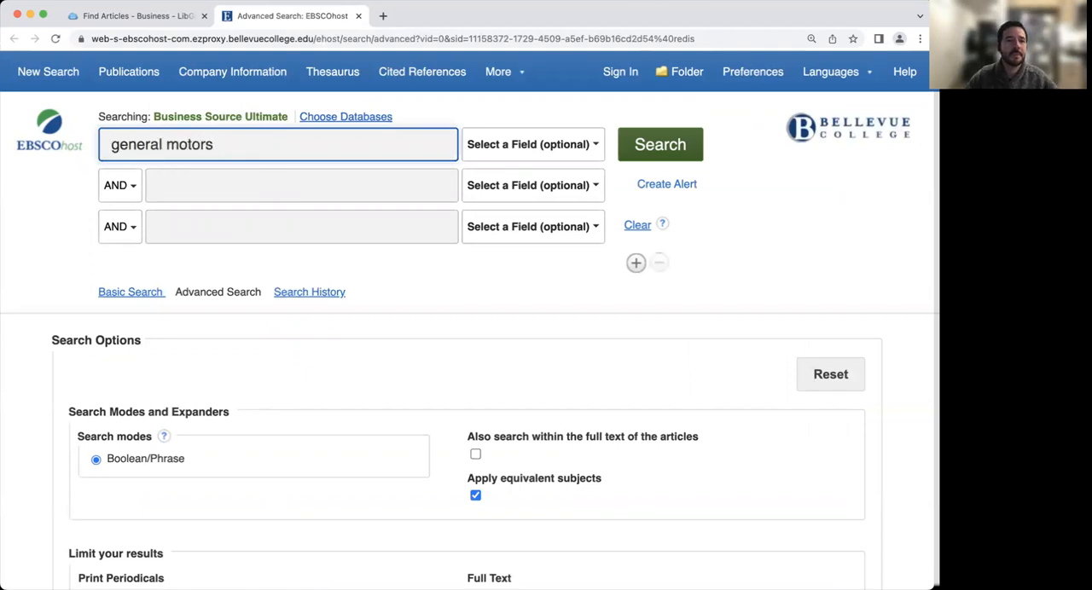
mouse_move(654, 119)
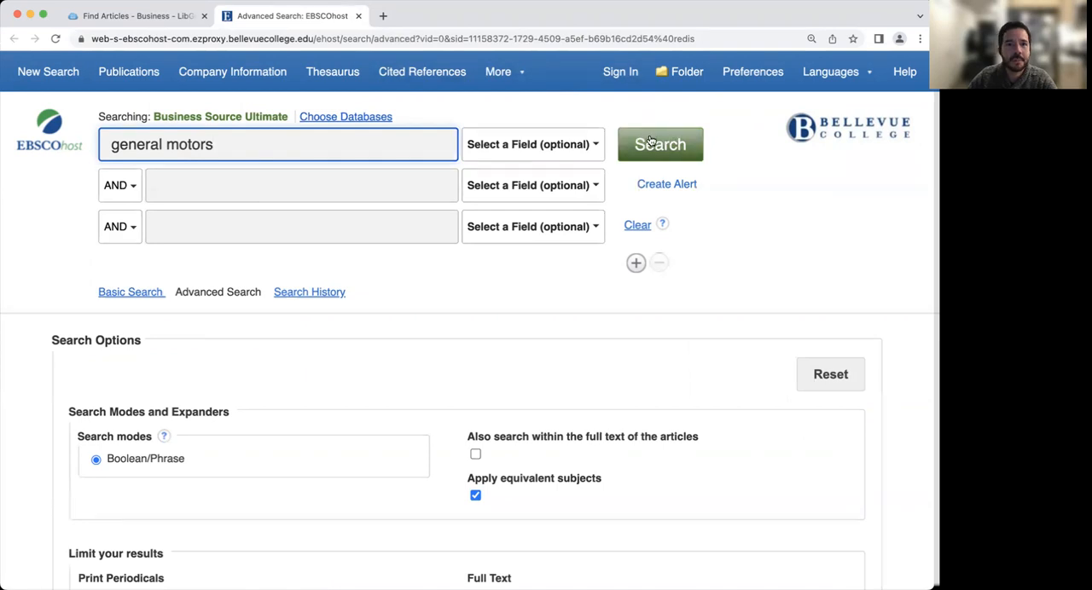
left_click(660, 144)
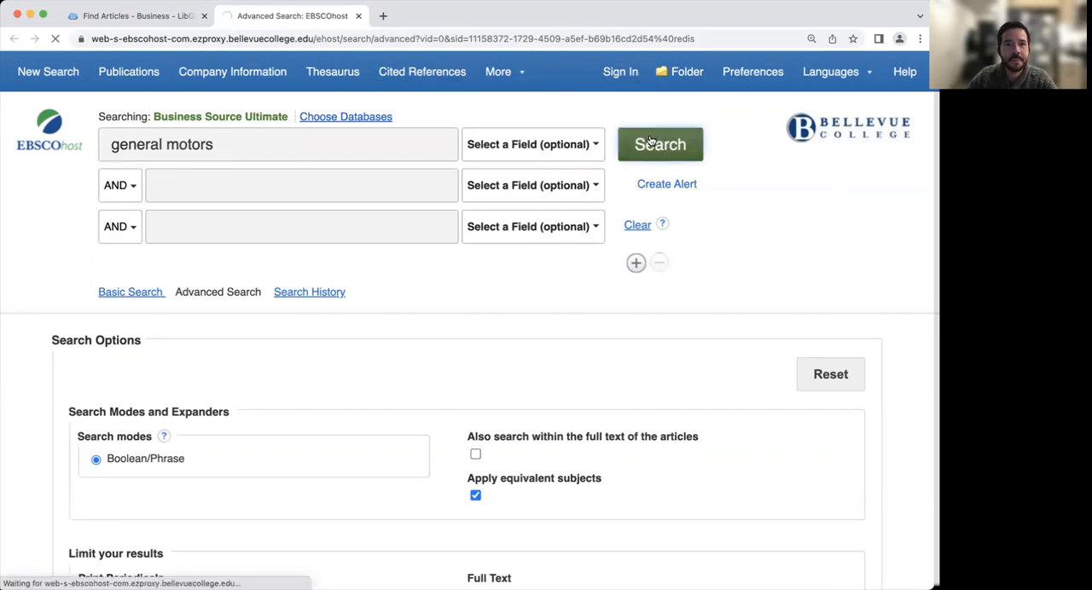
left_click(659, 144)
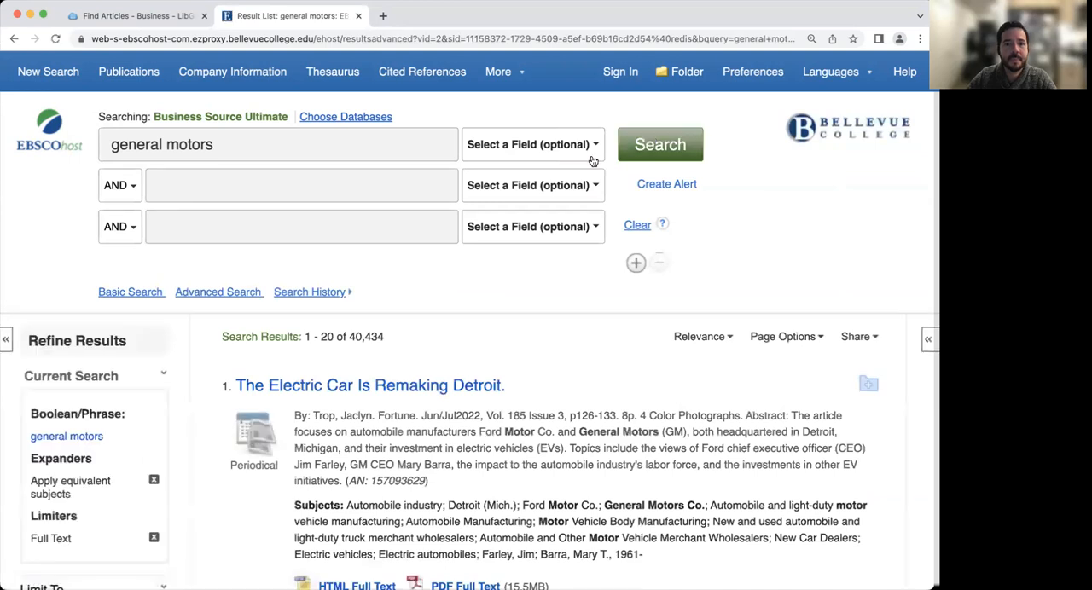
Limit the publication date to 2020–2023, cutting results to 2,385.
scroll("down", 3)
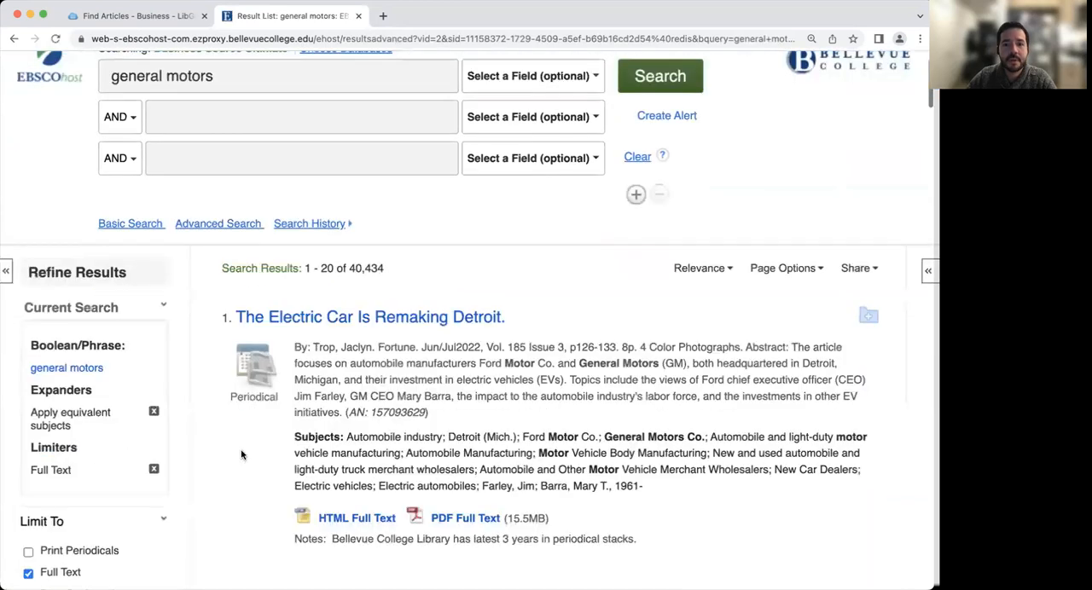
scroll("down", 3)
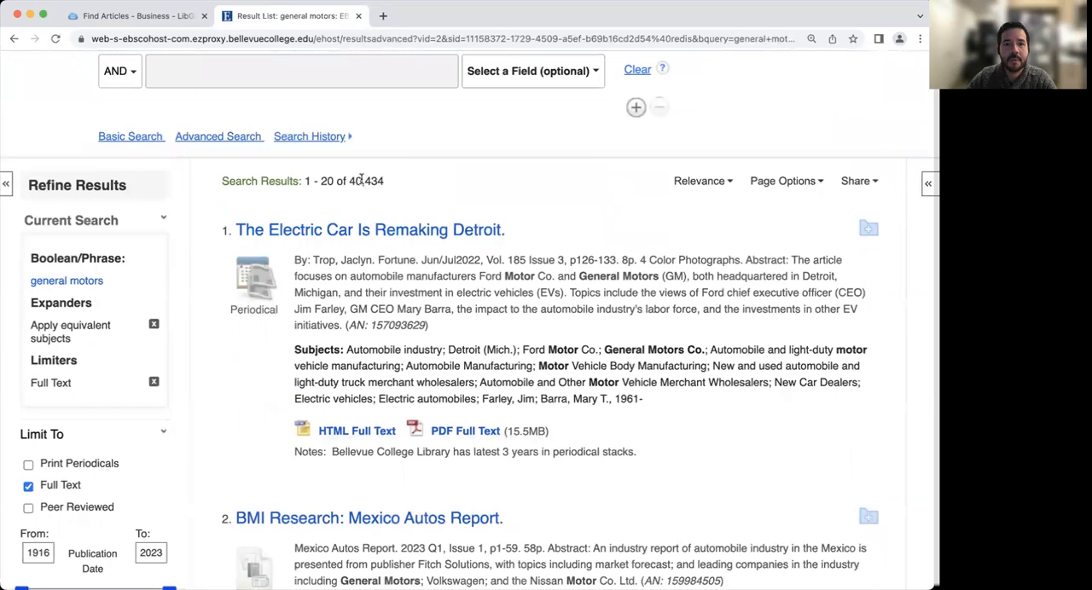
scroll("down", 3)
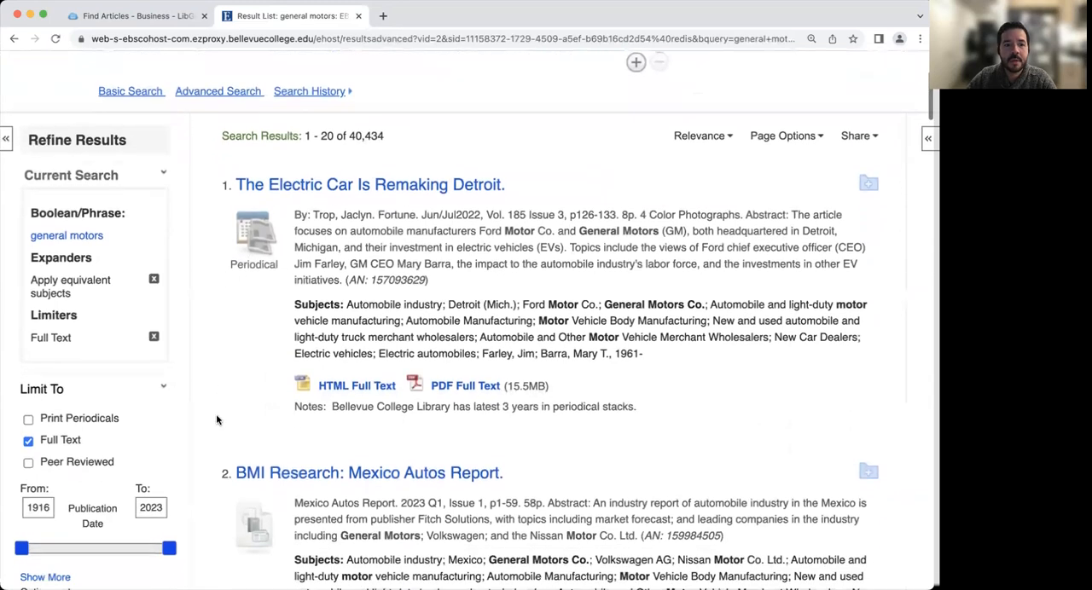
scroll("down", 3)
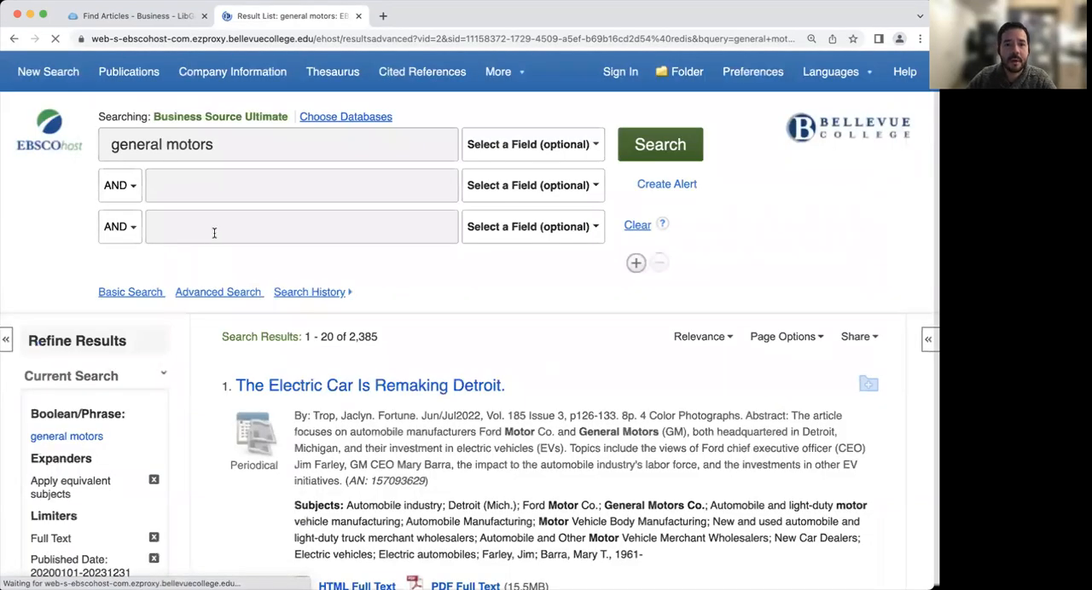
Browse the 2,385 results and open 'The Electric Car Is Remaking Detroit'.
scroll("down", 3)
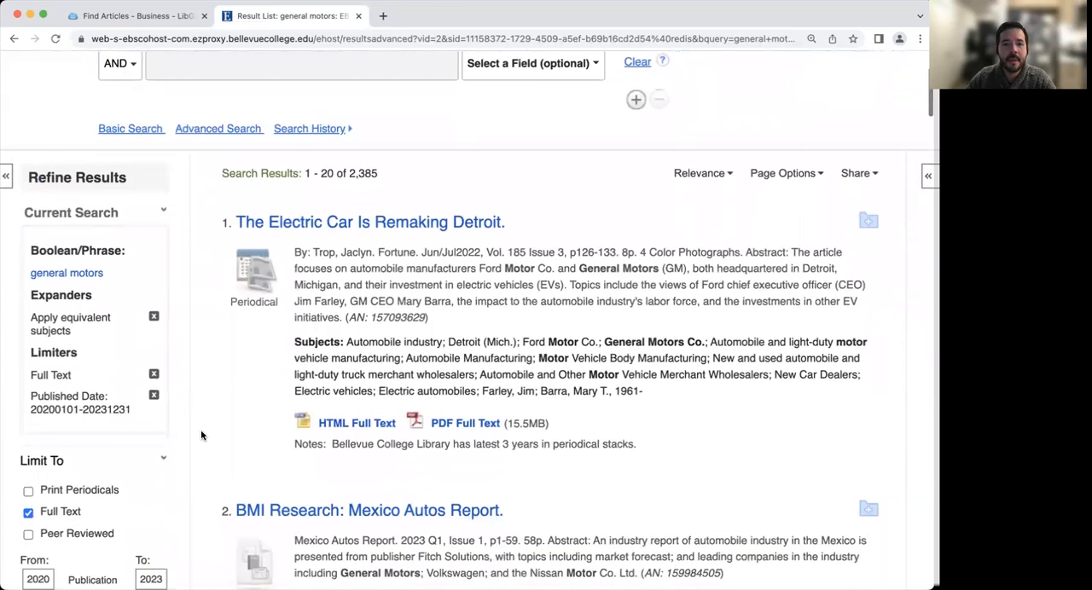
mouse_move(229, 410)
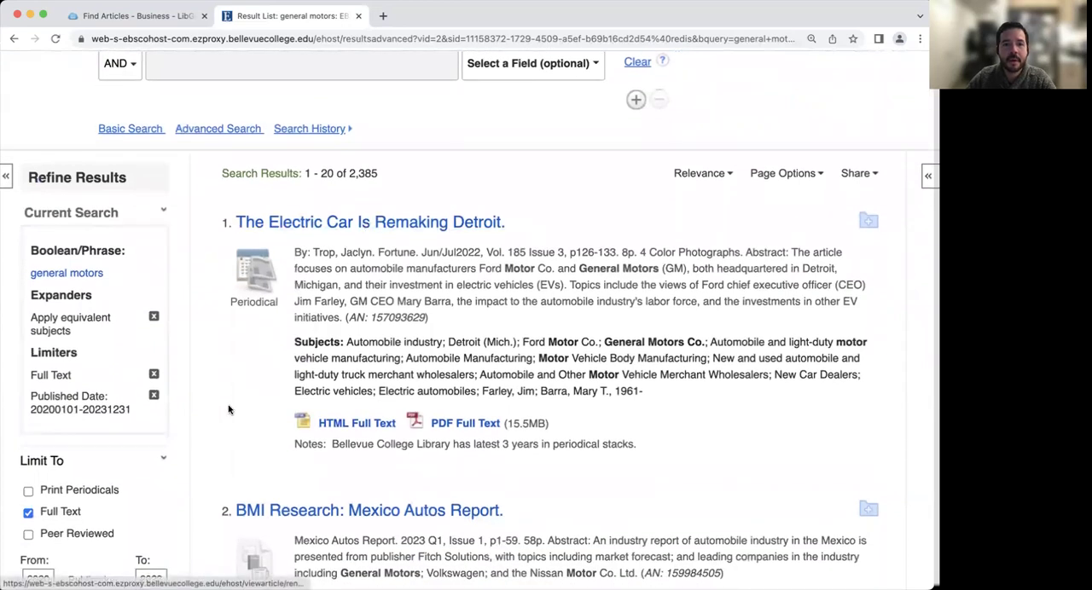
scroll("down", 3)
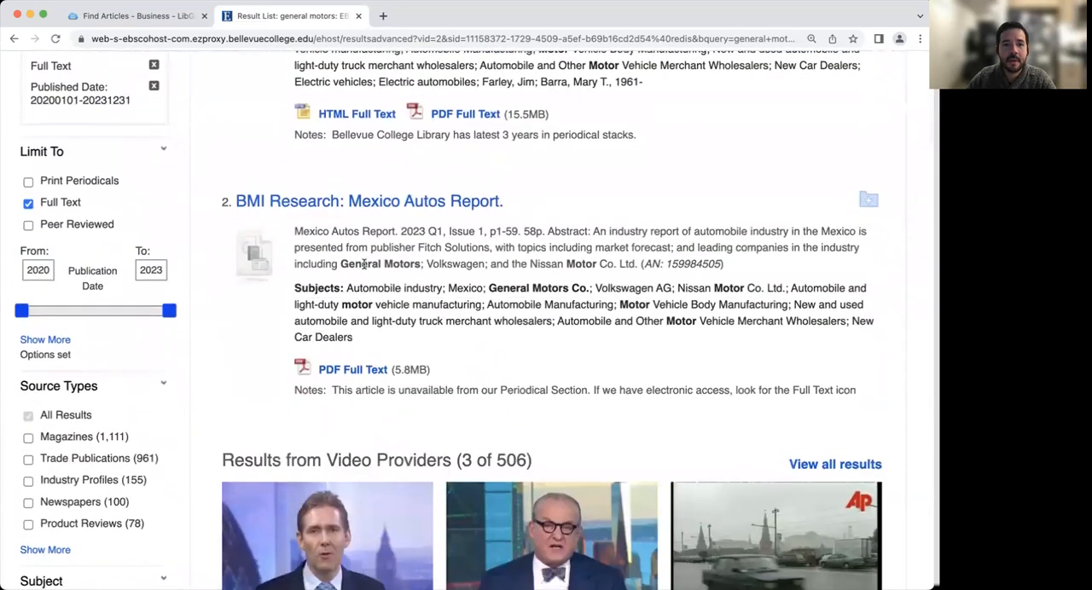
scroll("down", 3)
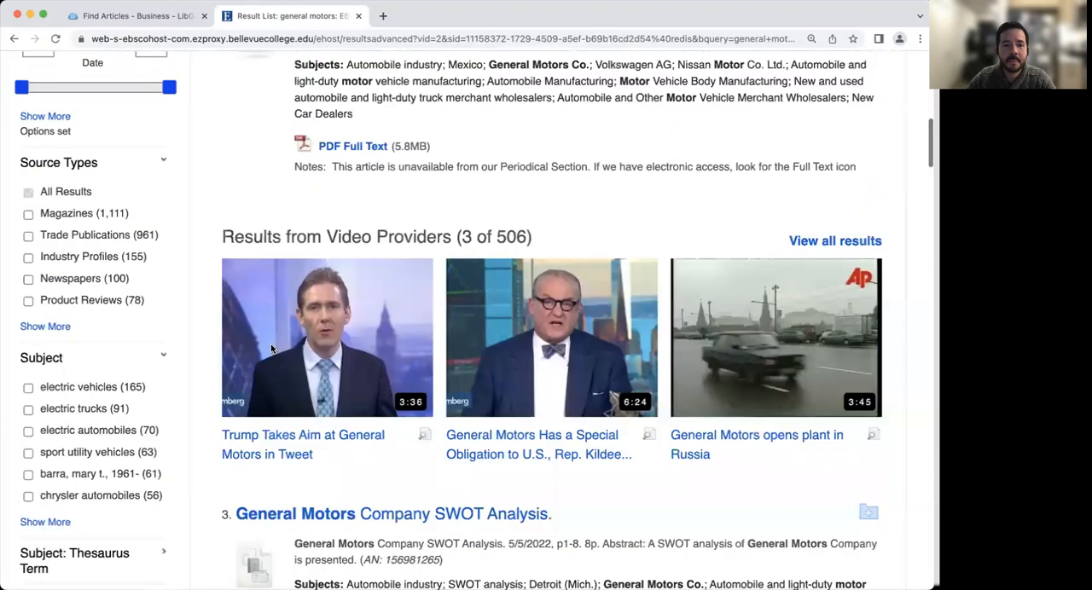
scroll("down", 3)
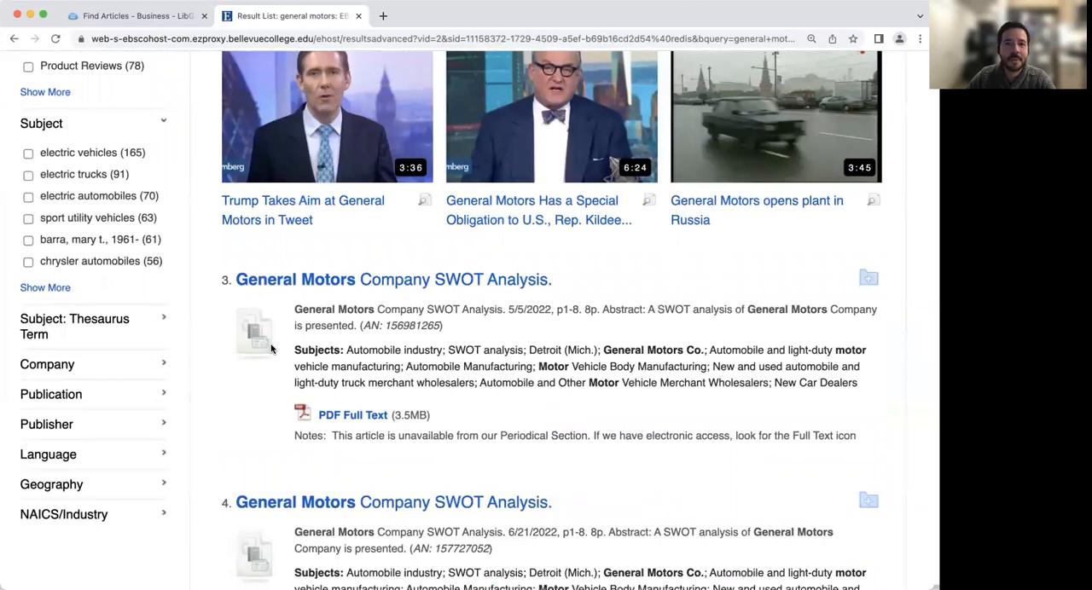
scroll("up", 3)
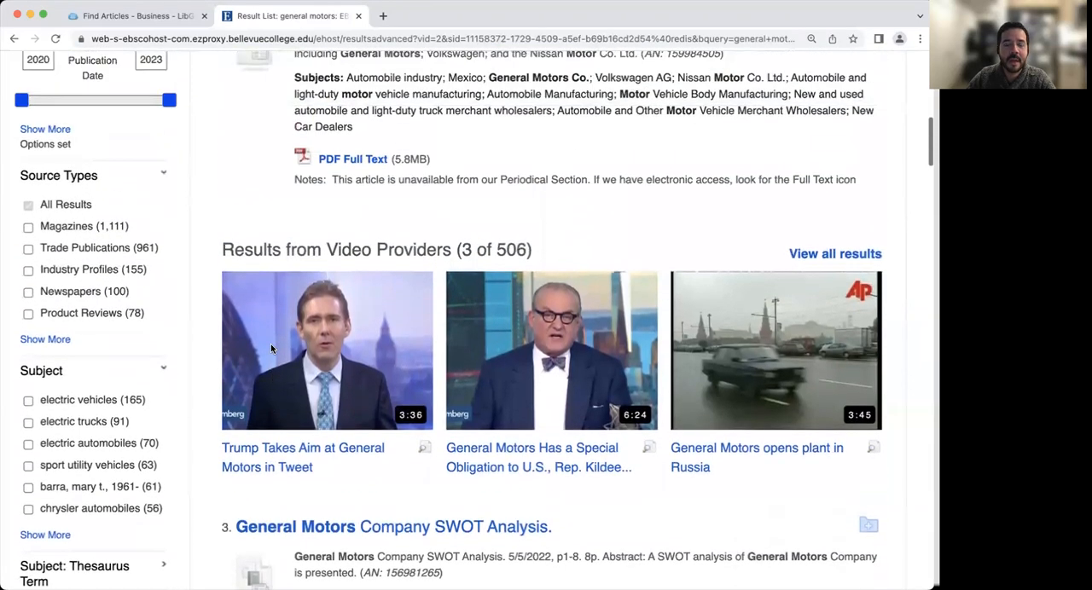
scroll("up", 3)
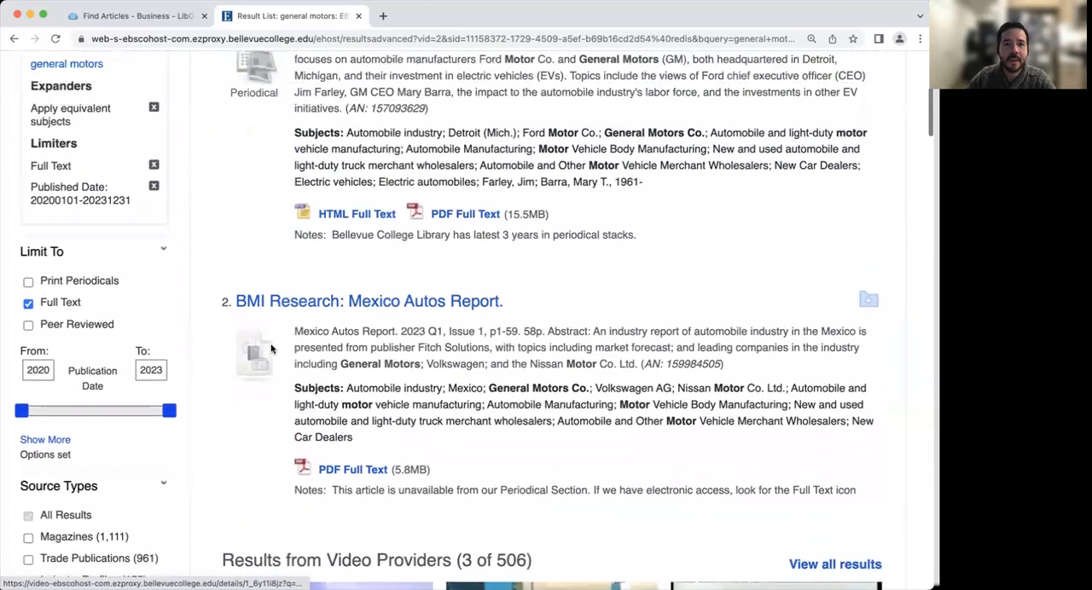
scroll("up", 3)
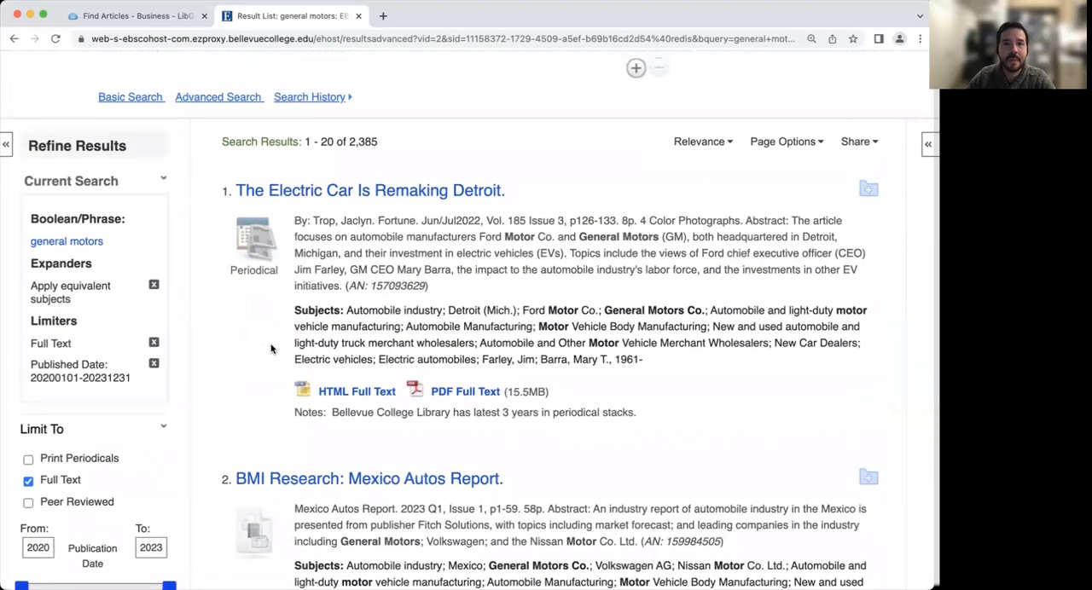
mouse_move(370, 190)
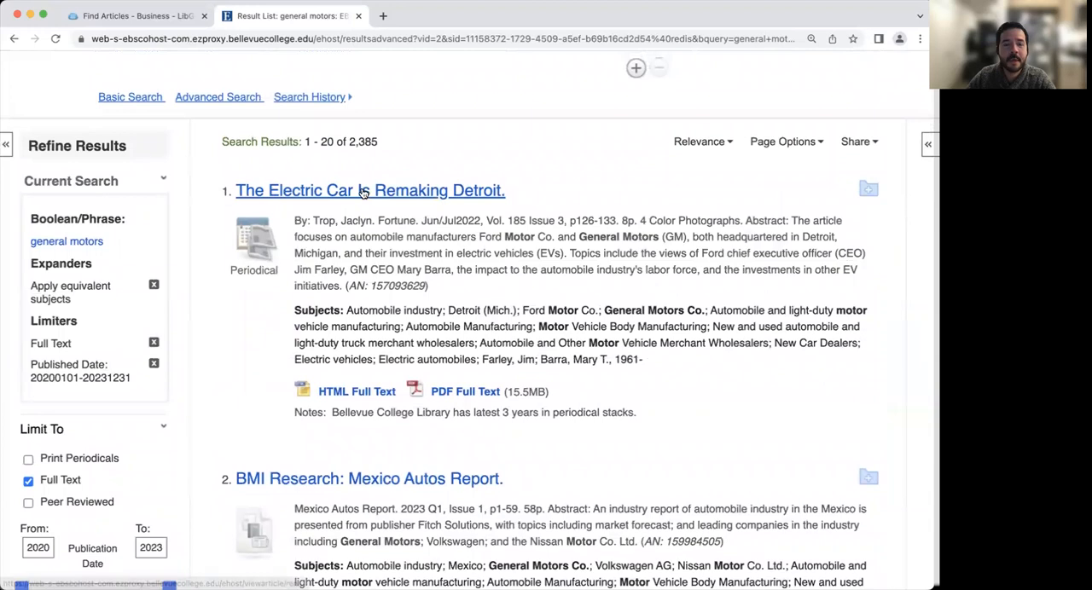
left_click(370, 190)
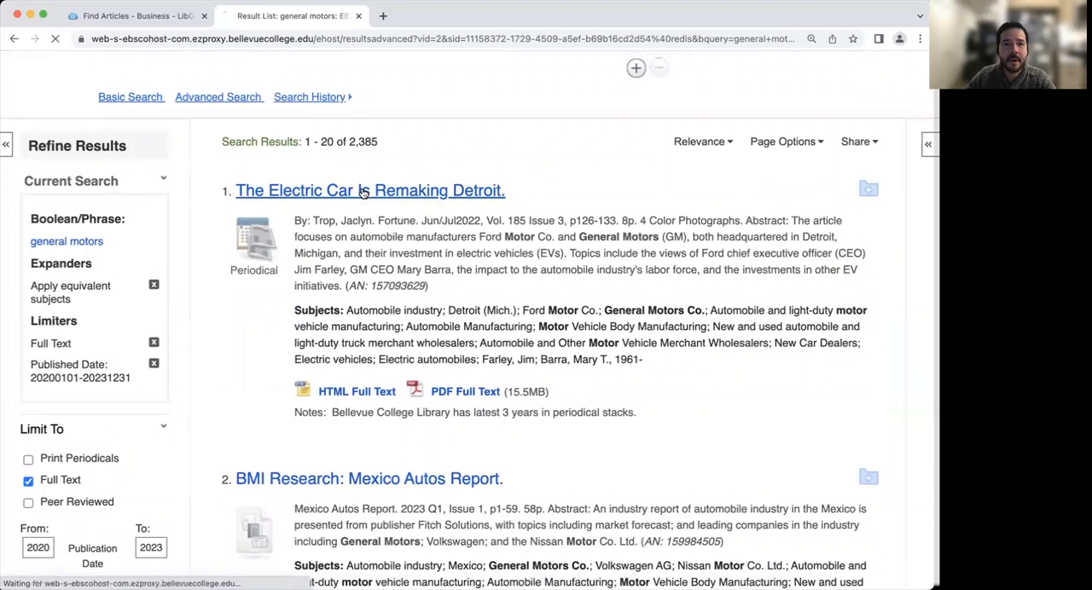
Read through the detailed record of 'The Electric Car Is Remaking Detroit'.
left_click(369, 189)
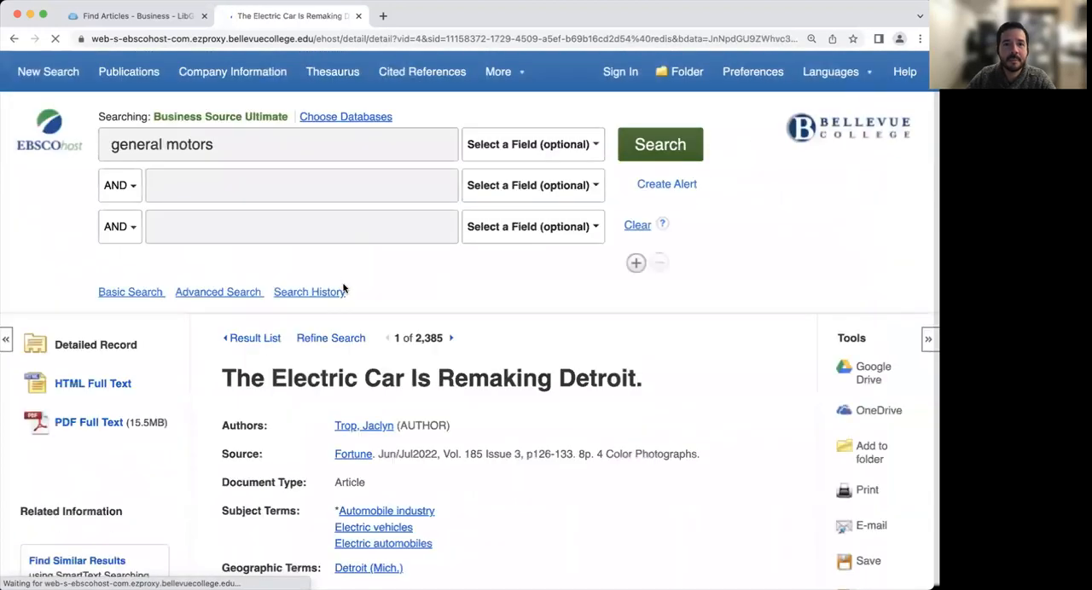
scroll("down", 3)
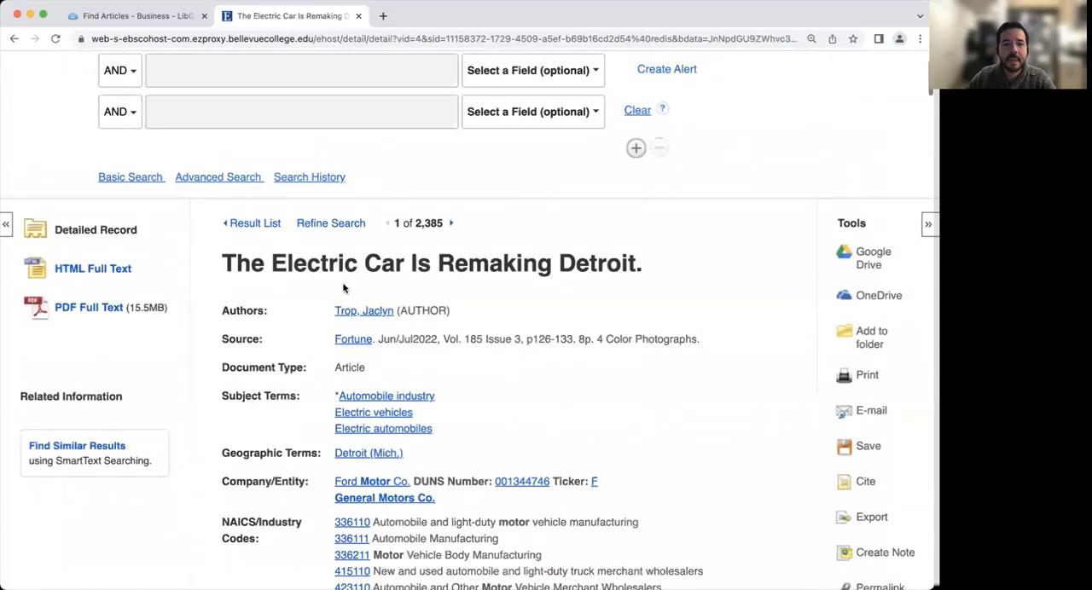
scroll("down", 3)
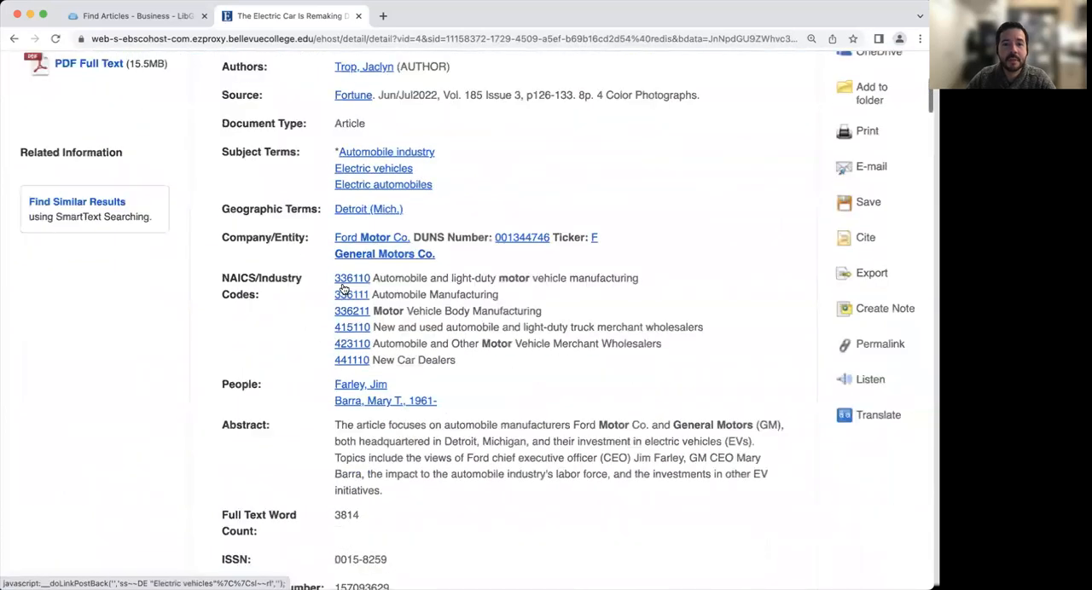
scroll("down", 3)
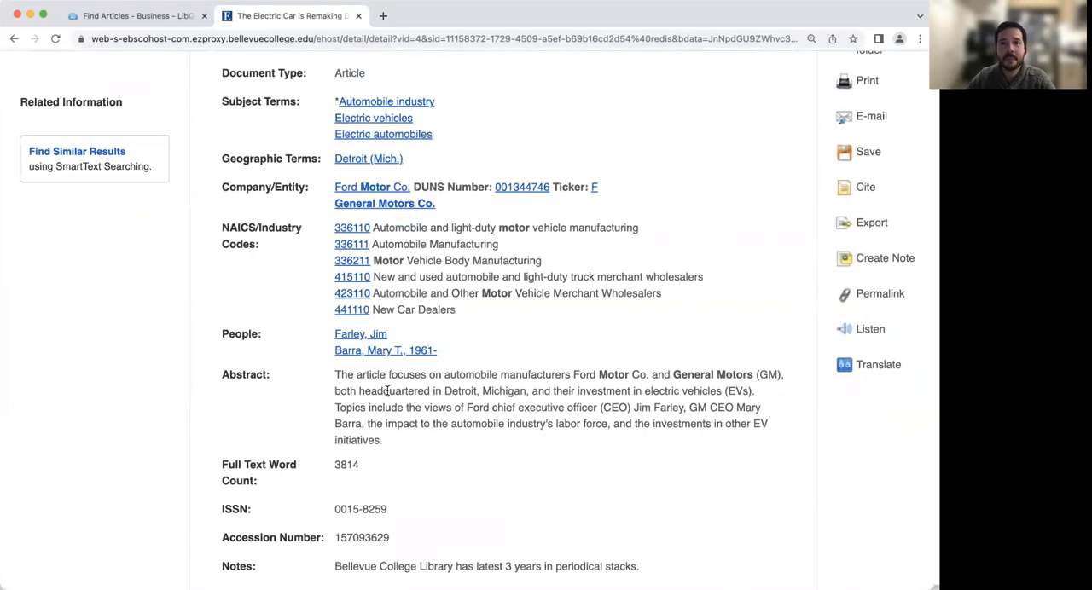
scroll("up", 3)
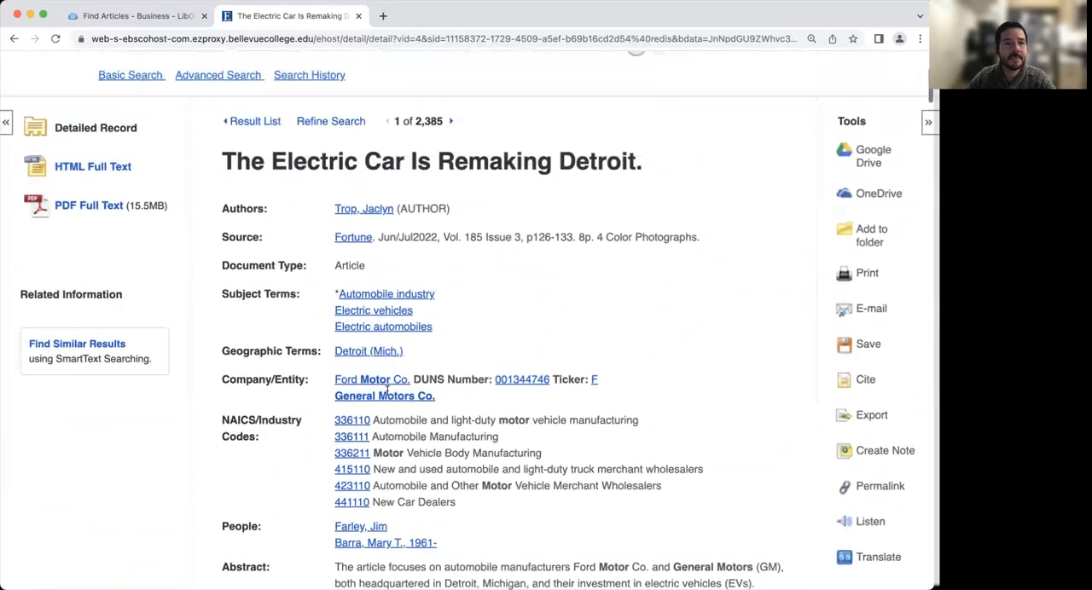
scroll("up", 3)
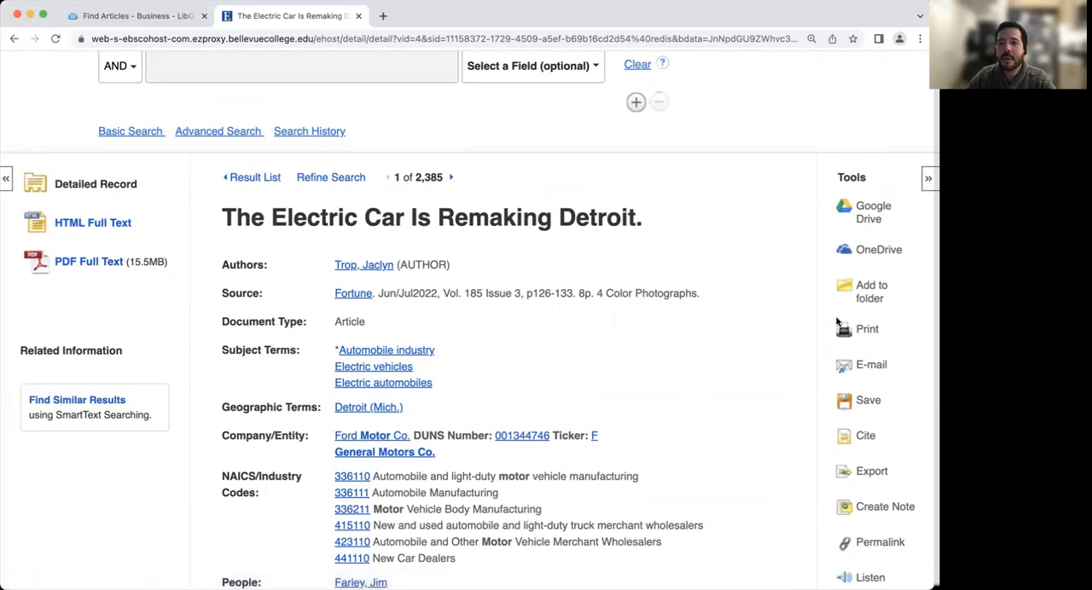
scroll("down", 3)
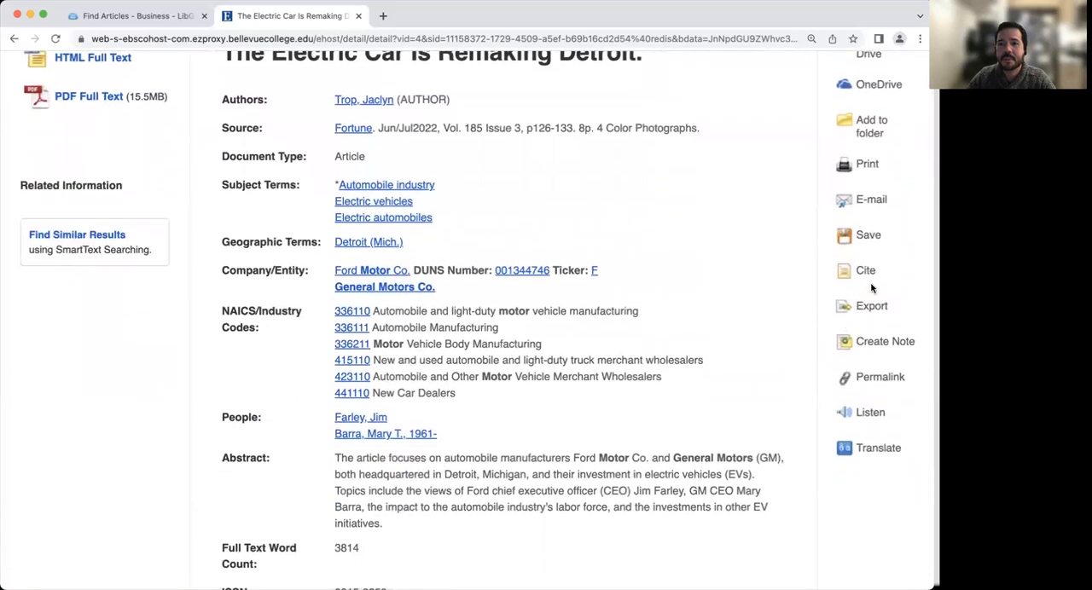
mouse_move(870, 199)
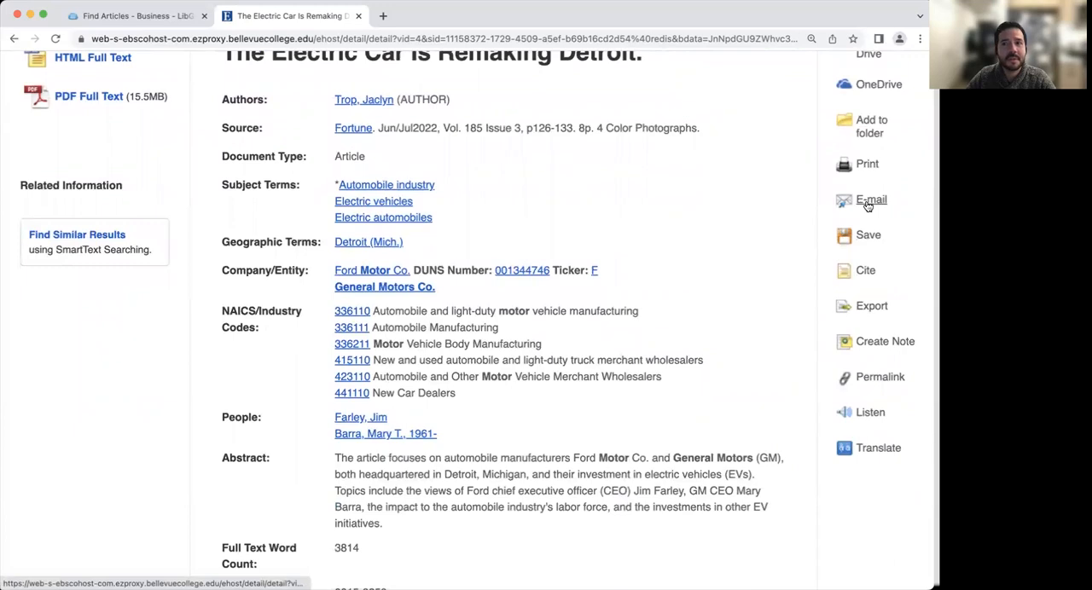
scroll("down", 3)
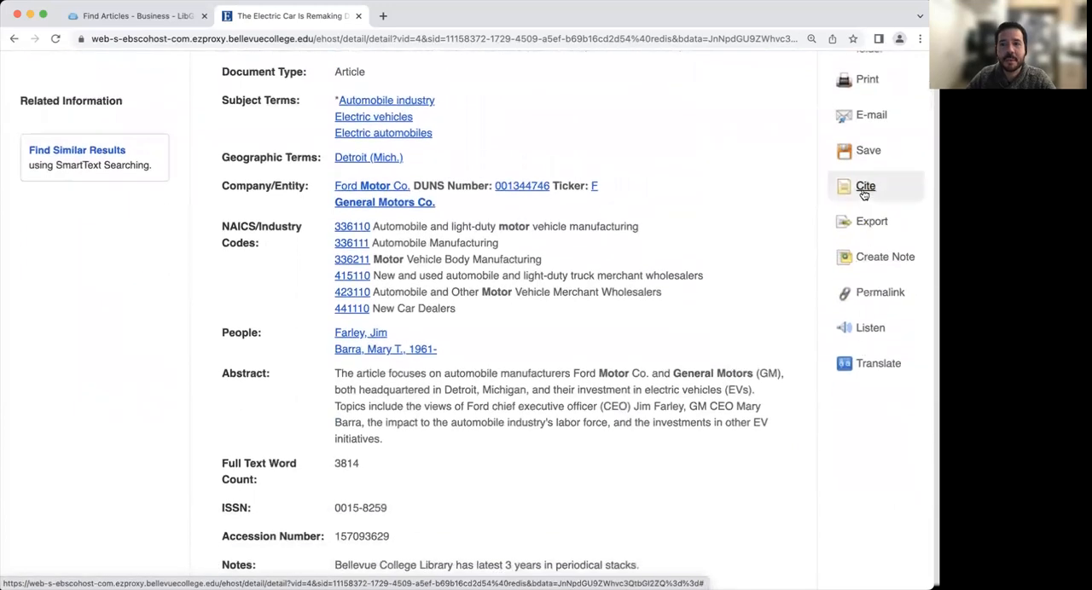
Display the article's citation formats, including its APA 7th Edition reference.
left_click(865, 186)
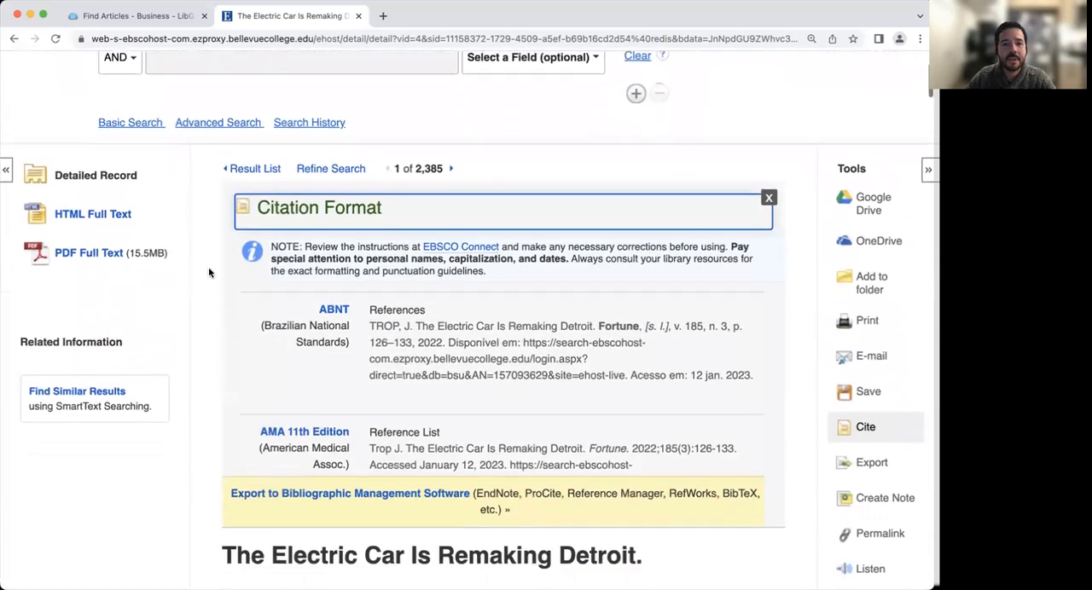
scroll("down", 3)
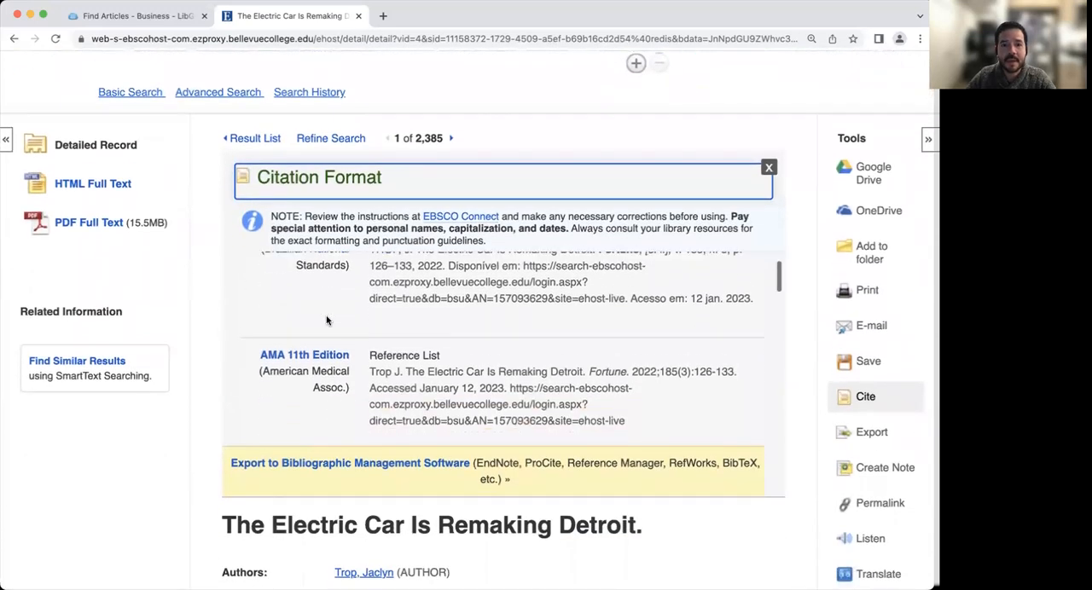
scroll("up", 3)
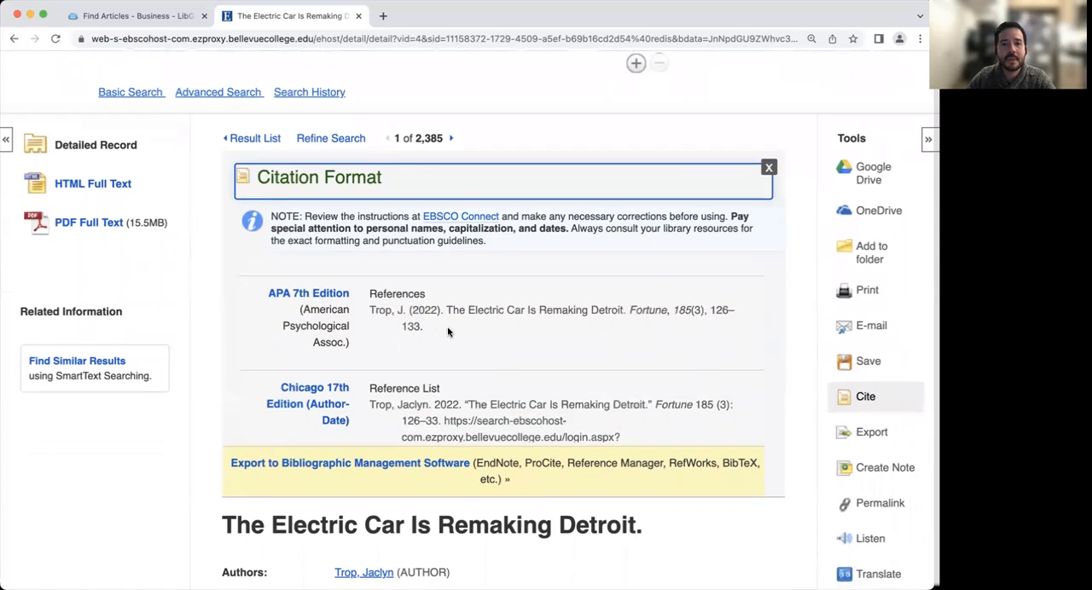
mouse_move(441, 331)
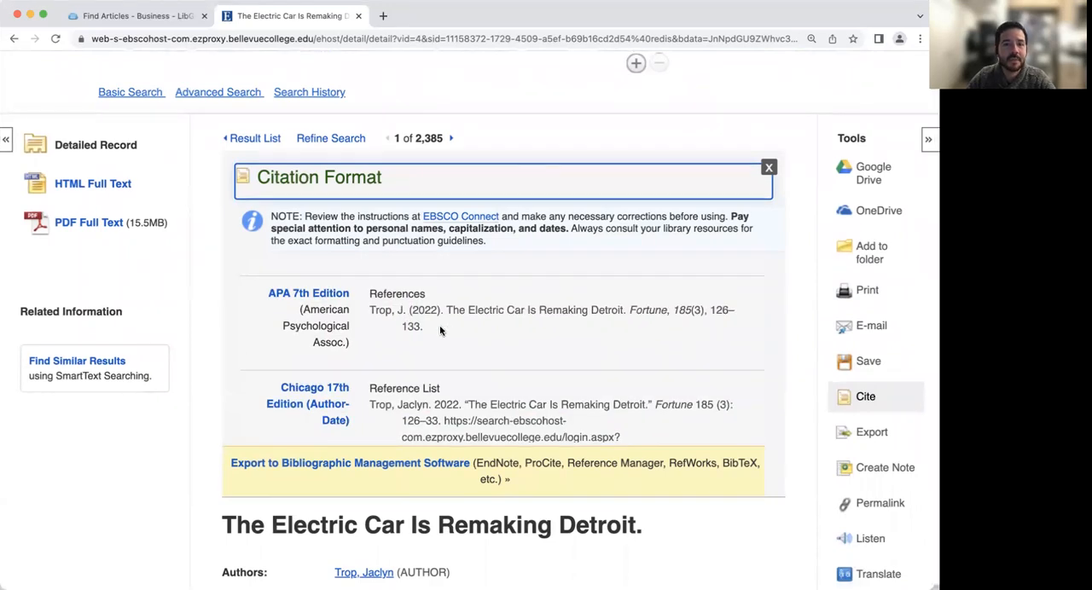
left_click(768, 167)
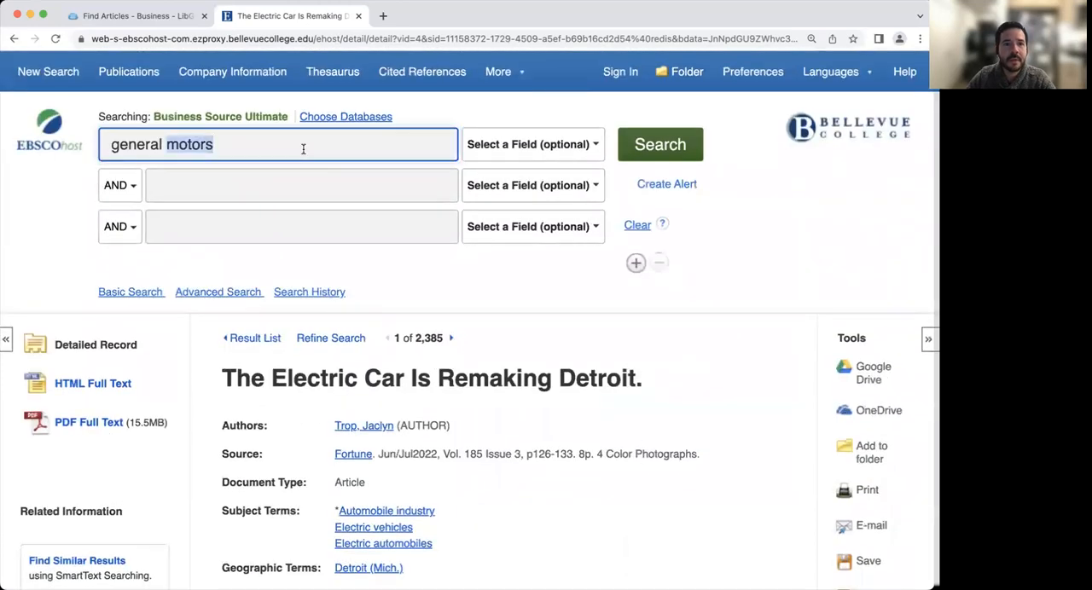
Search for 'franchise' AND 'considerations' using autocomplete suggestions, yielding 30 results.
type("fa")
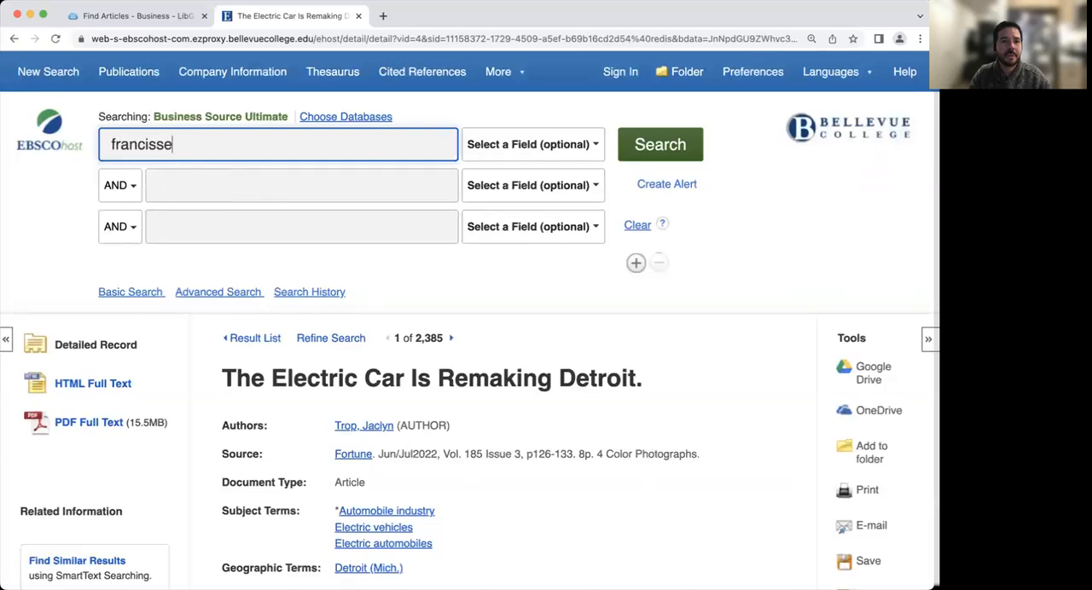
key("Backspace")
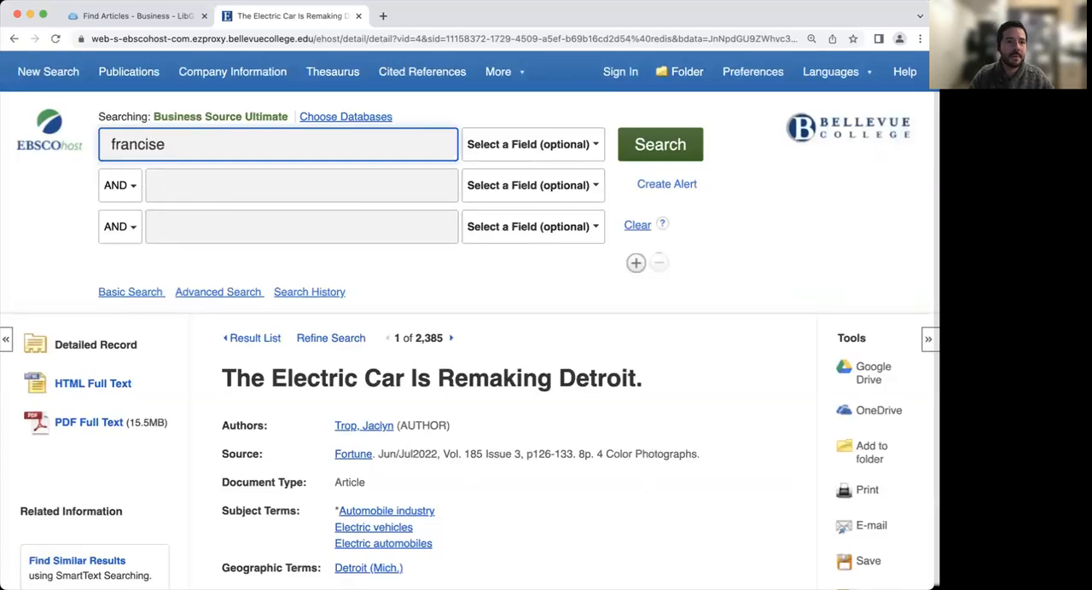
key("Backspace")
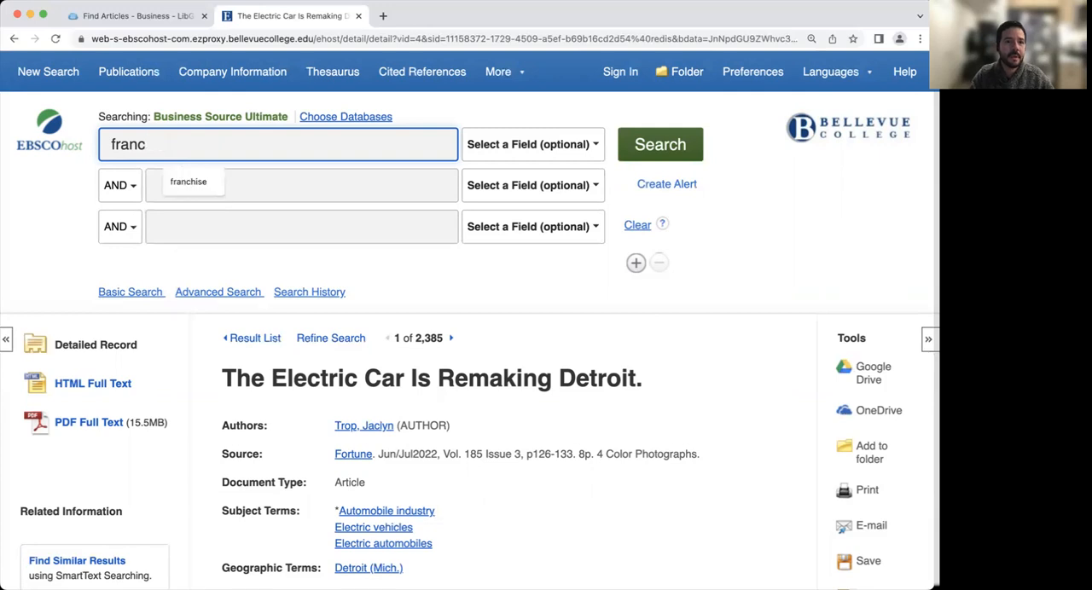
left_click(188, 182)
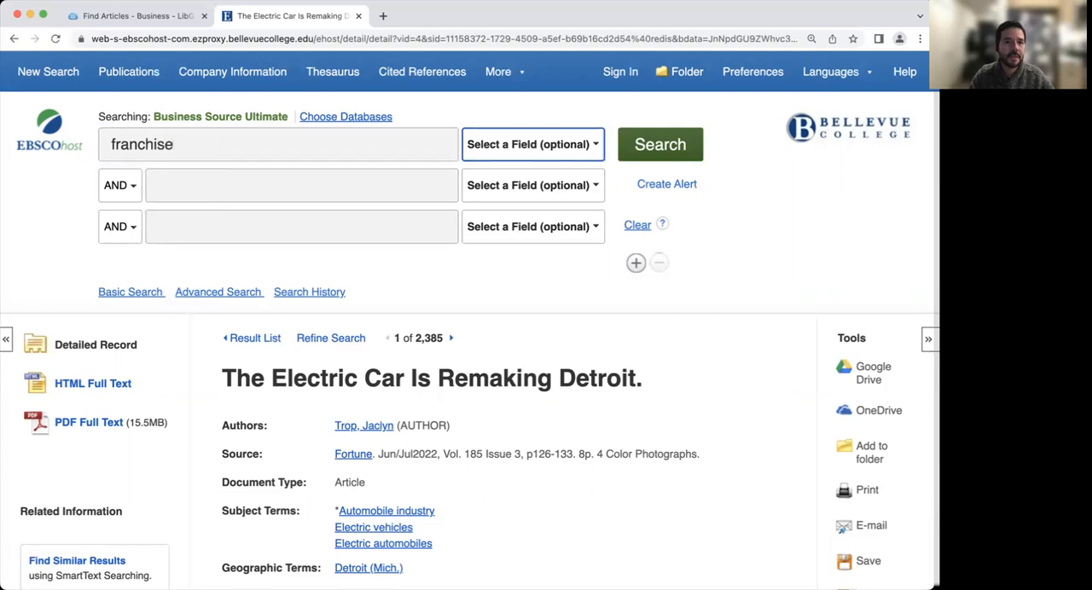
left_click(301, 185)
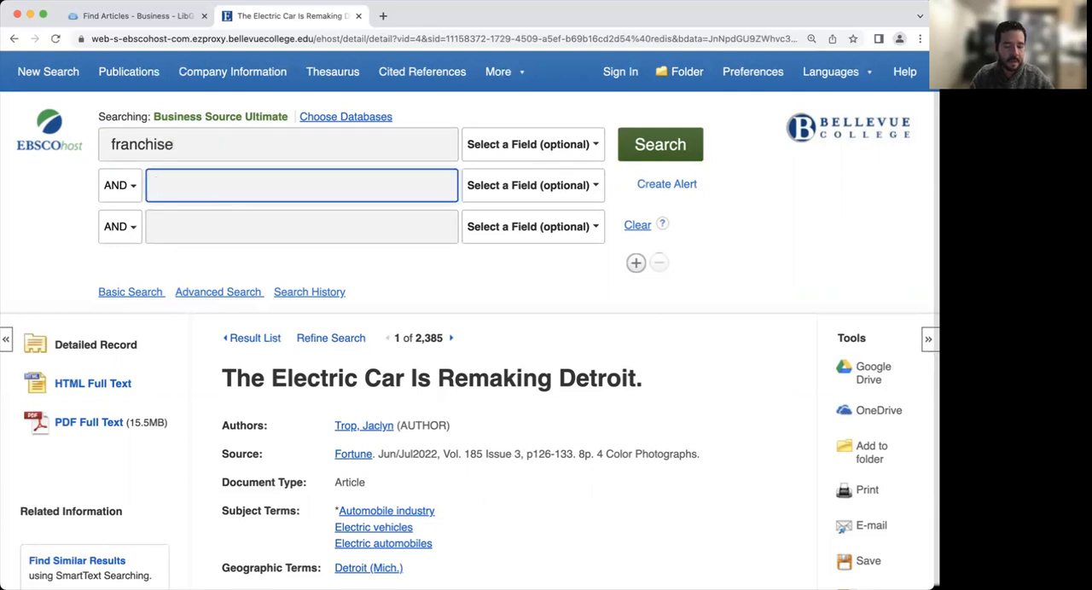
type("consi")
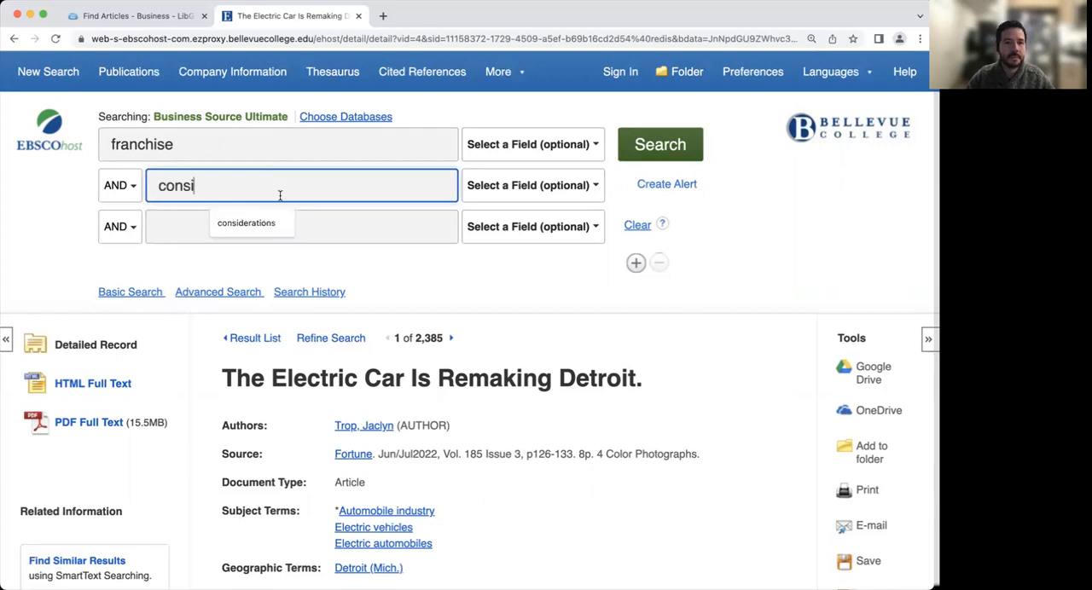
left_click(659, 144)
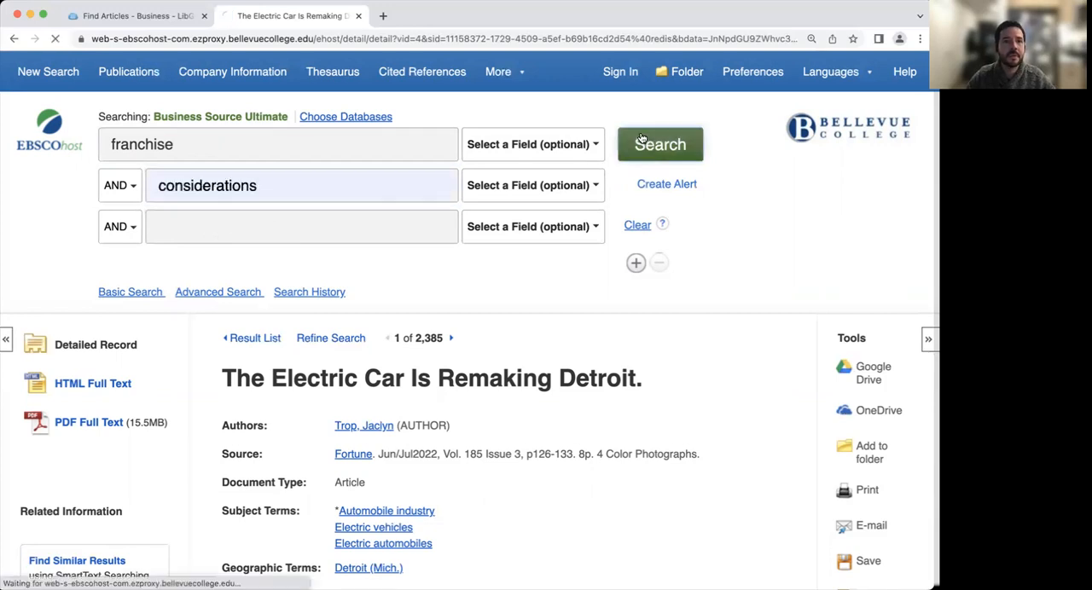
left_click(660, 144)
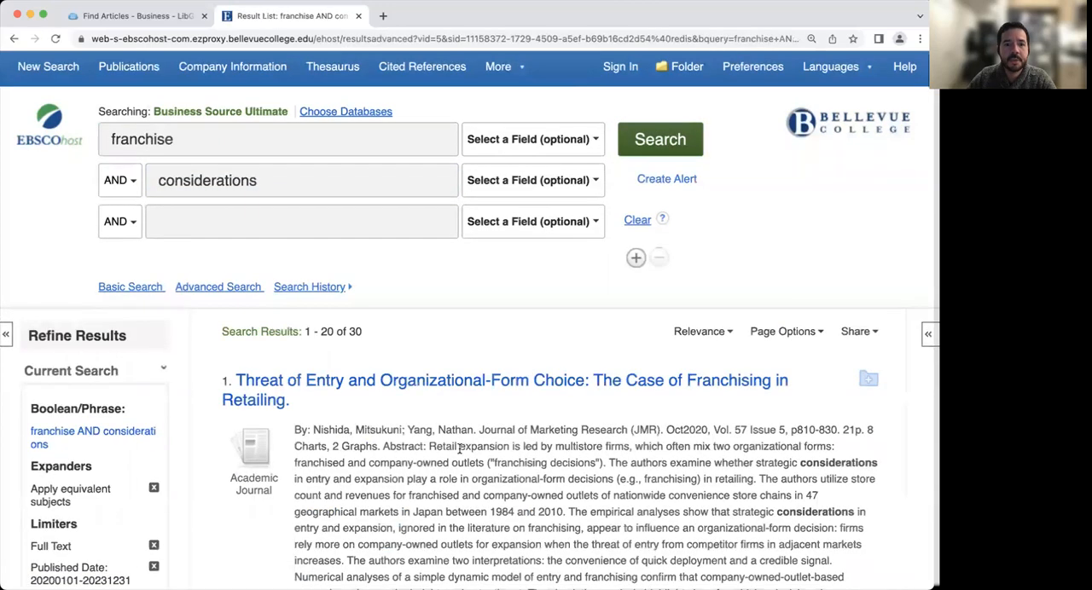
Scroll down to result 6, '10 Things to Consider Before Buying a Franchise'.
scroll("down", 3)
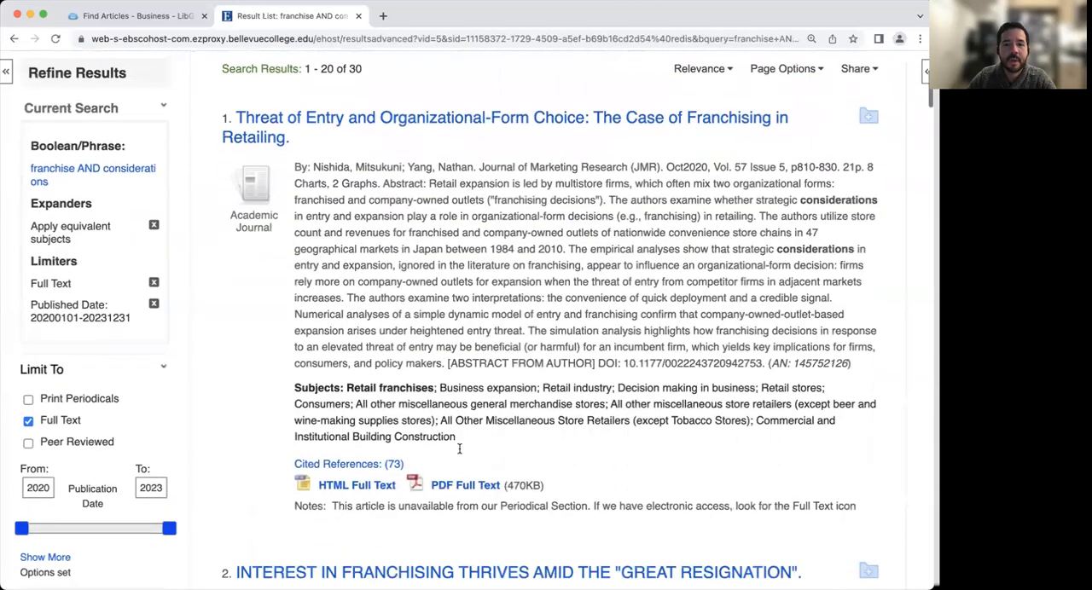
scroll("down", 3)
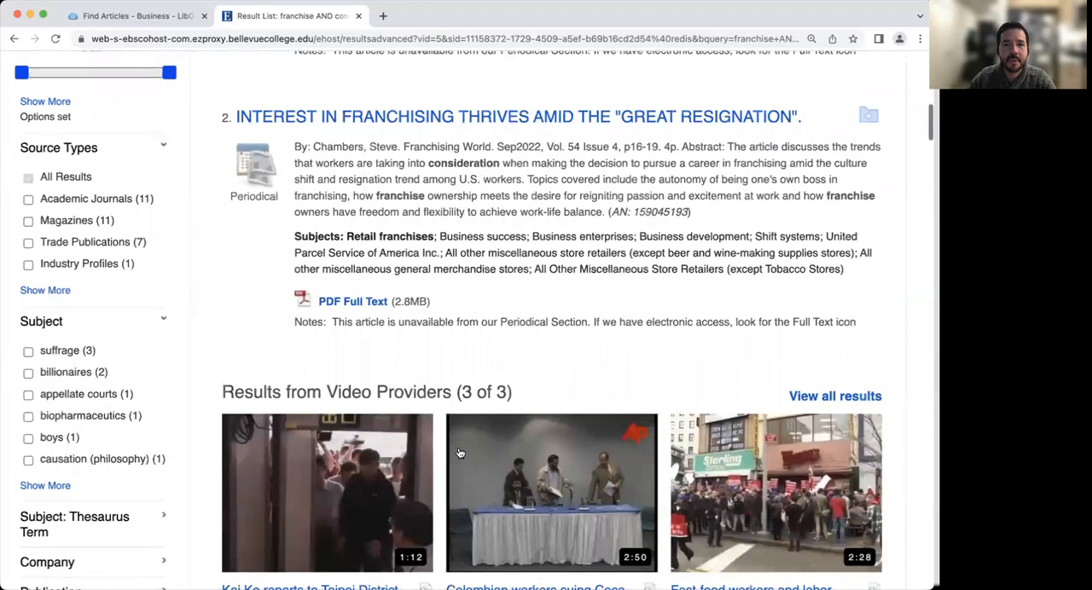
scroll("down", 3)
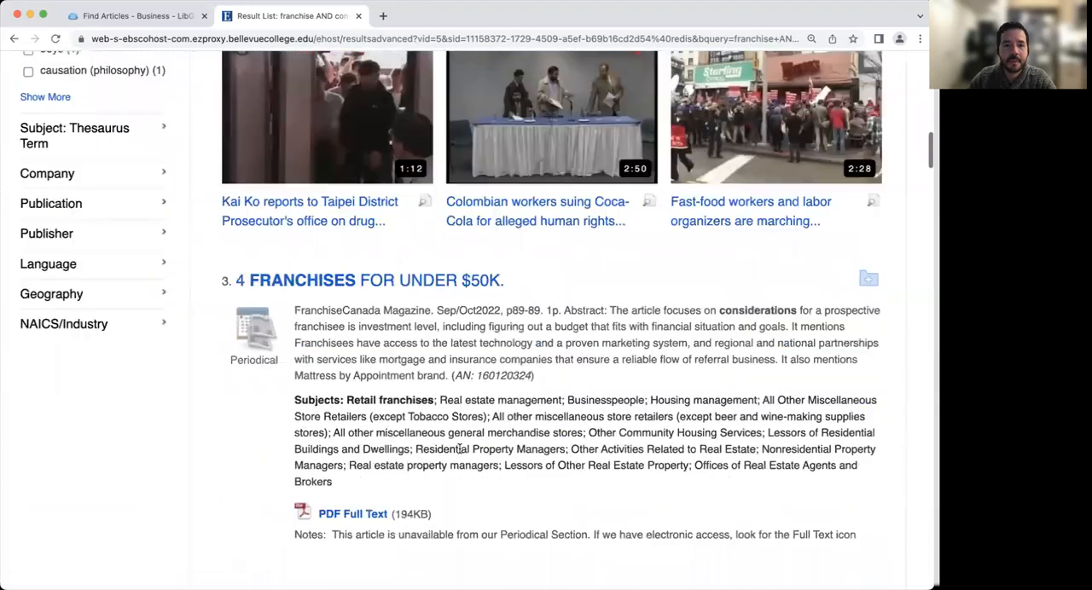
scroll("down", 3)
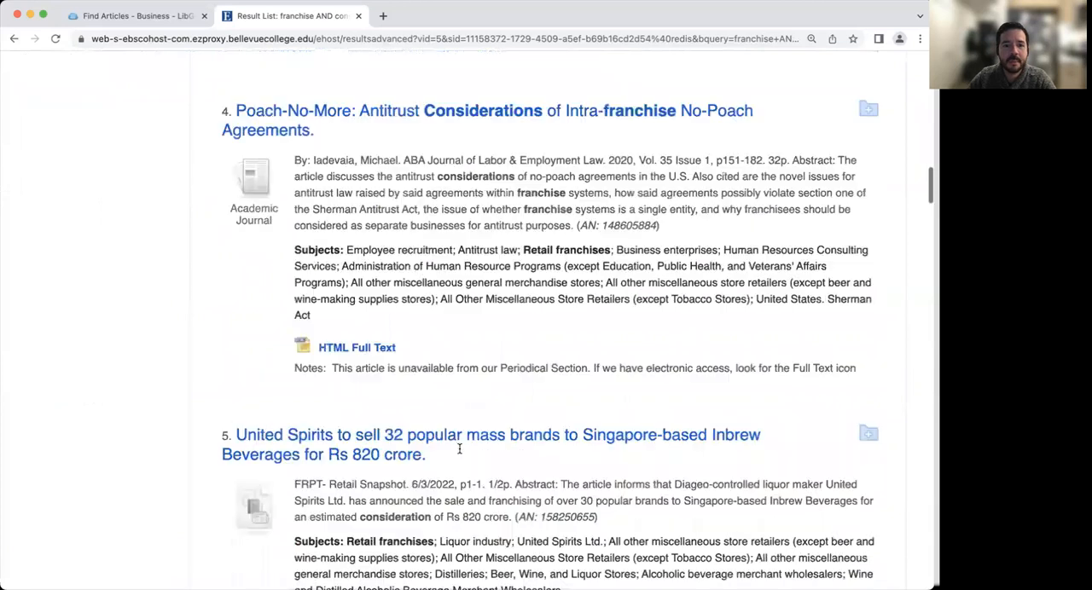
scroll("down", 3)
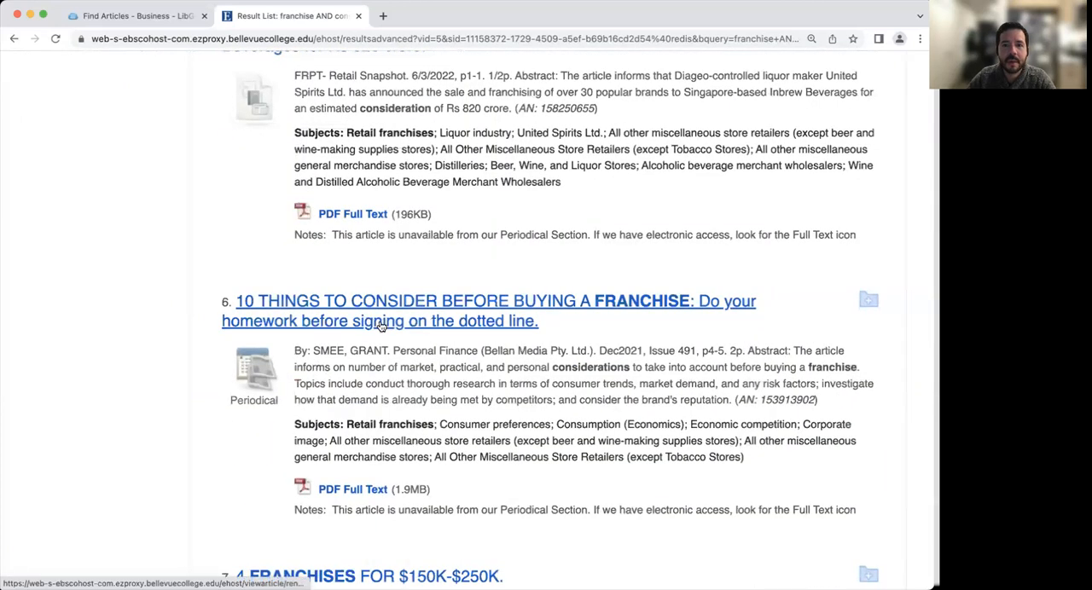
mouse_move(380, 321)
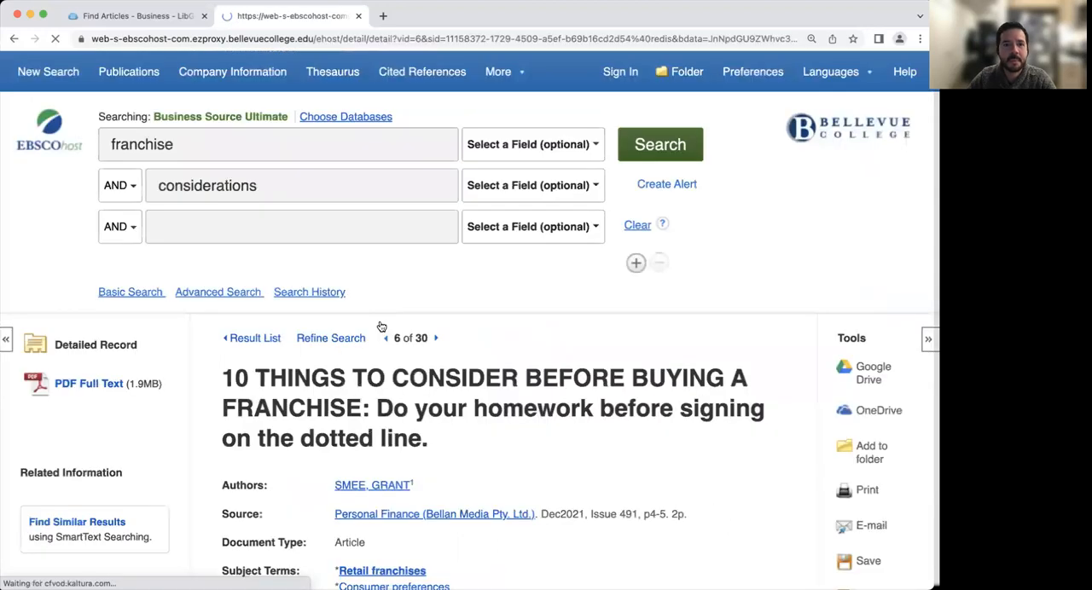
scroll("down", 3)
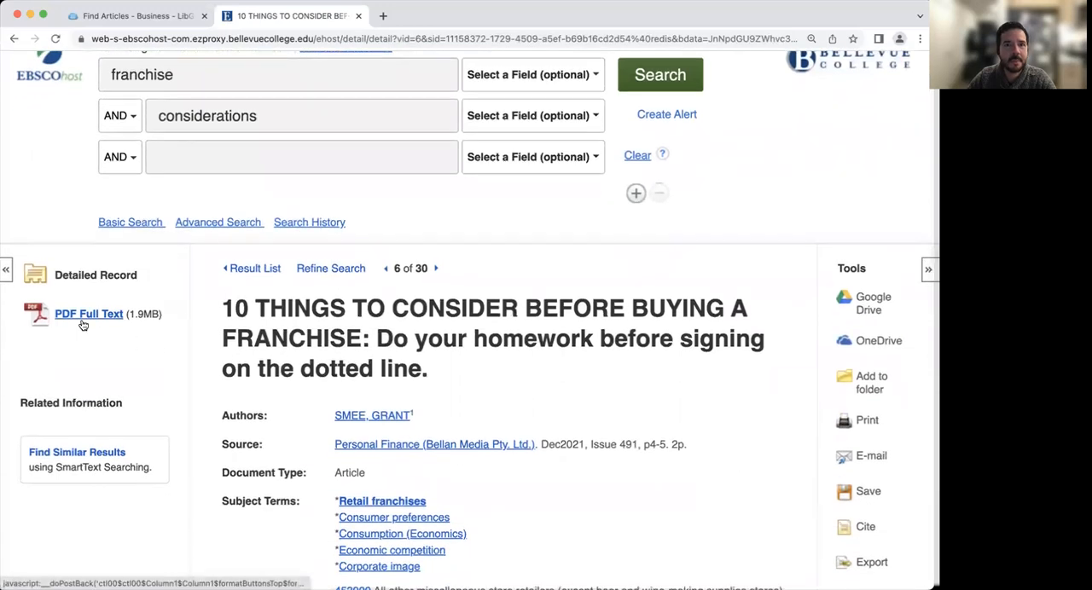
mouse_move(404, 185)
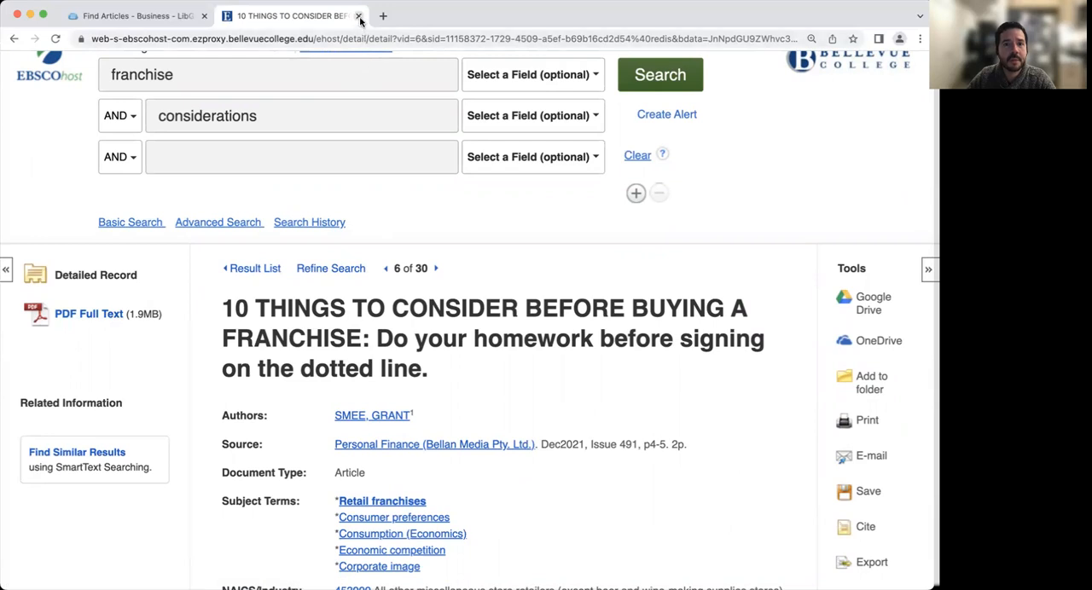
left_click(360, 16)
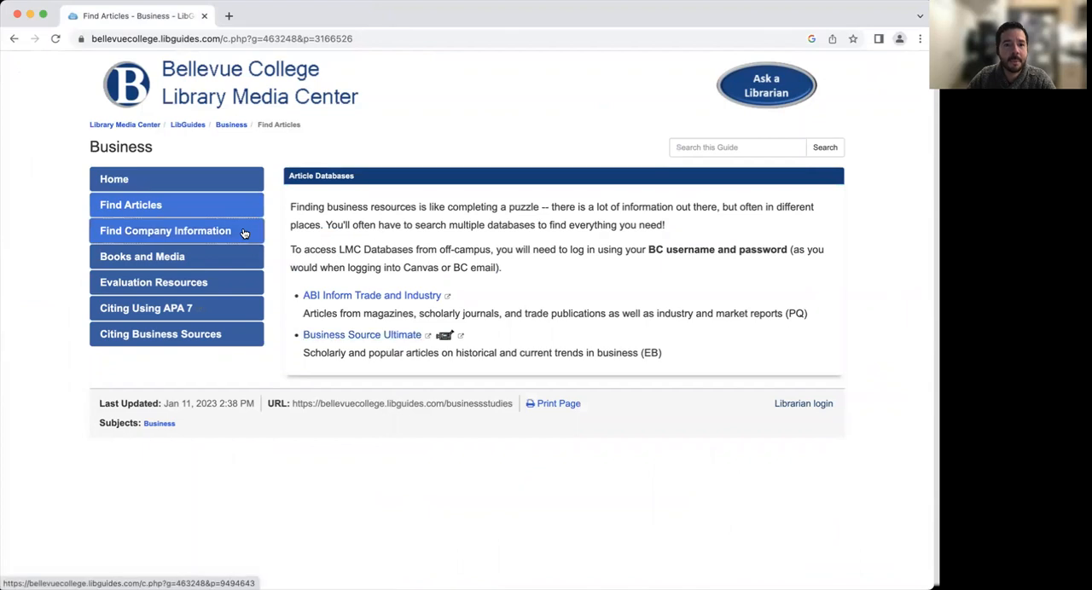
Open the Business guide's Find Company Information page in LibGuides.
left_click(165, 230)
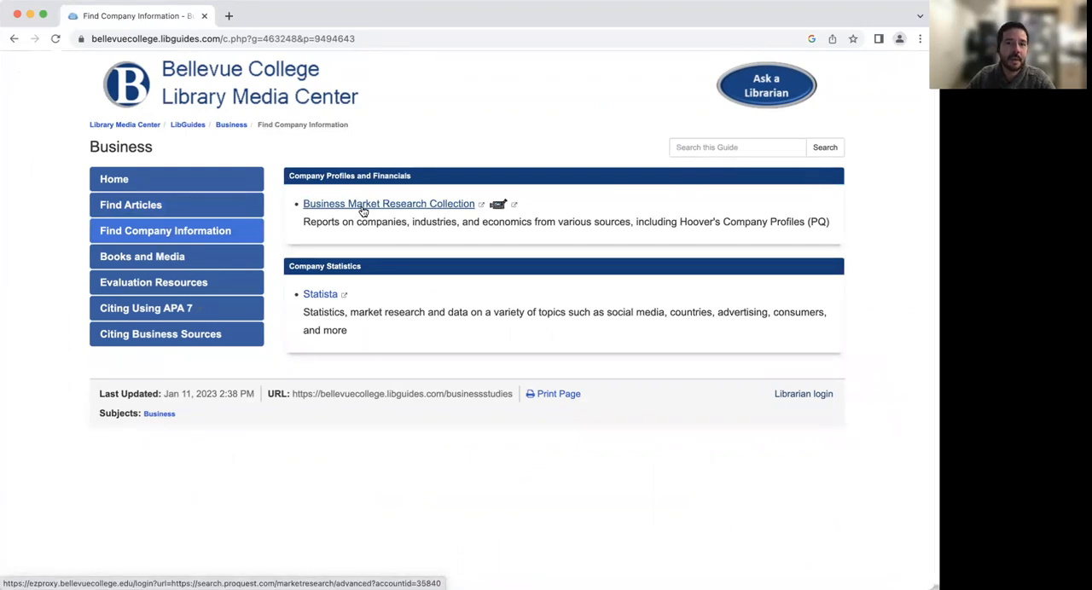
Search the Business Market Research Collection for 'general motors'.
left_click(388, 203)
type("g")
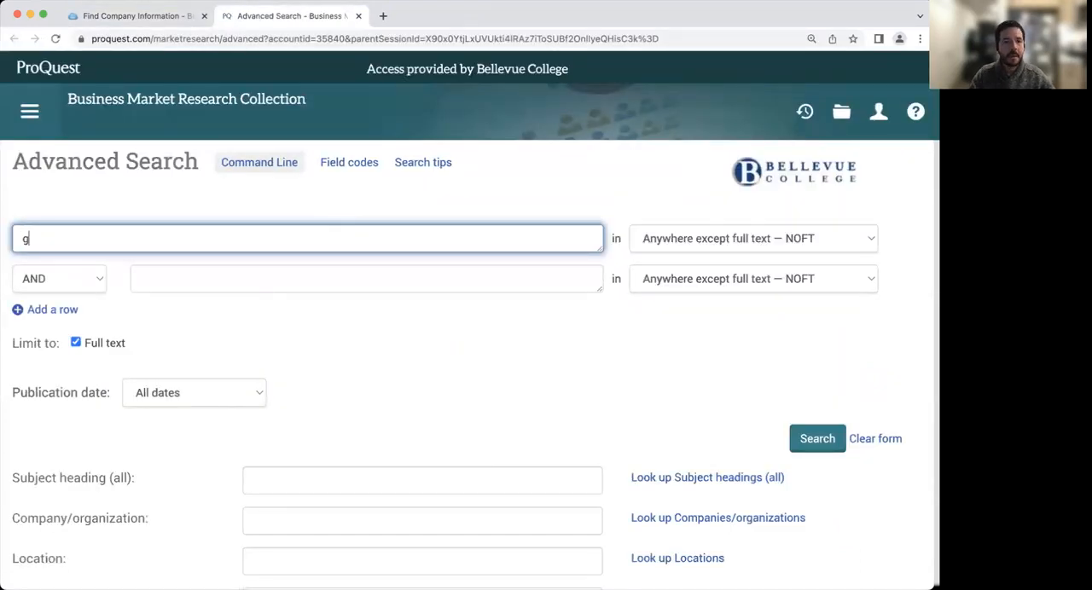
type("eneral motor")
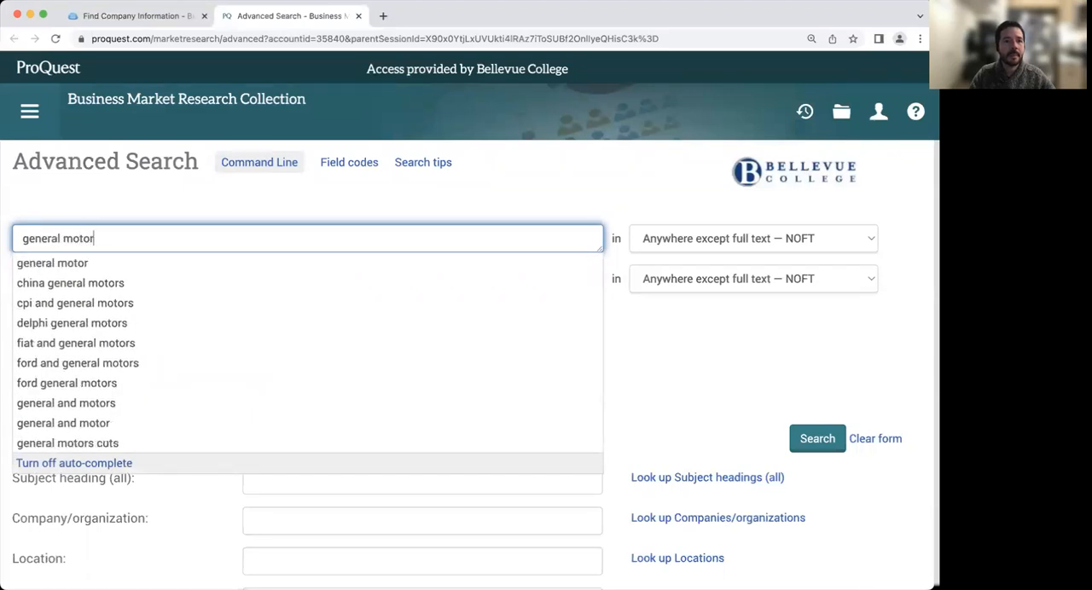
type("s")
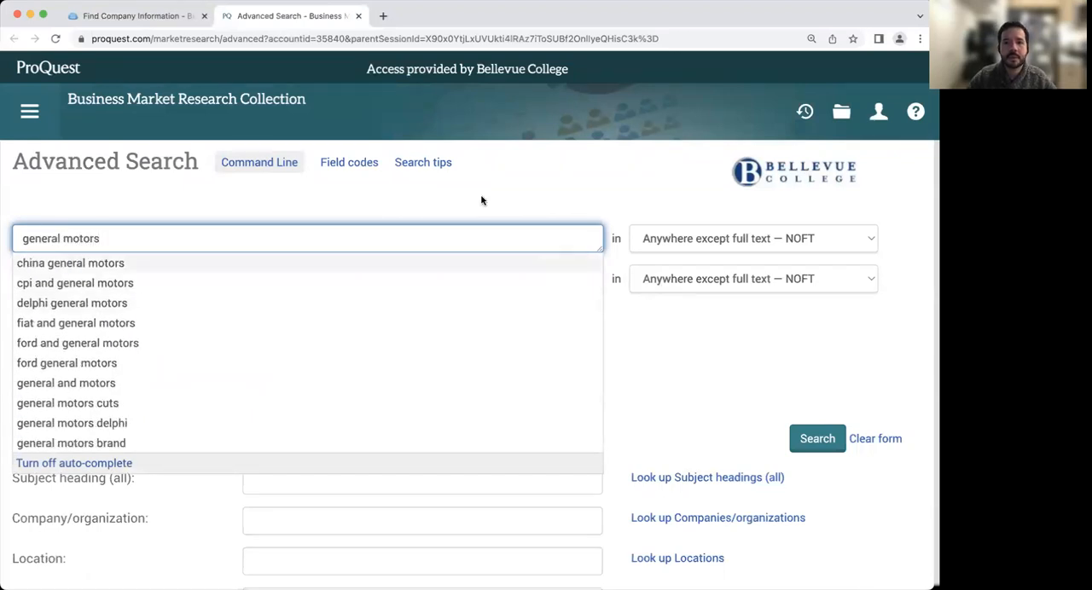
left_click(430, 239)
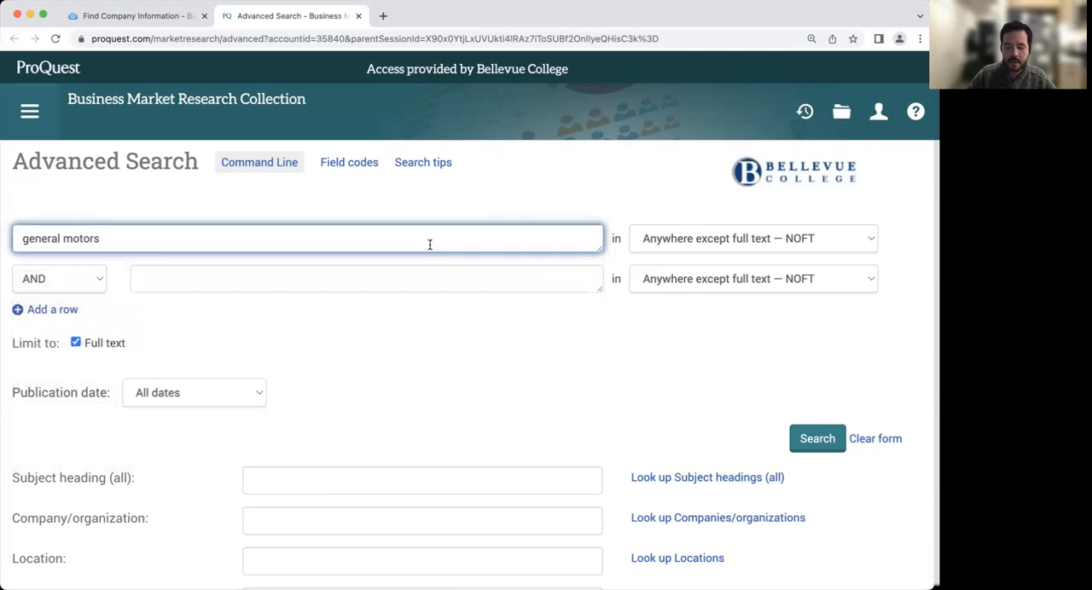
left_click(816, 437)
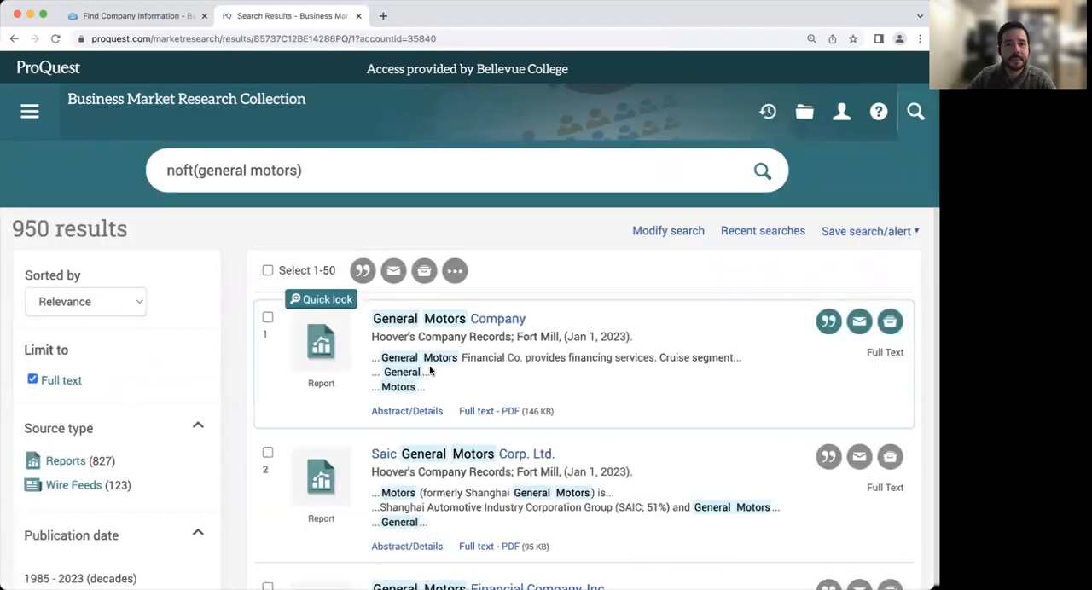
Open Hoover's General Motors Company report from the 950 results.
scroll("down", 3)
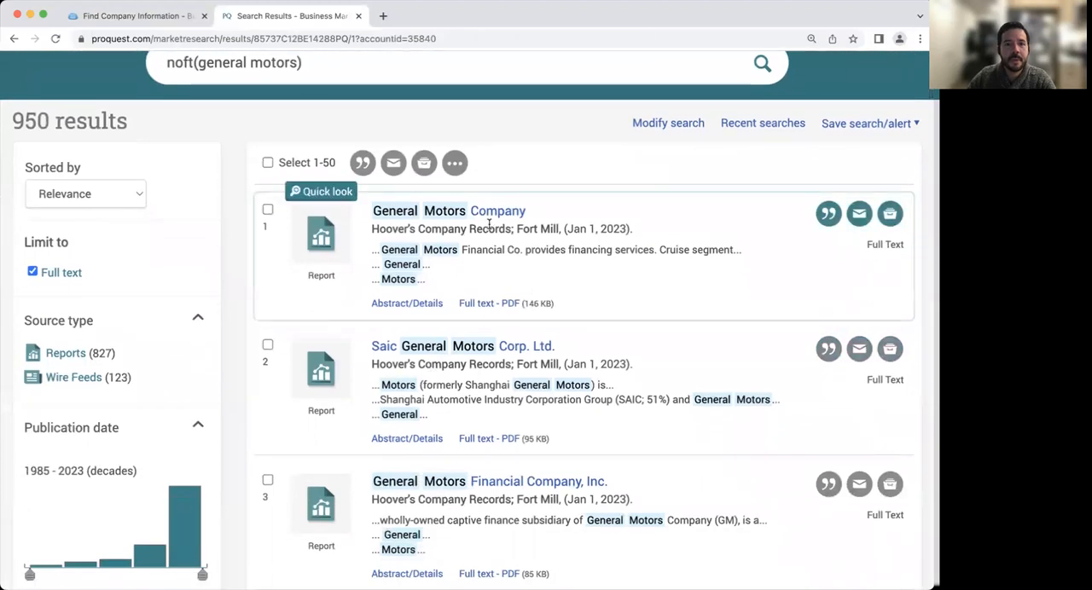
mouse_move(447, 211)
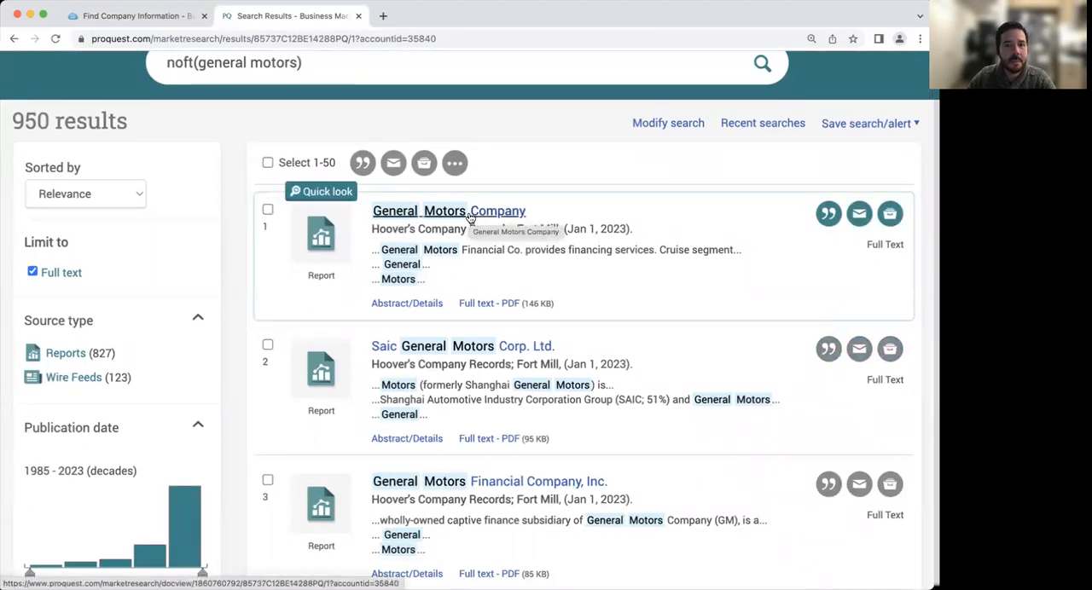
left_click(448, 211)
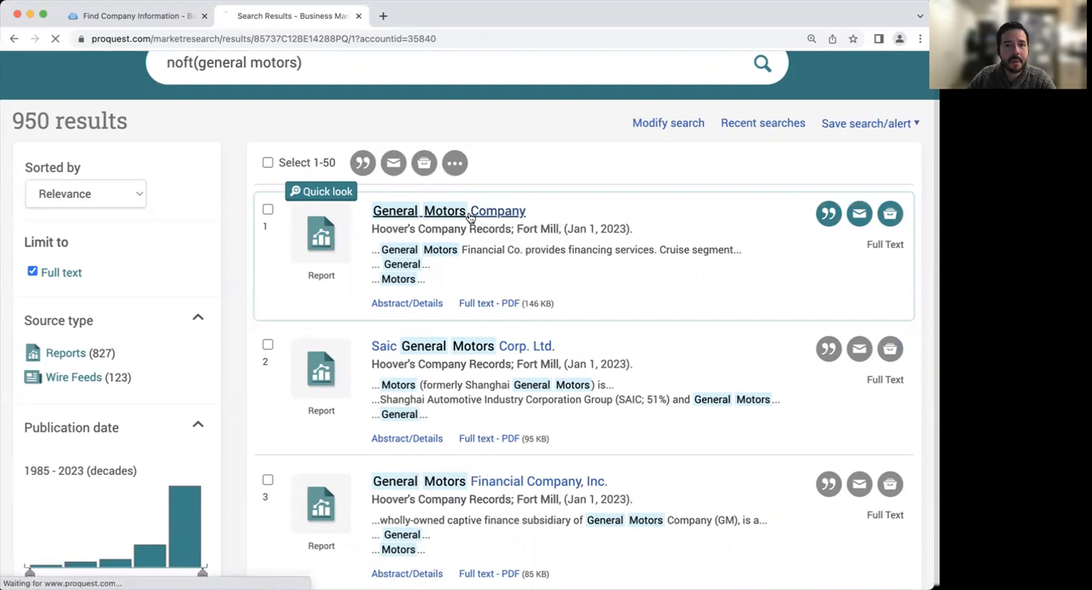
Scroll the General Motors Company report to its page-3 table of contents.
left_click(448, 210)
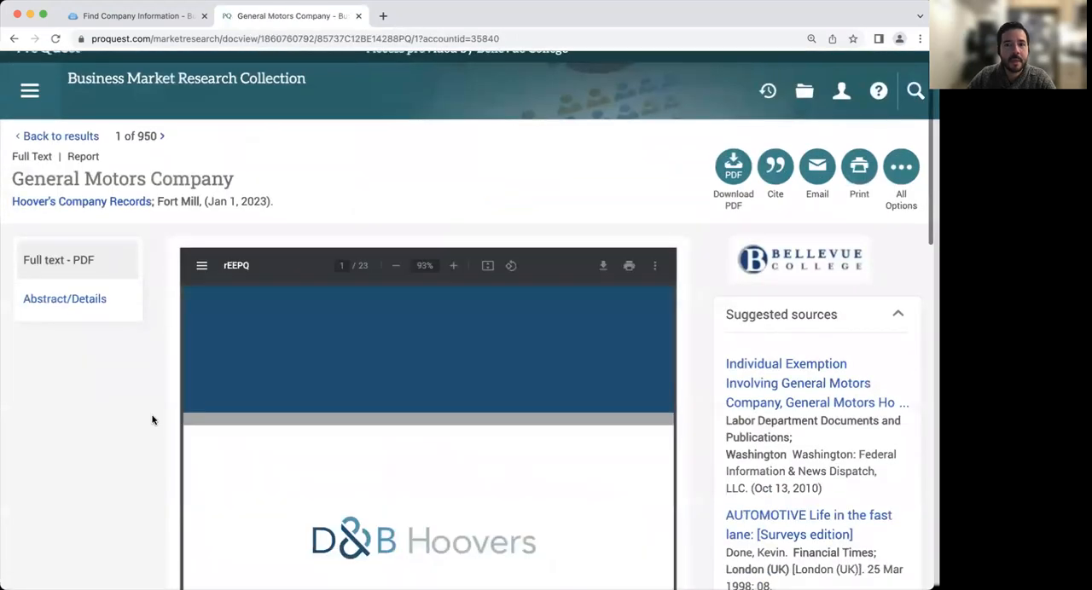
scroll("down", 3)
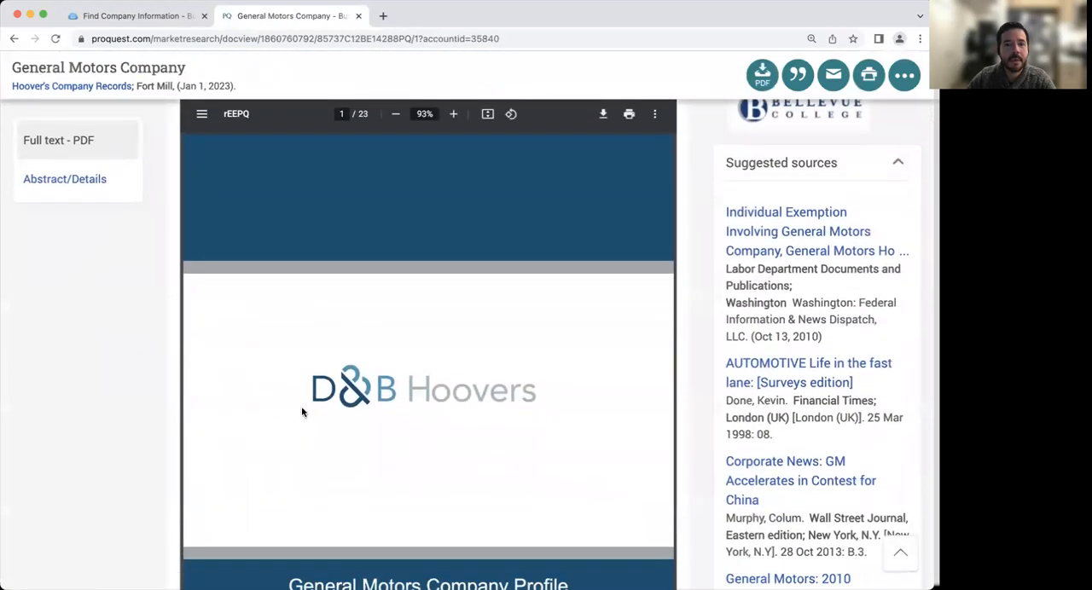
scroll("down", 3)
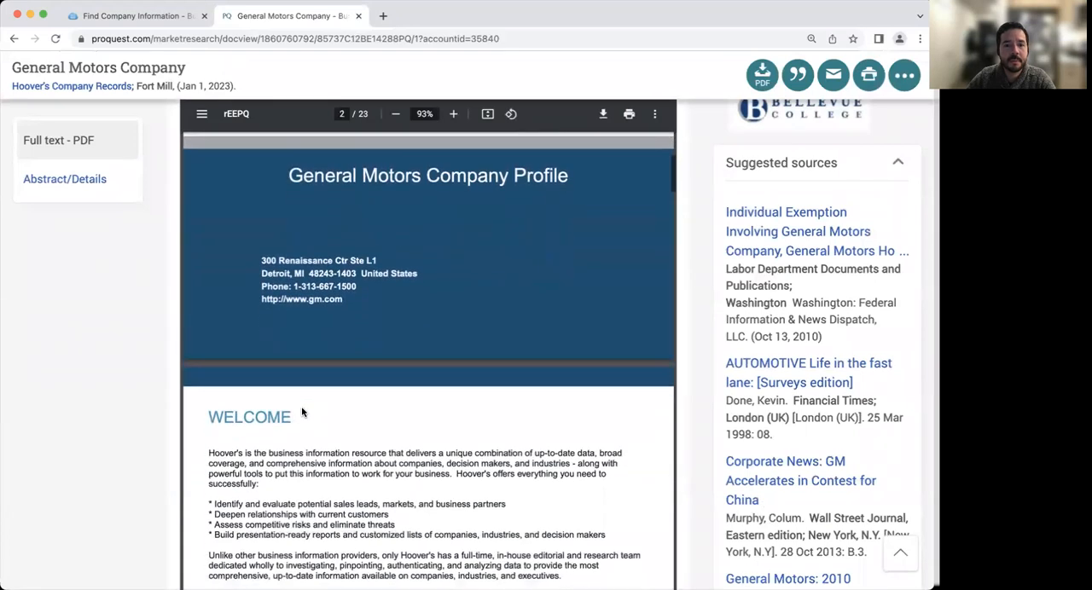
scroll("down", 3)
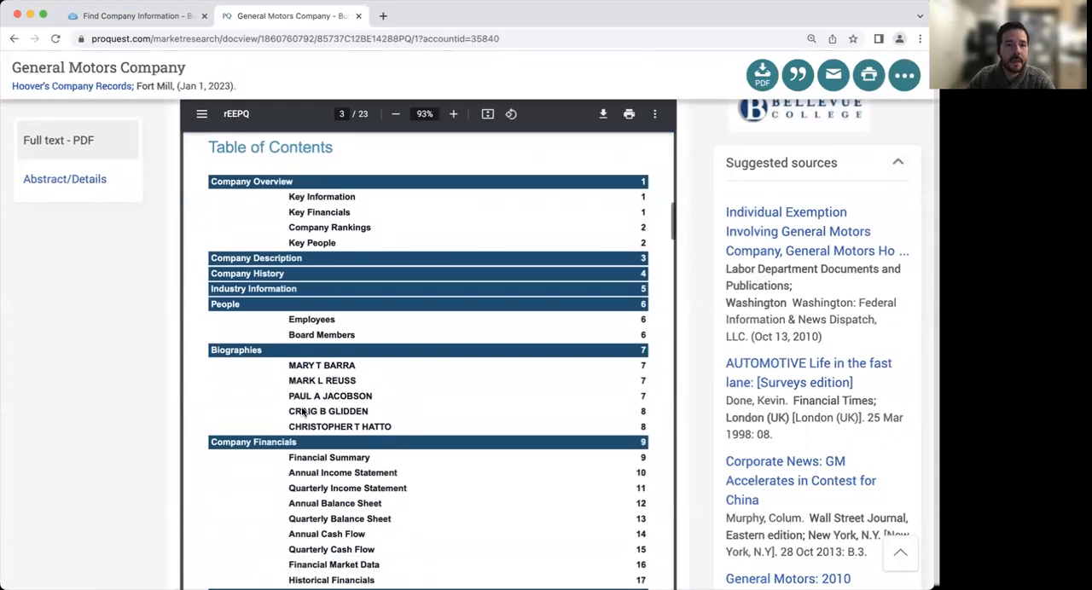
scroll("down", 3)
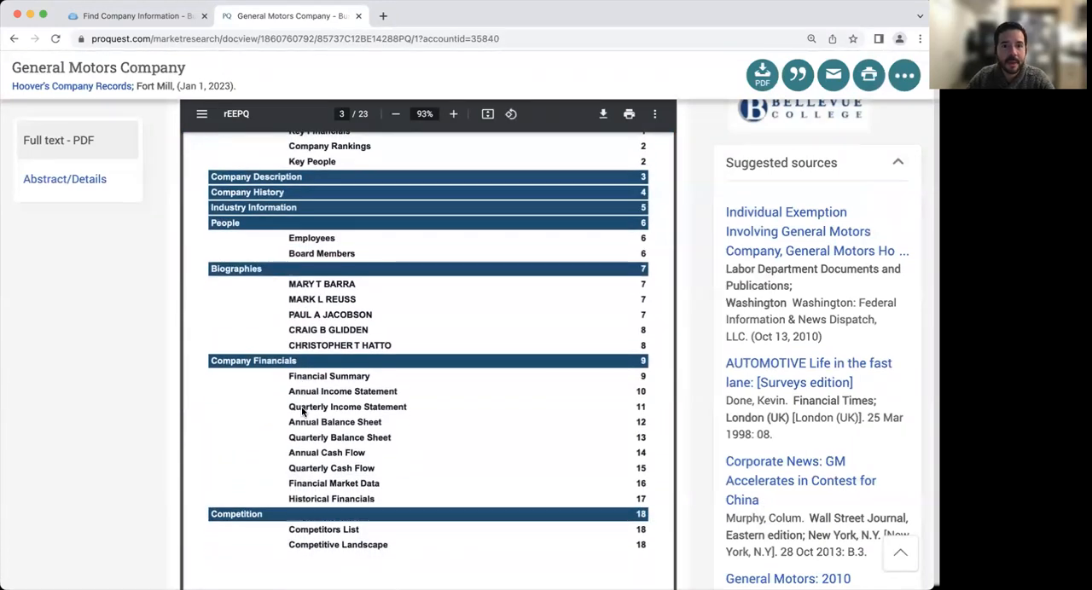
scroll("down", 3)
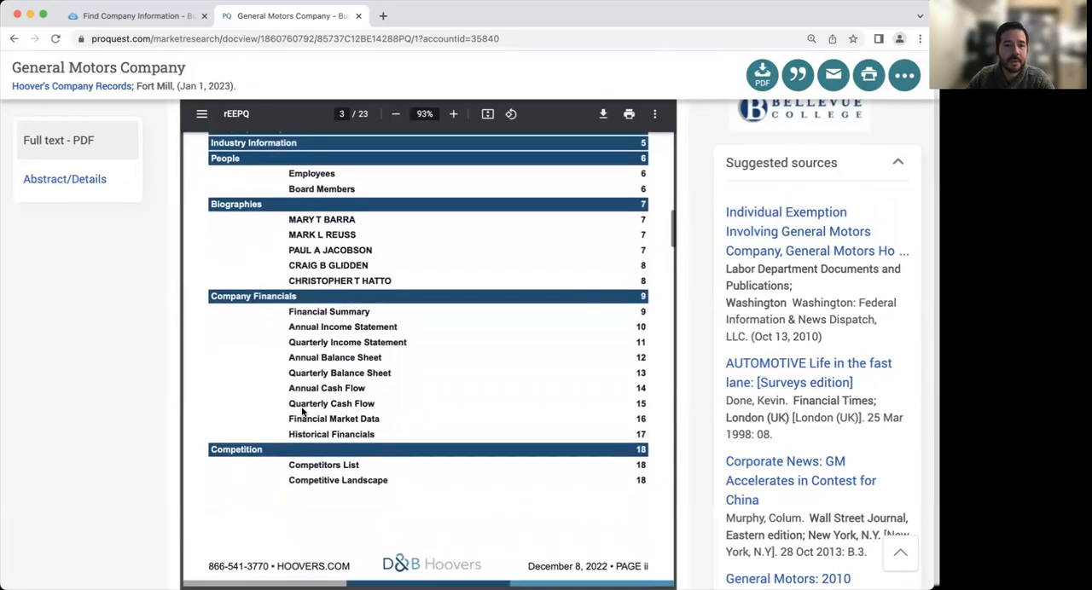
mouse_move(159, 389)
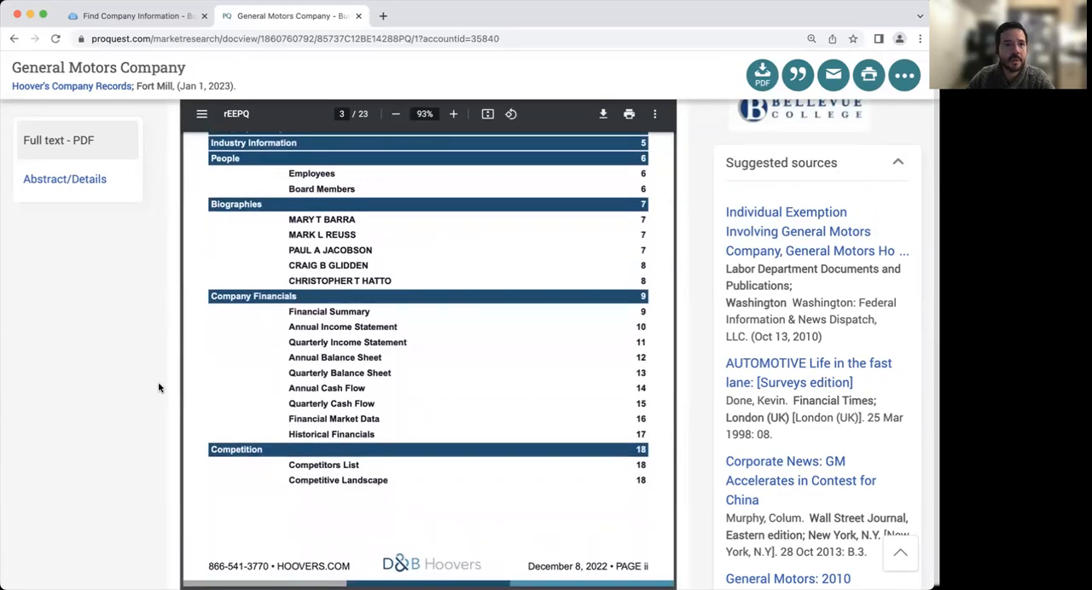
scroll("up", 3)
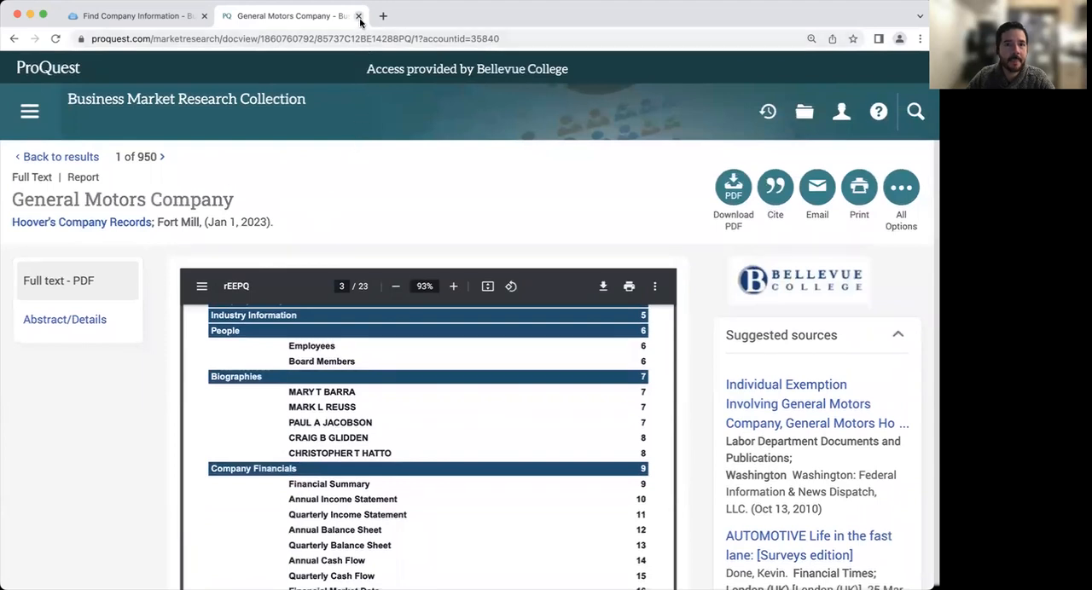
mouse_move(290, 15)
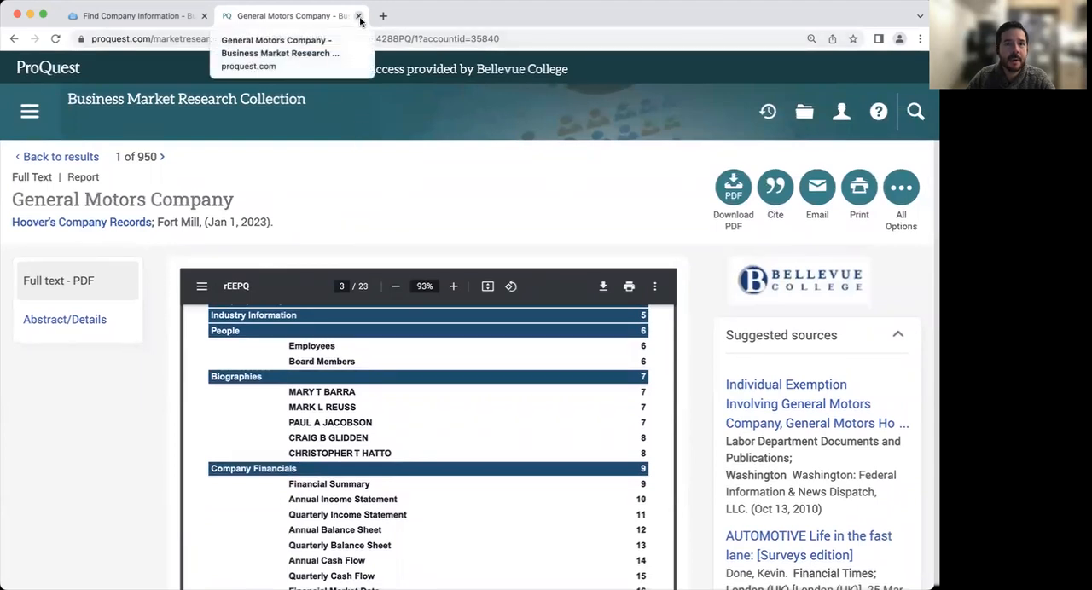
Close the ProQuest report and open Statista under Company Statistics.
left_click(359, 15)
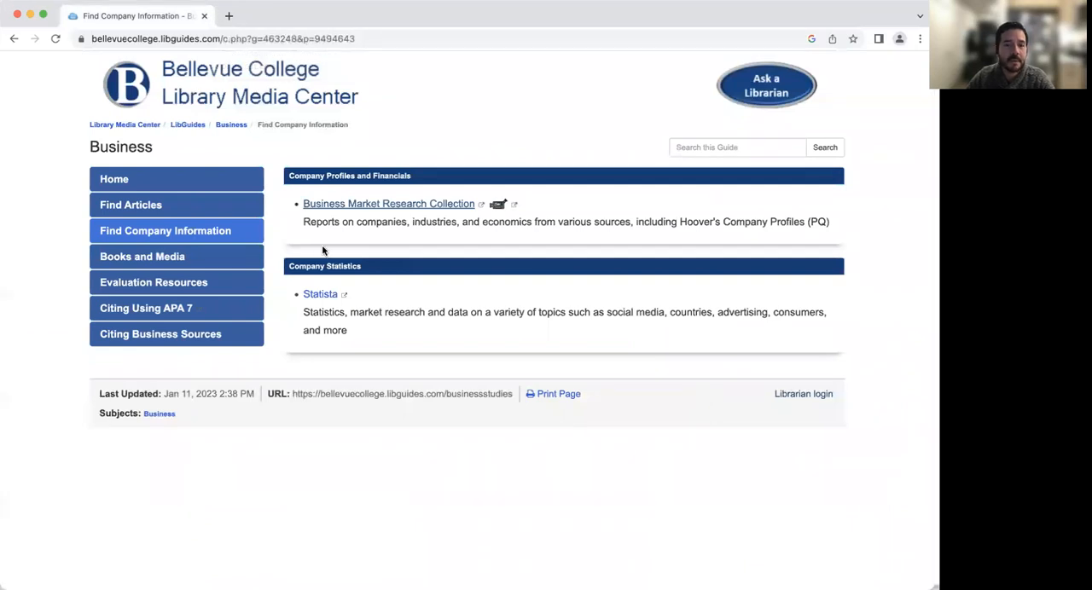
mouse_move(320, 294)
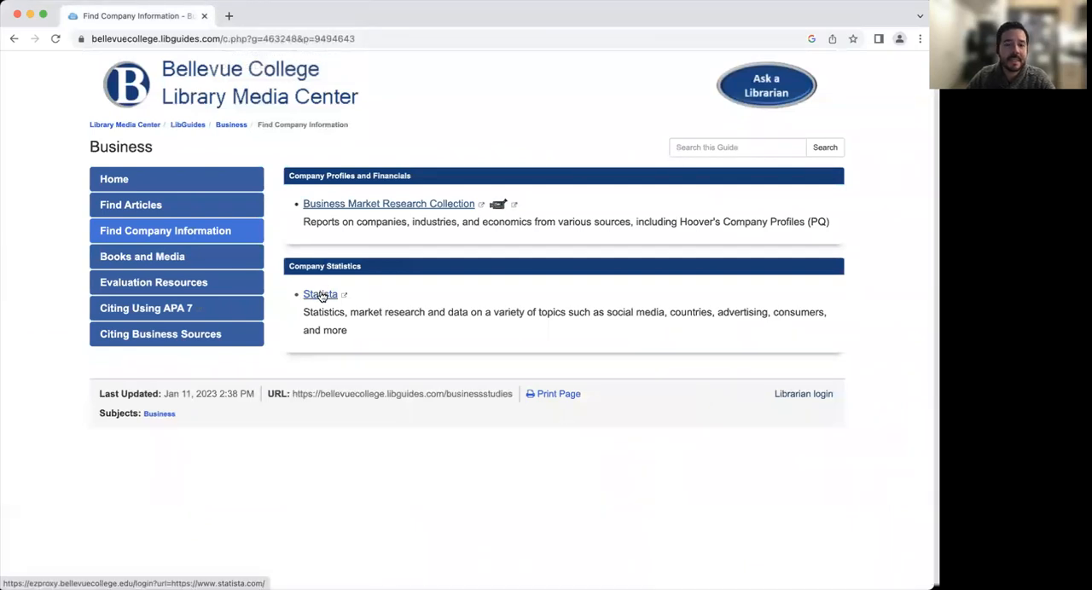
left_click(320, 294)
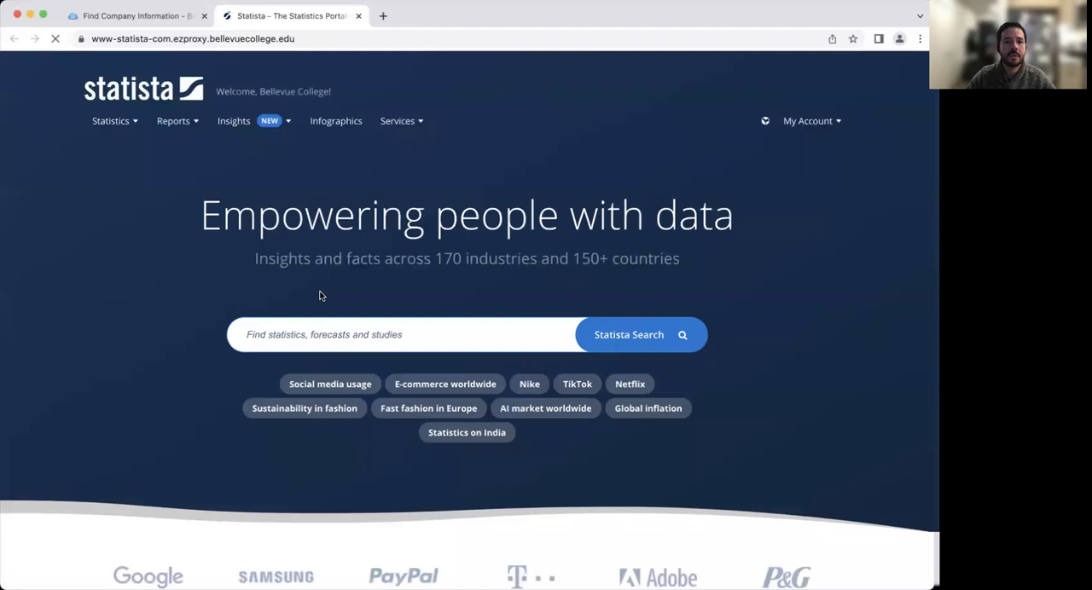
Search Statista for 'general motors' and open the General Motors topic result.
type("general motors")
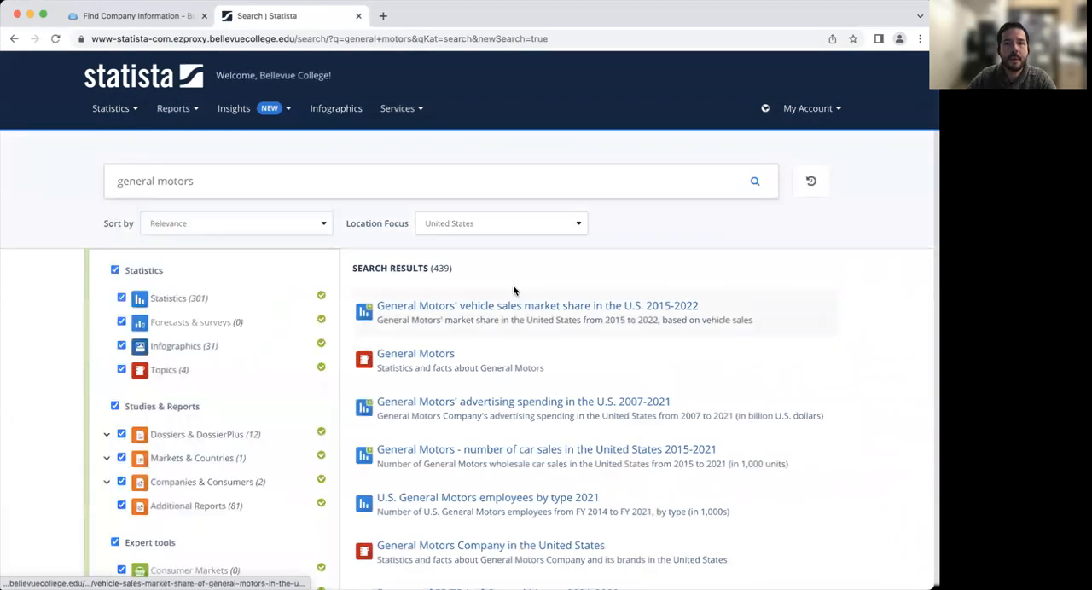
scroll("down", 3)
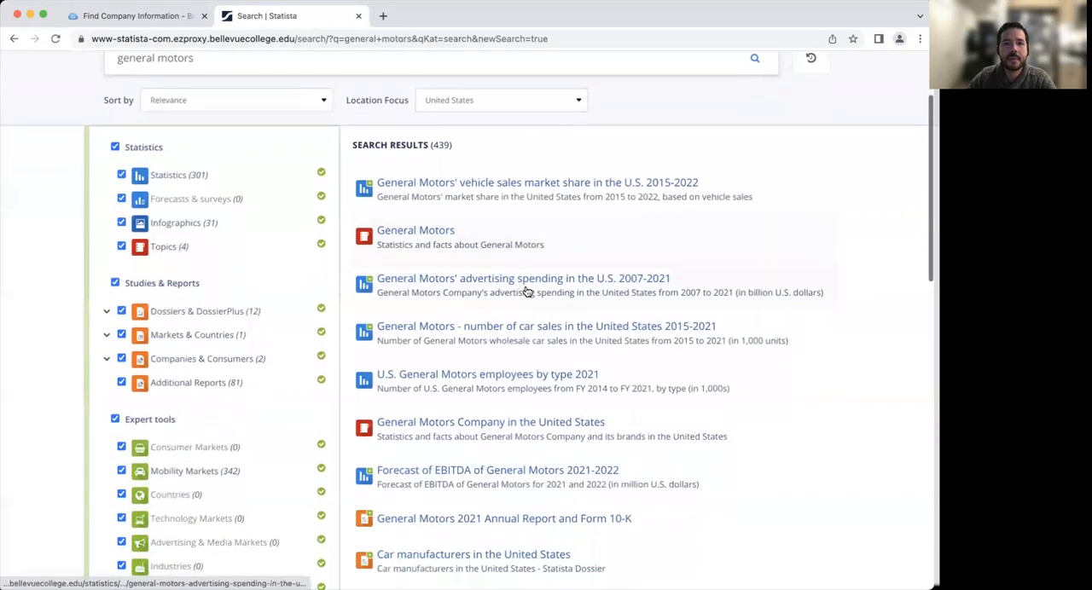
mouse_move(445, 244)
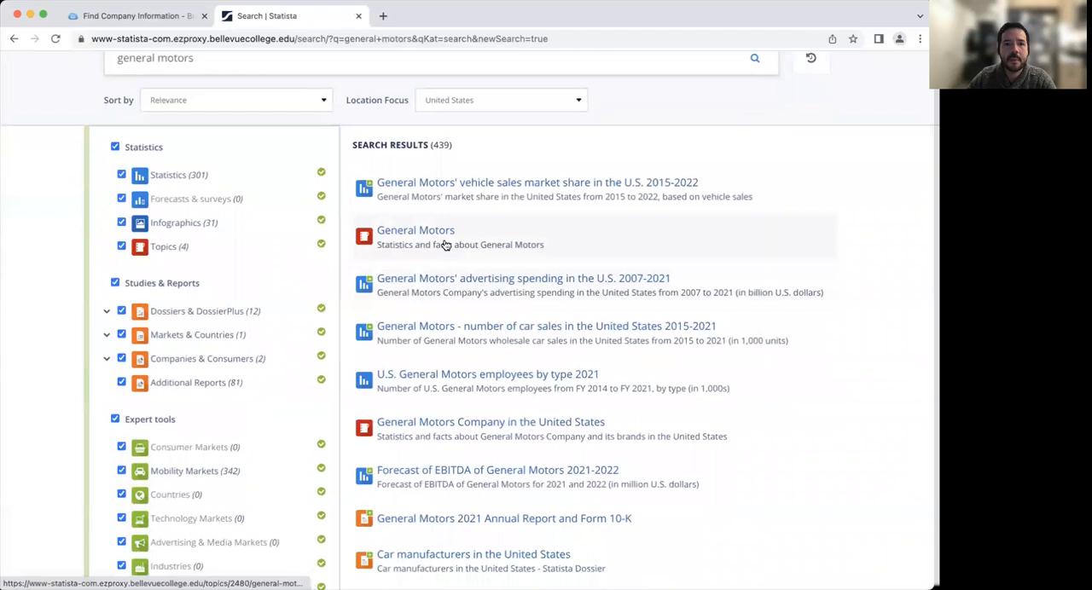
mouse_move(415, 245)
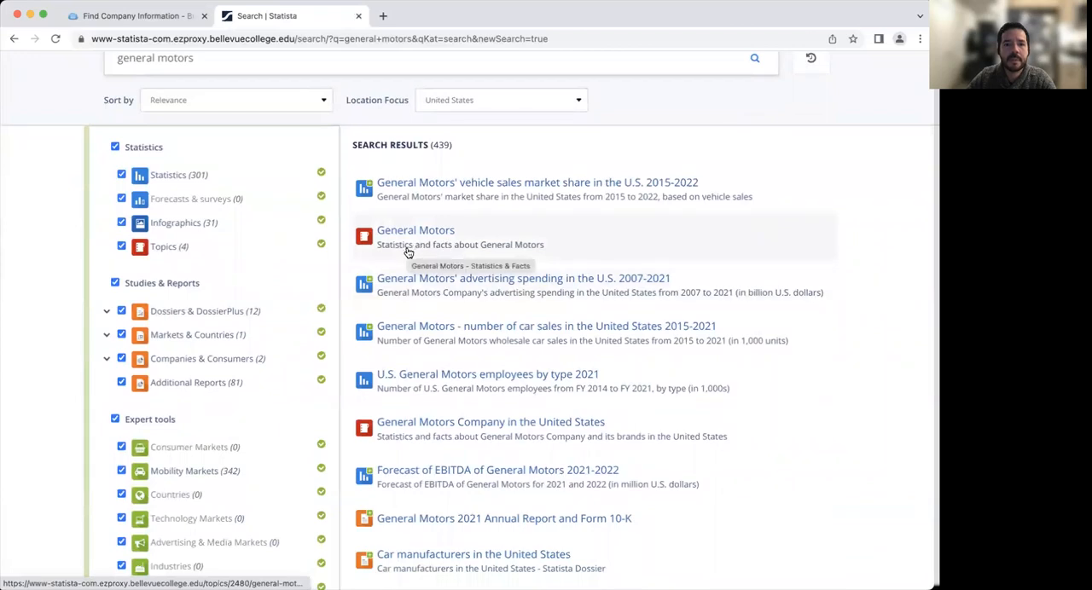
mouse_move(367, 189)
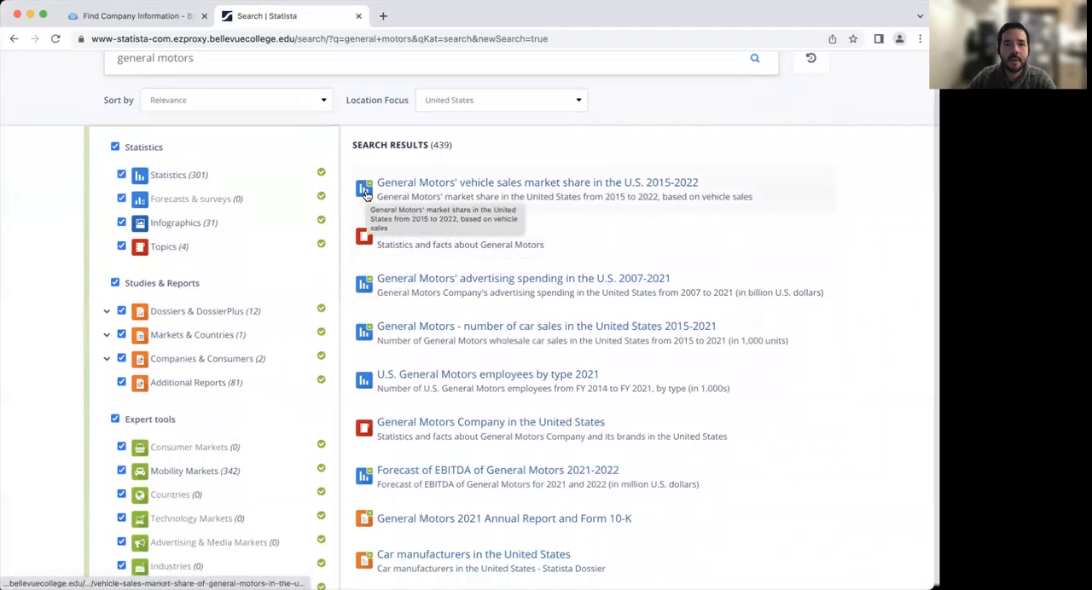
mouse_move(364, 284)
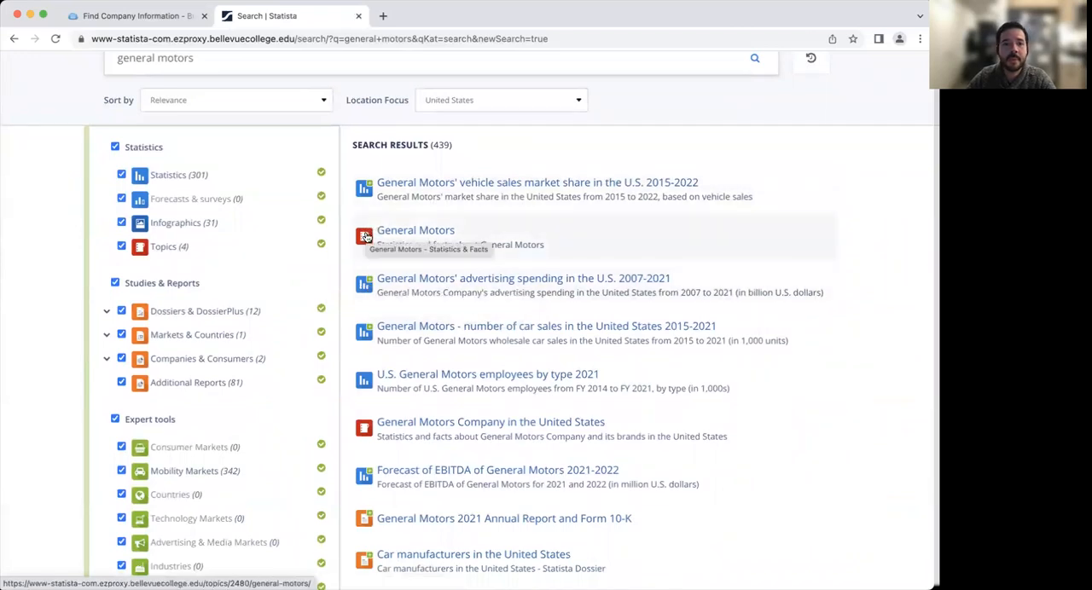
left_click(415, 231)
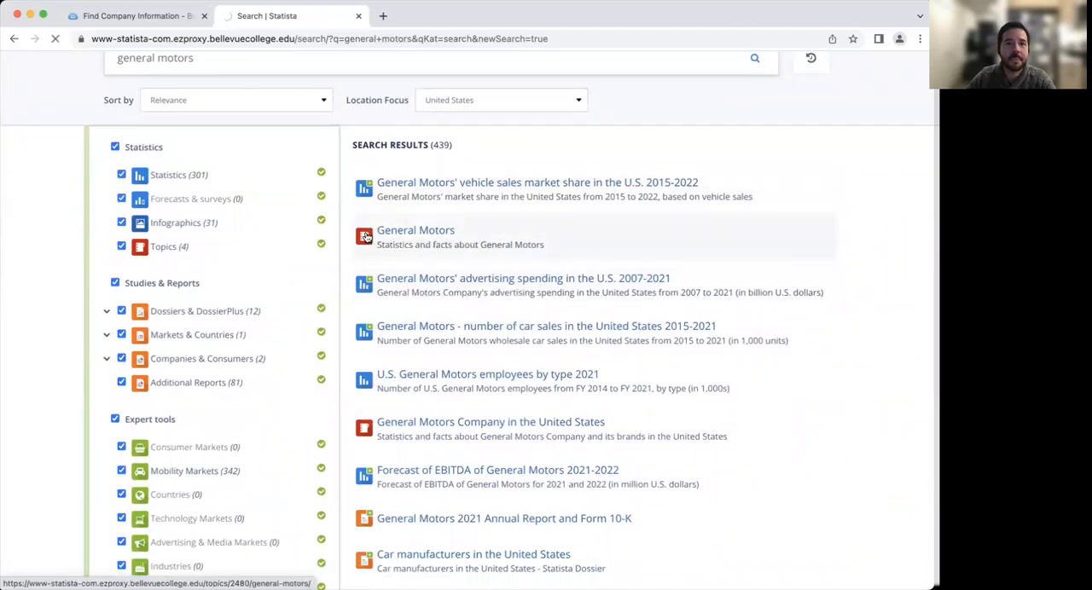
Browse the General Motors topic sections and open the revenue 2013-2021 statistic under Financials.
left_click(415, 230)
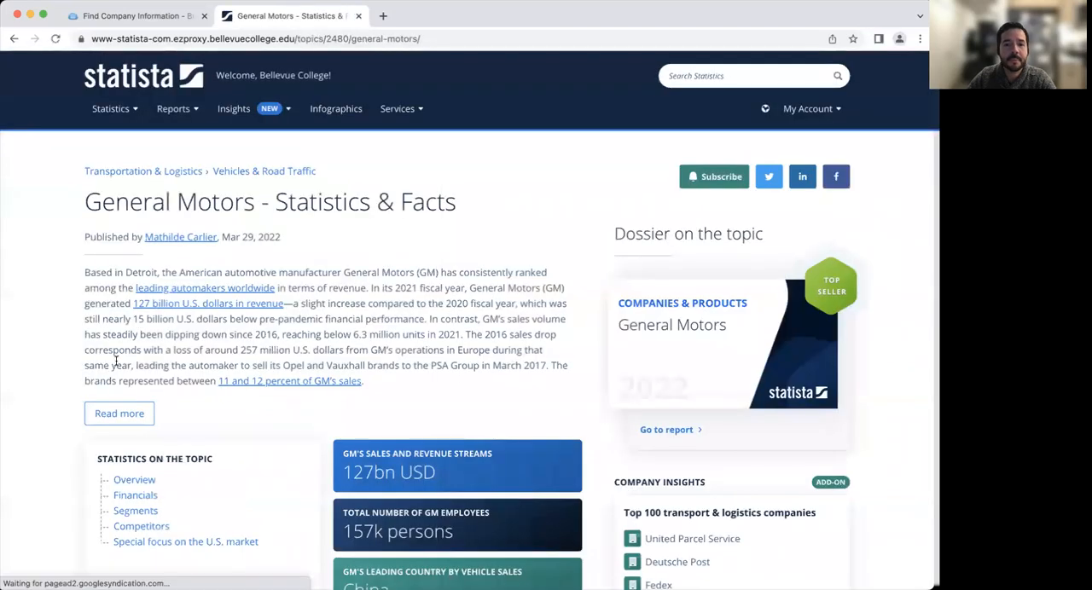
scroll("down", 3)
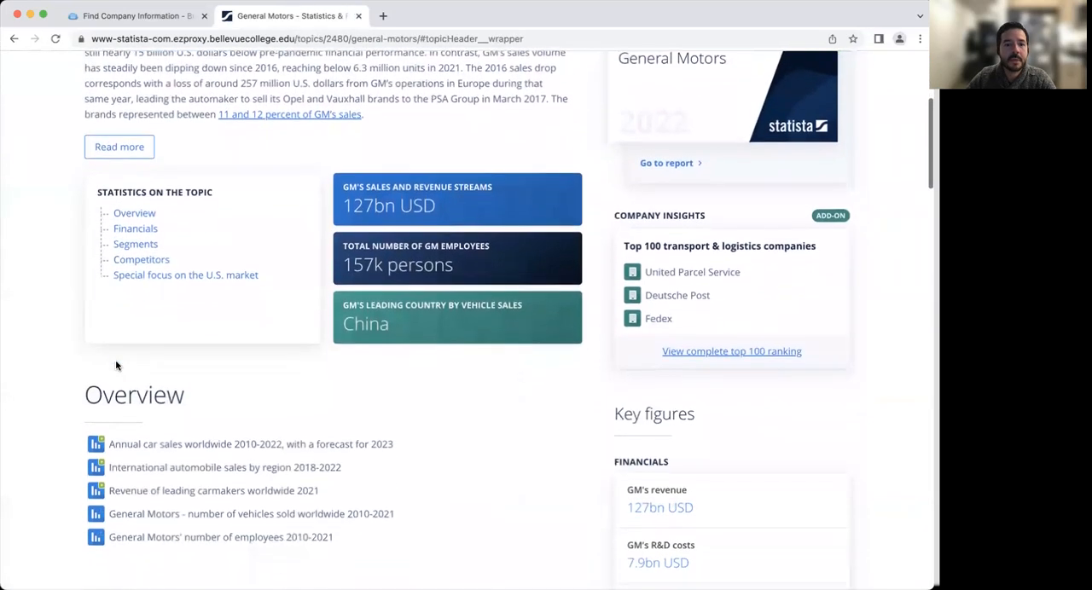
scroll("down", 3)
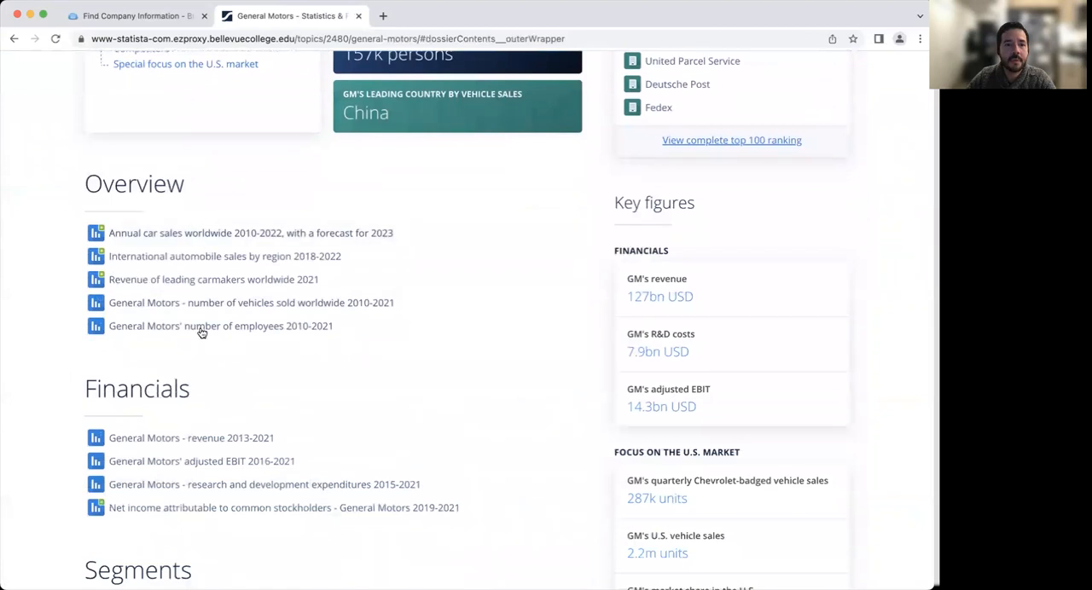
scroll("down", 3)
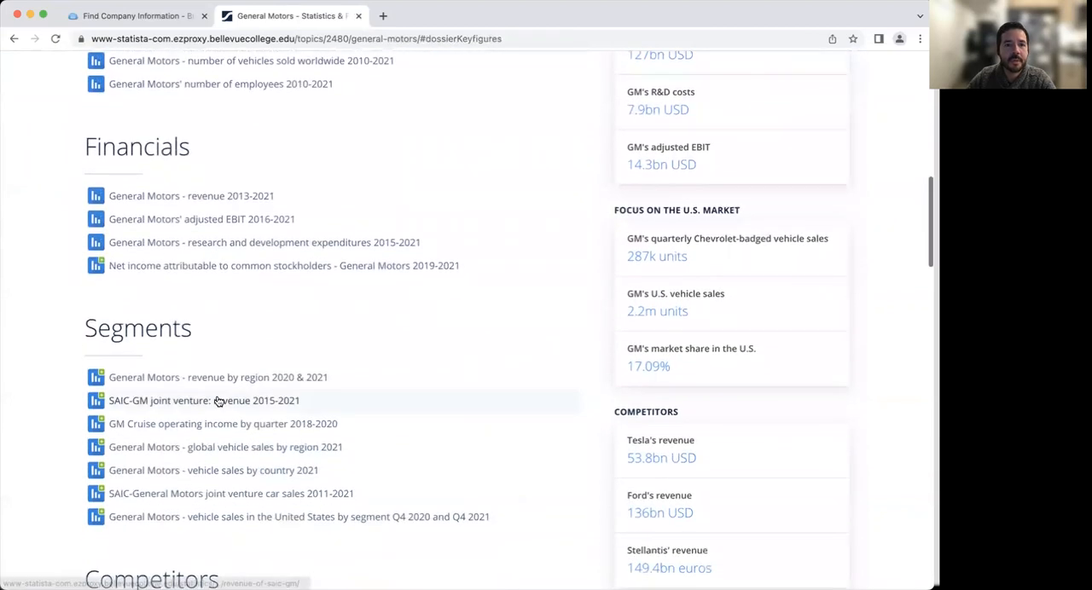
scroll("down", 3)
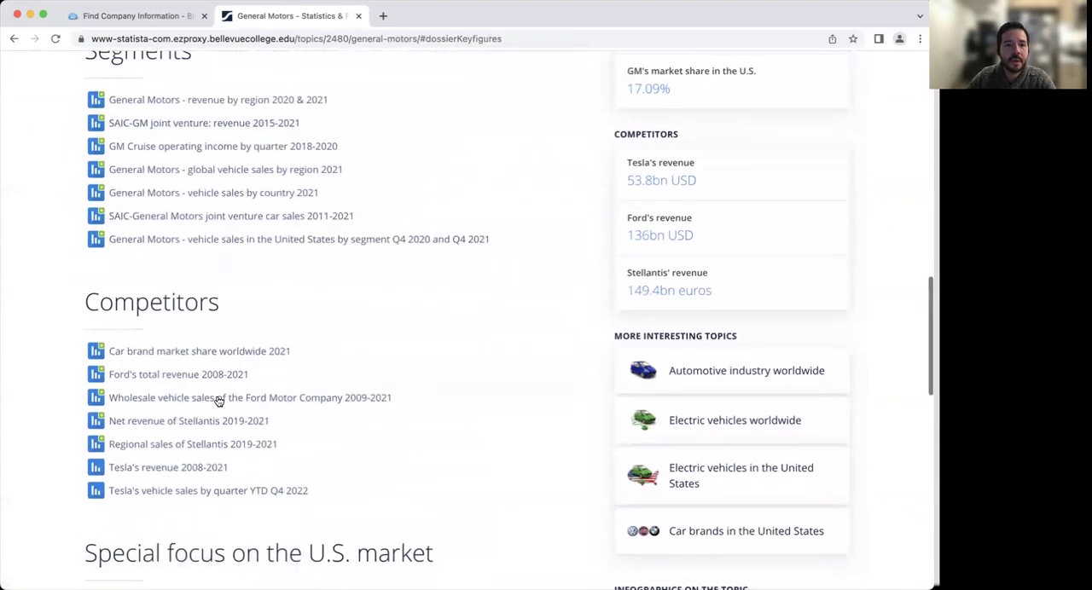
scroll("down", 3)
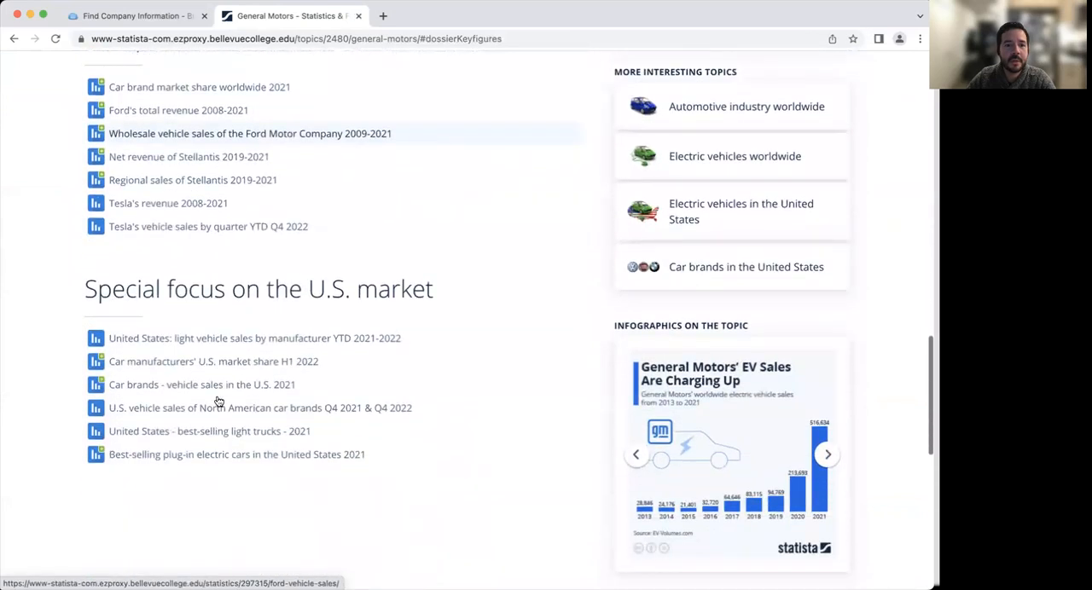
scroll("up", 3)
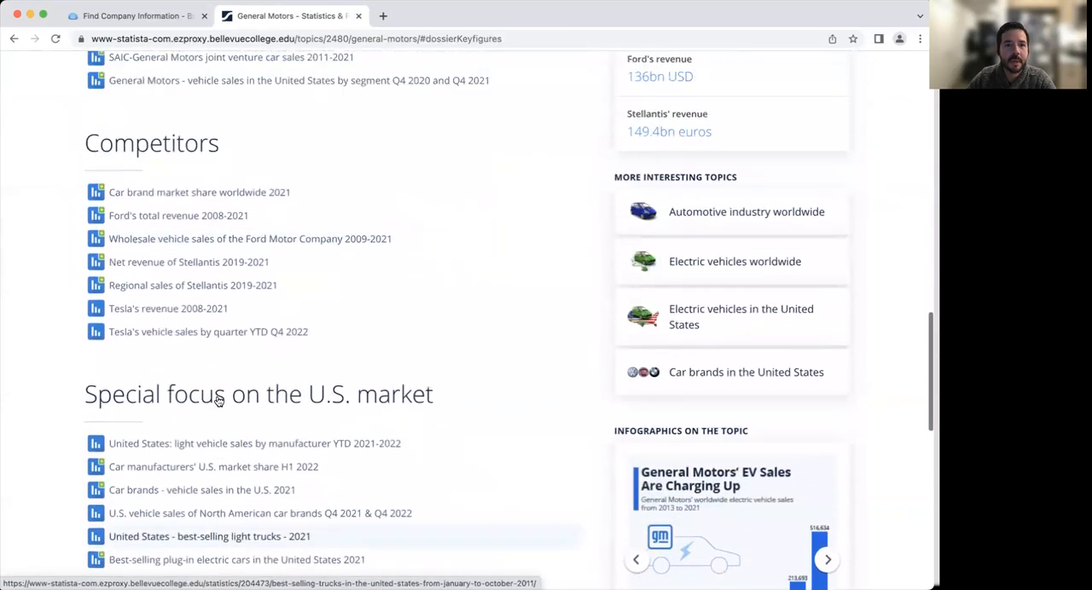
scroll("up", 3)
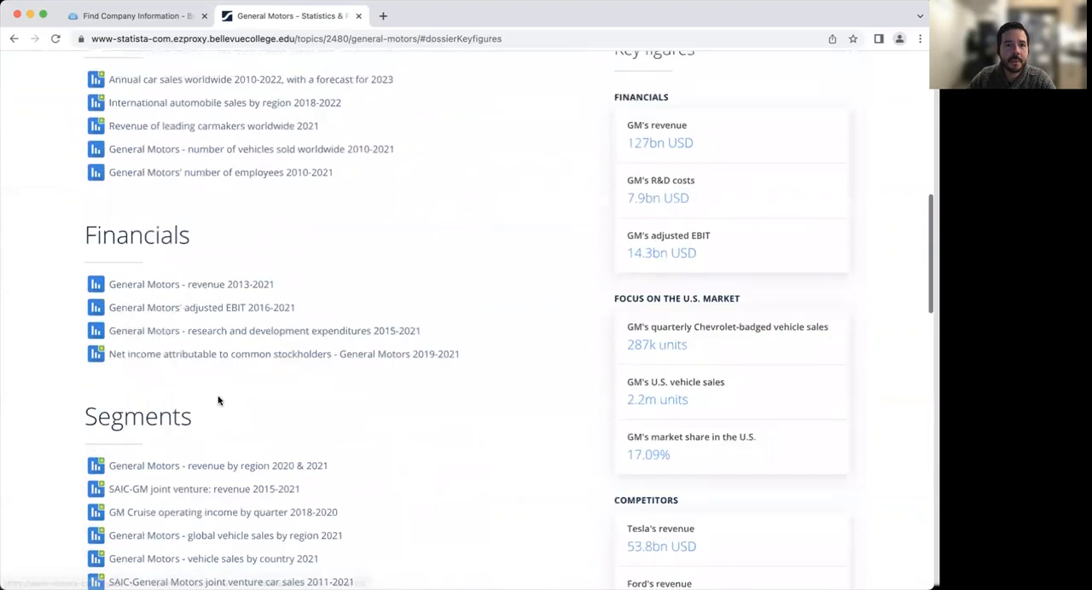
left_click(191, 284)
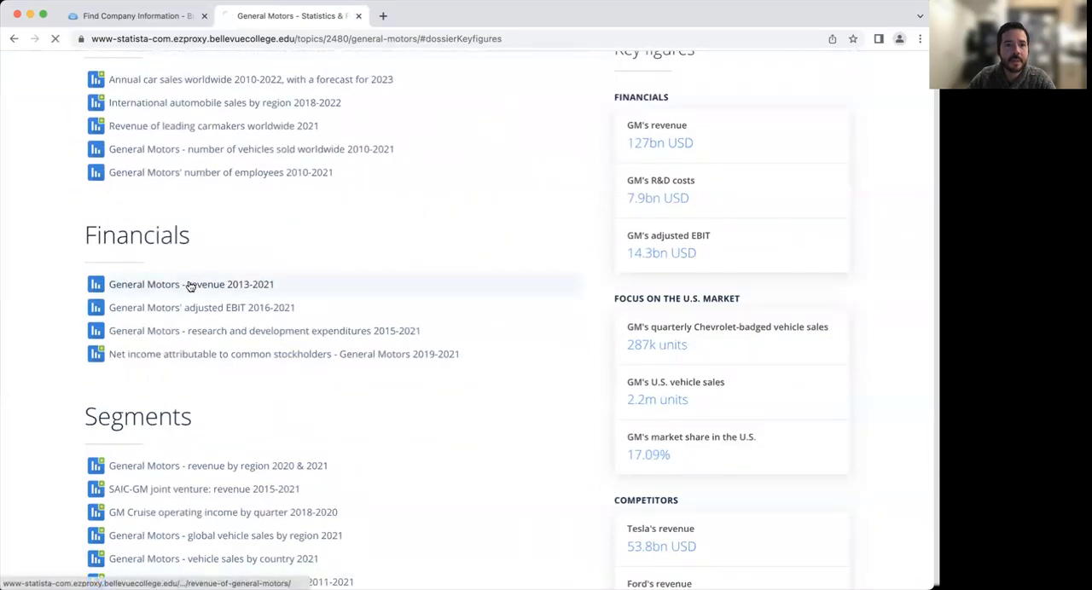
Review the FY 2013–2021 revenue chart, down to the Source and Citation formats.
left_click(191, 284)
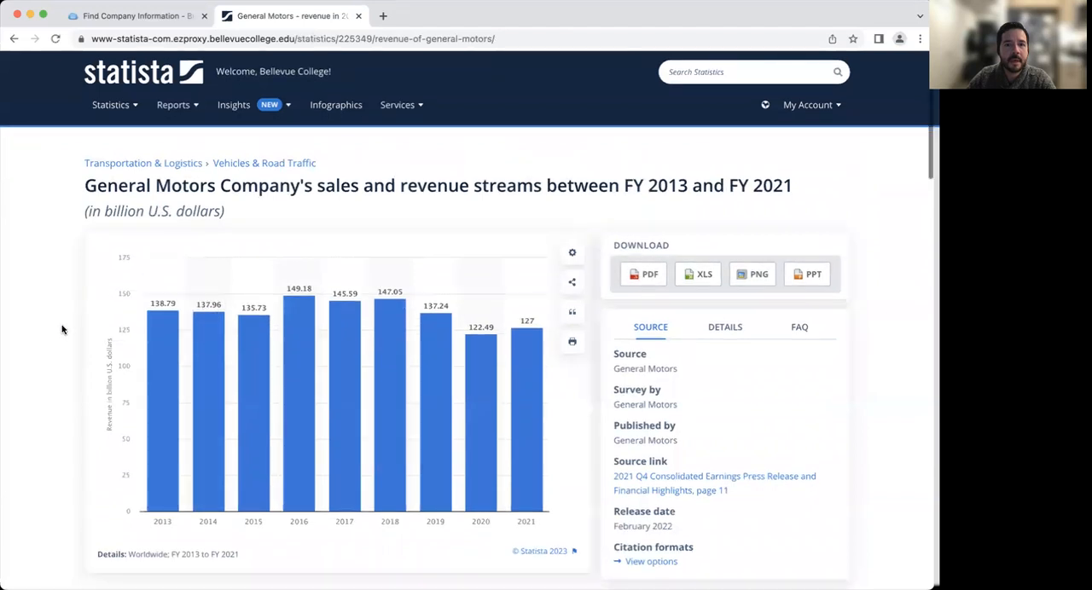
scroll("down", 3)
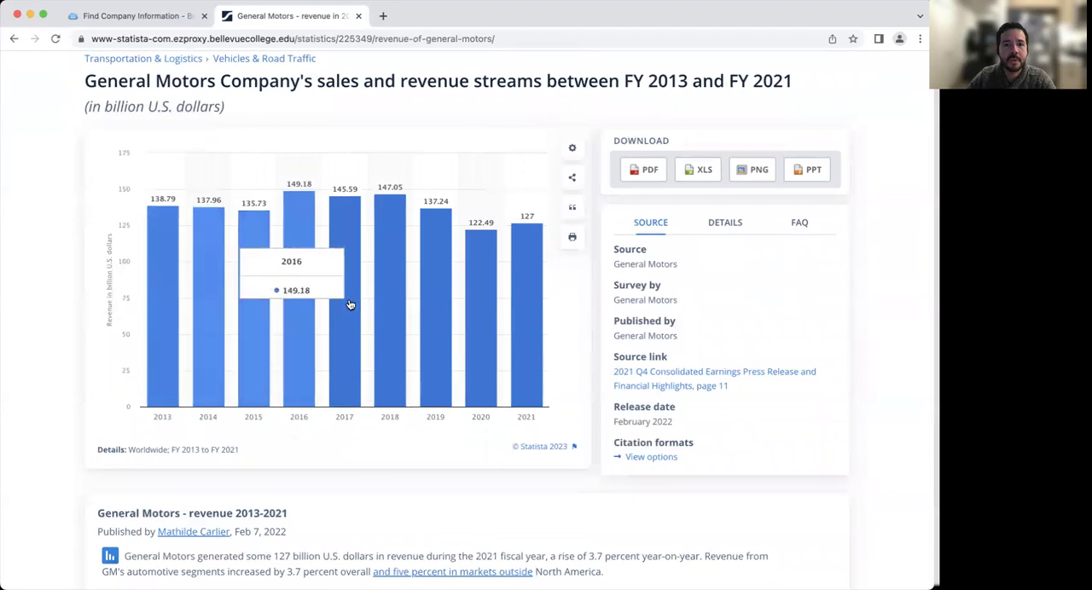
mouse_move(759, 175)
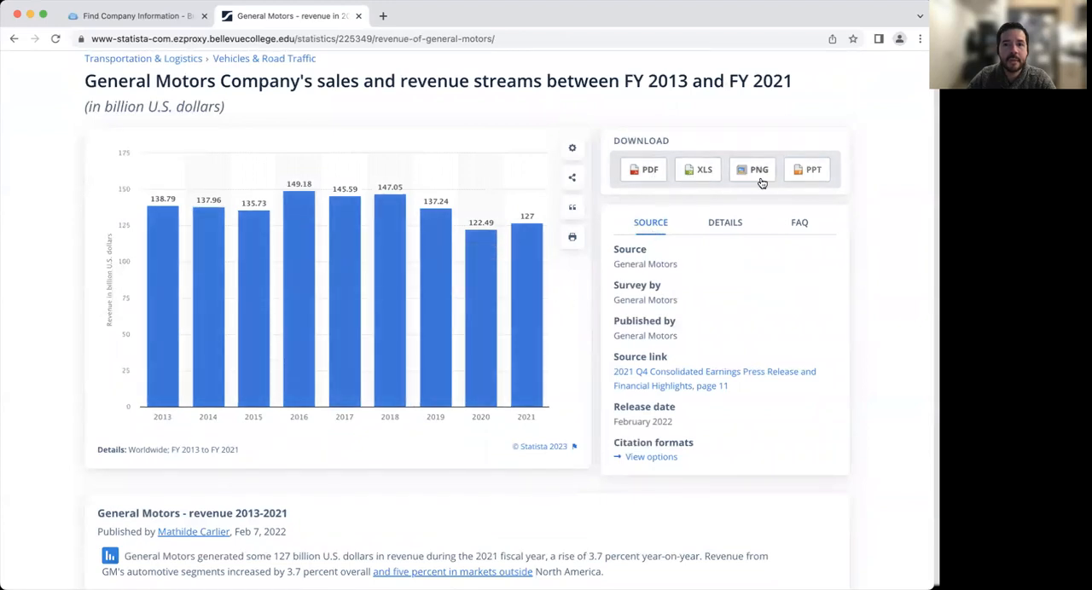
scroll("down", 3)
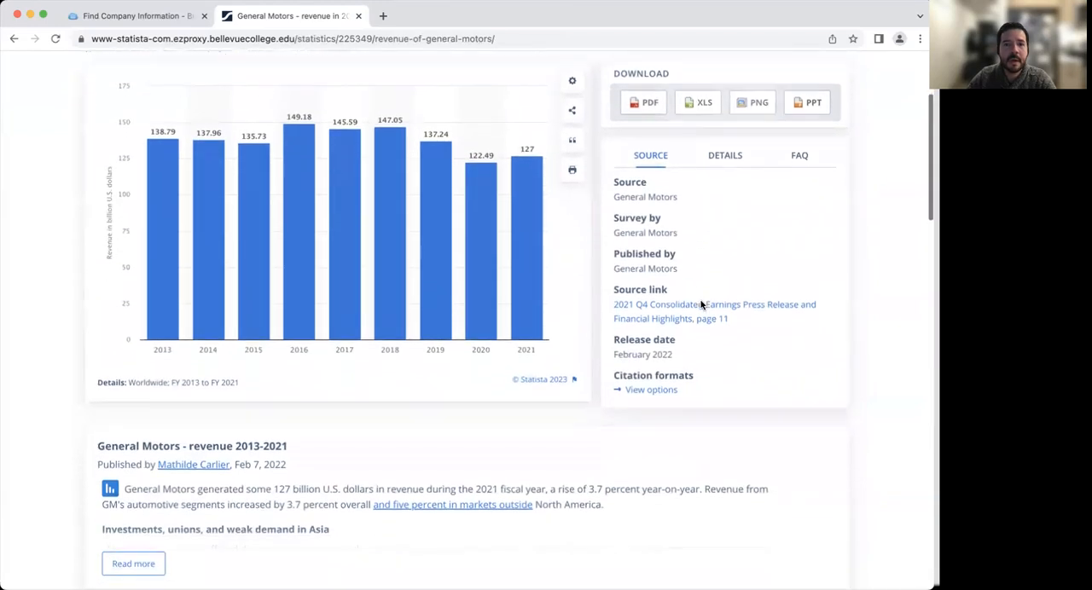
scroll("down", 3)
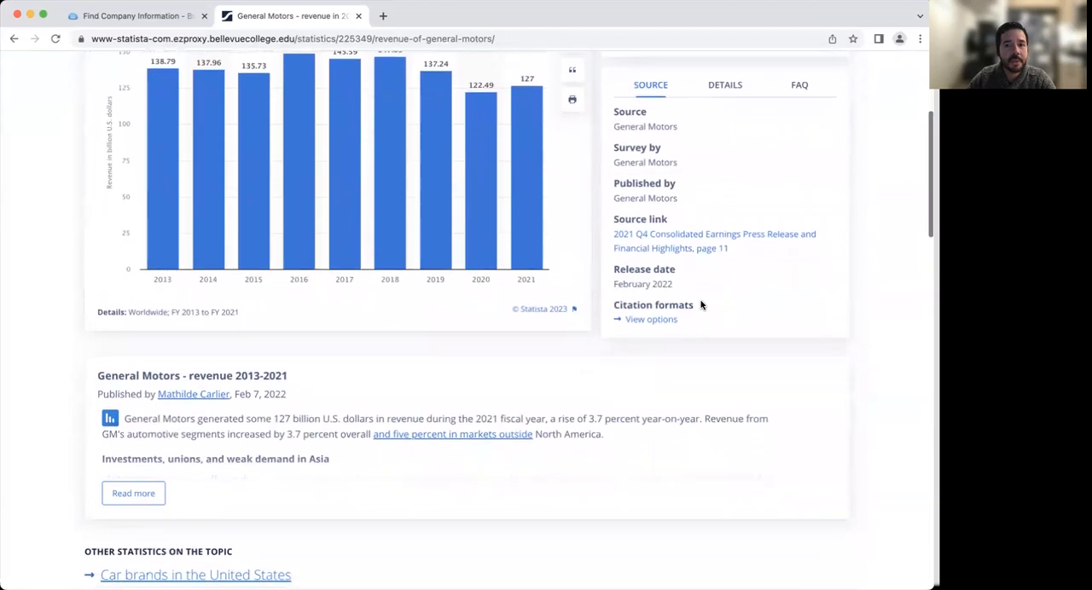
mouse_move(630, 316)
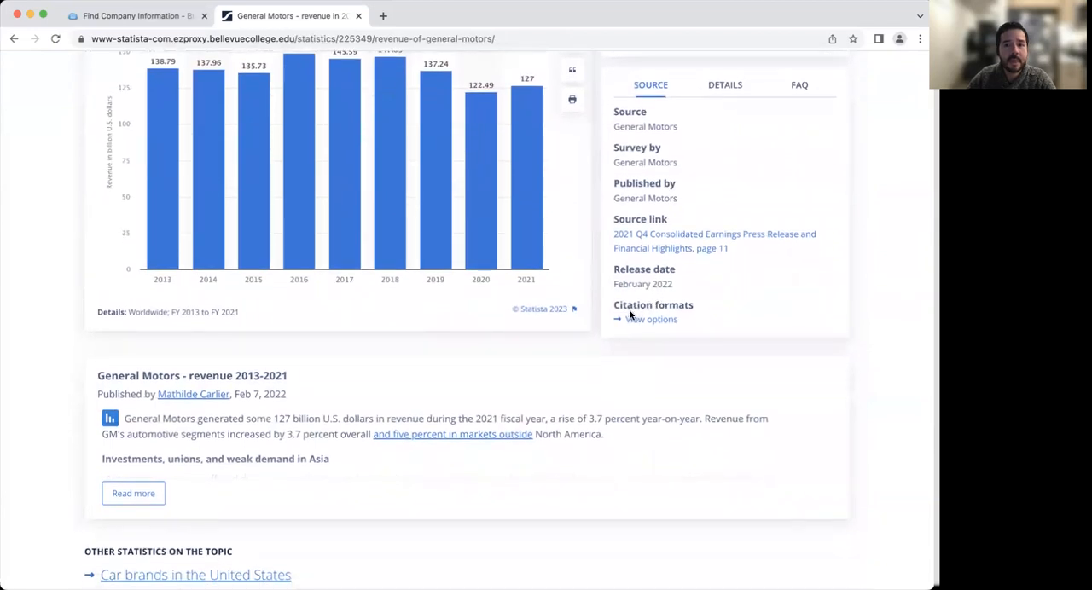
mouse_move(651, 319)
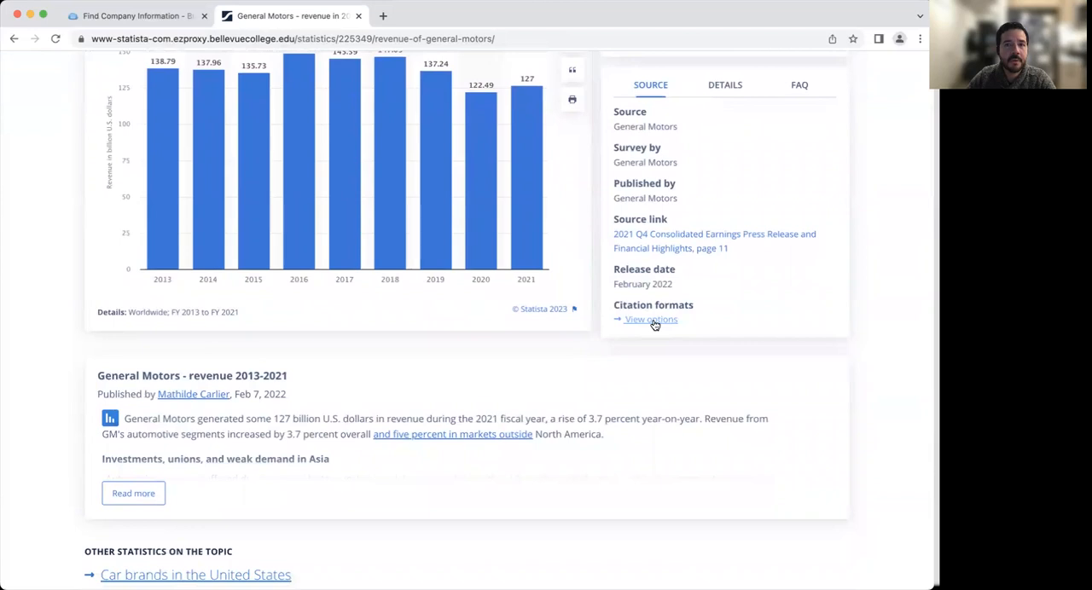
Display the APA citation for the GM revenue chart, then close the popup.
left_click(650, 320)
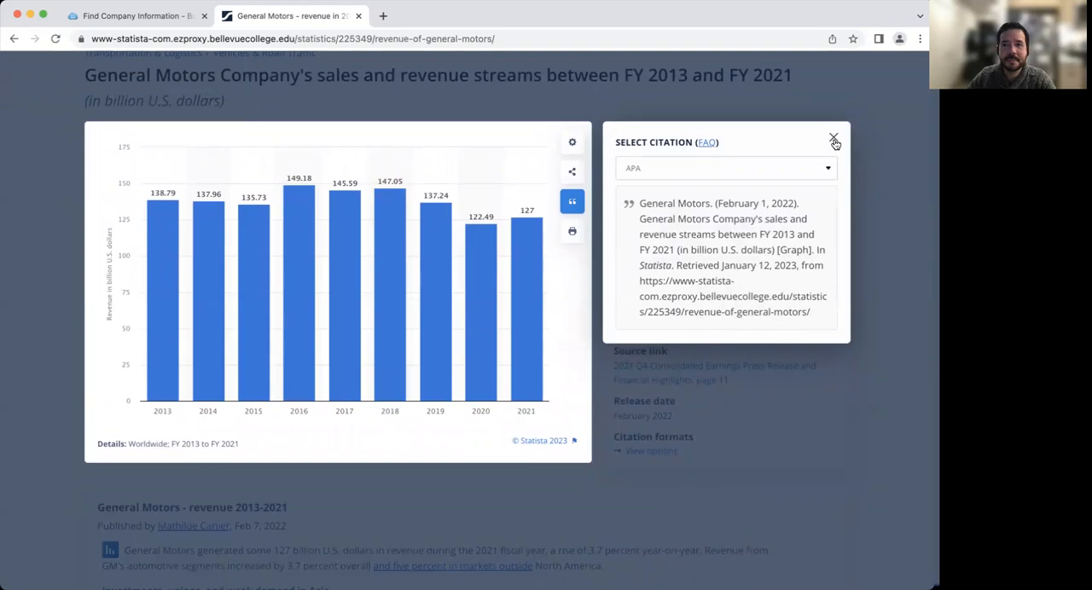
left_click(834, 138)
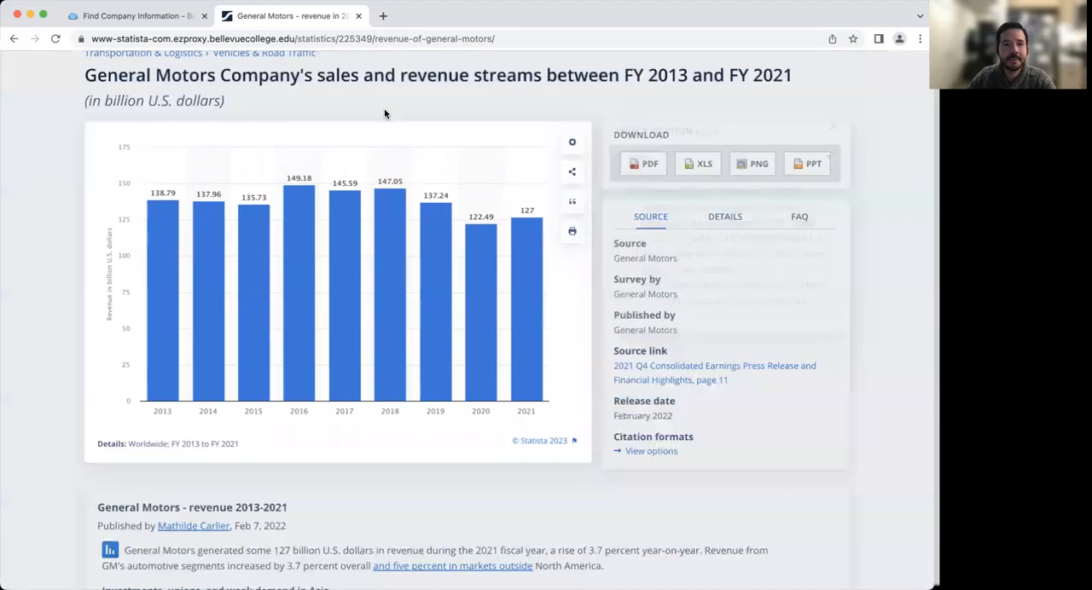
left_click(397, 108)
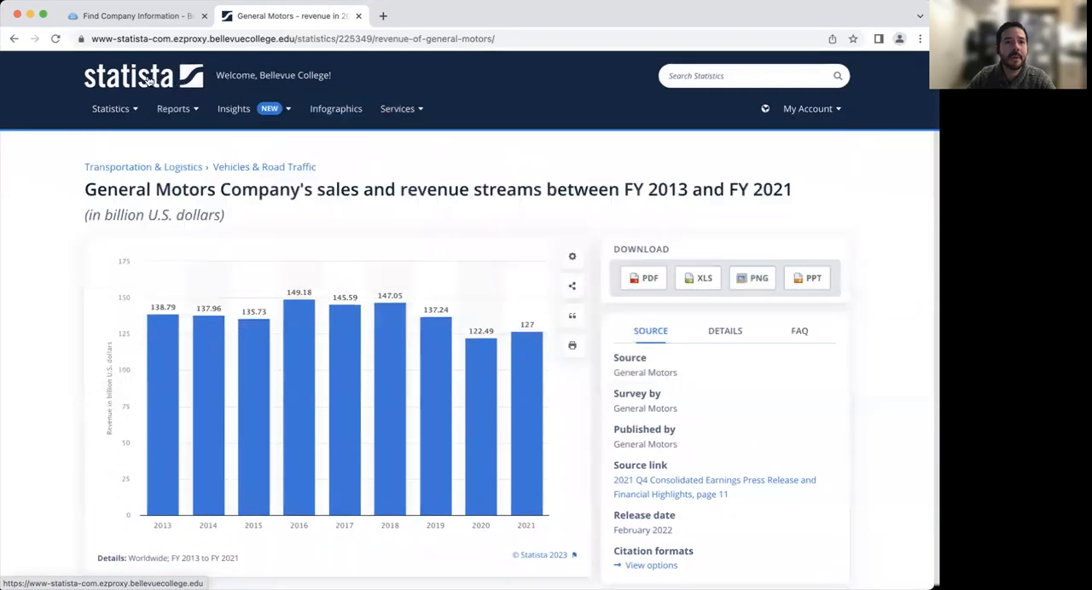
Return to the Statista home page via the header logo and scroll briefly.
left_click(143, 75)
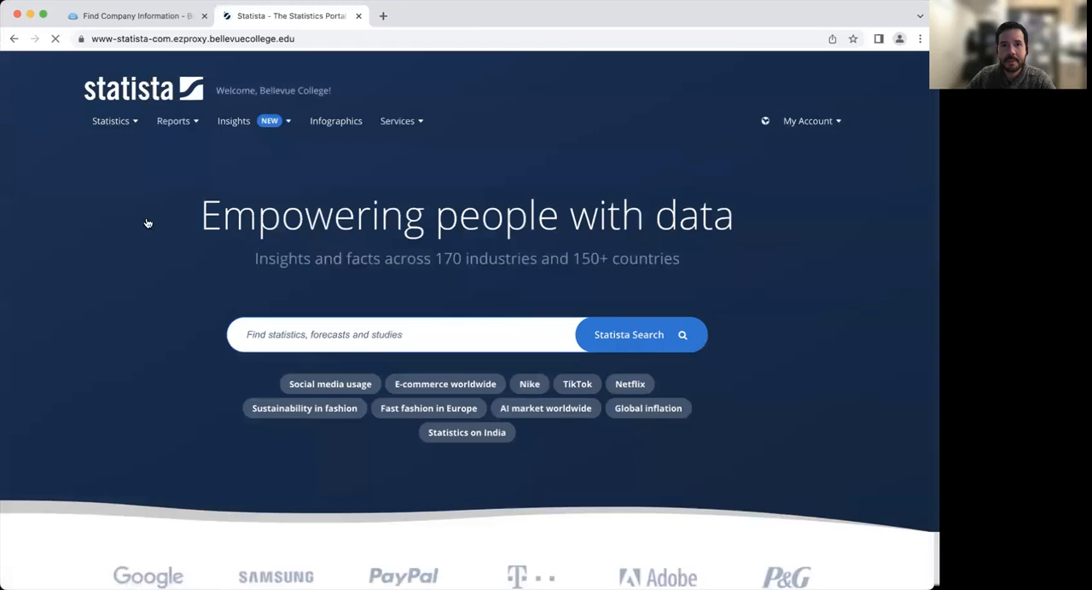
scroll("down", 3)
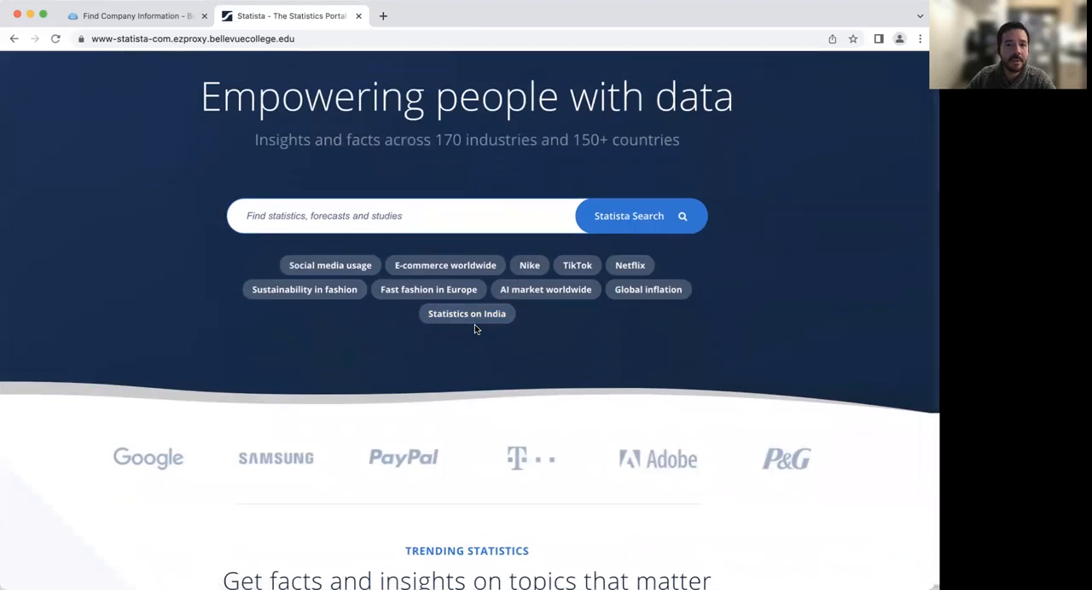
mouse_move(180, 285)
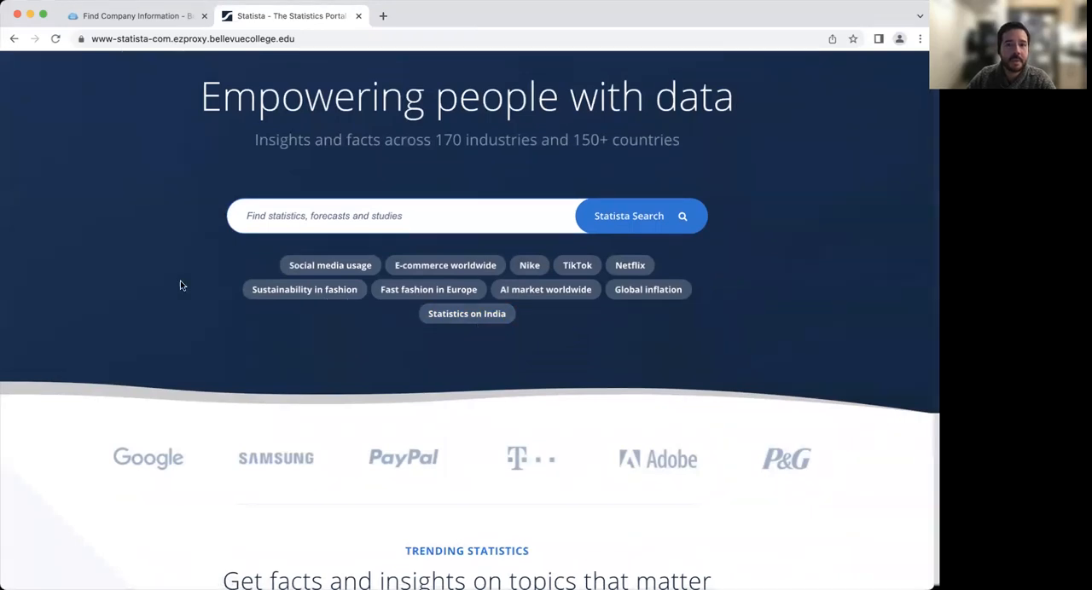
scroll("up", 3)
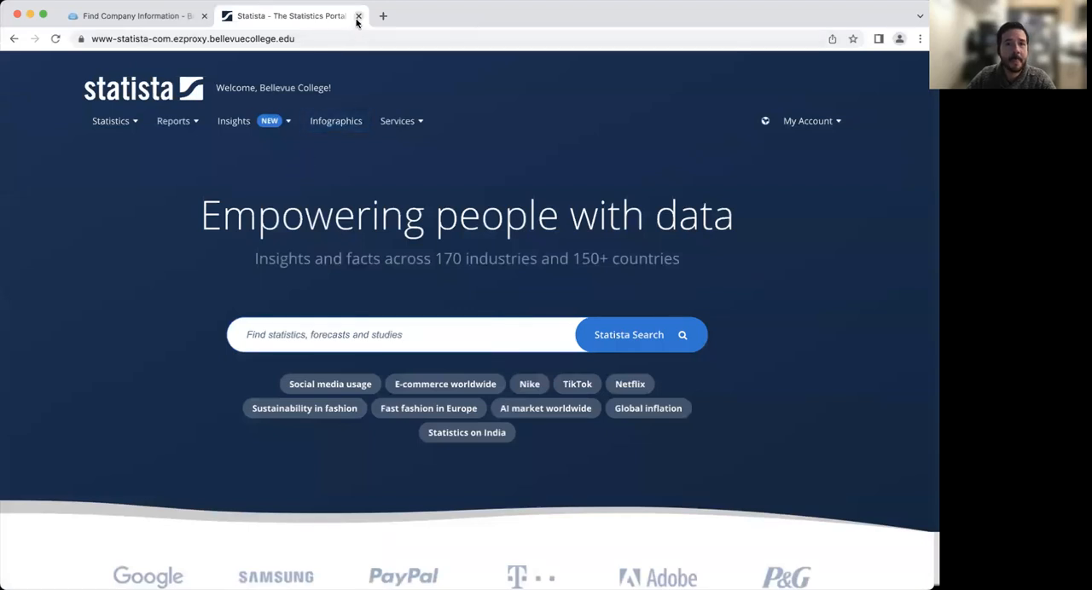
mouse_move(290, 16)
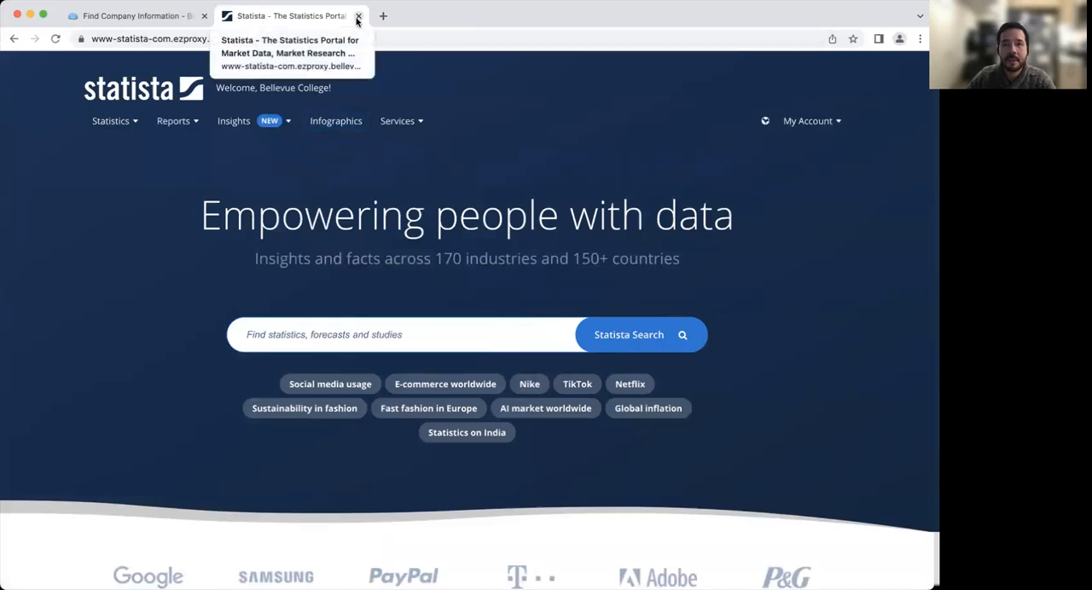
Close the Statista tab and skim the Citing Using APA 7 guide in LibGuides.
left_click(358, 15)
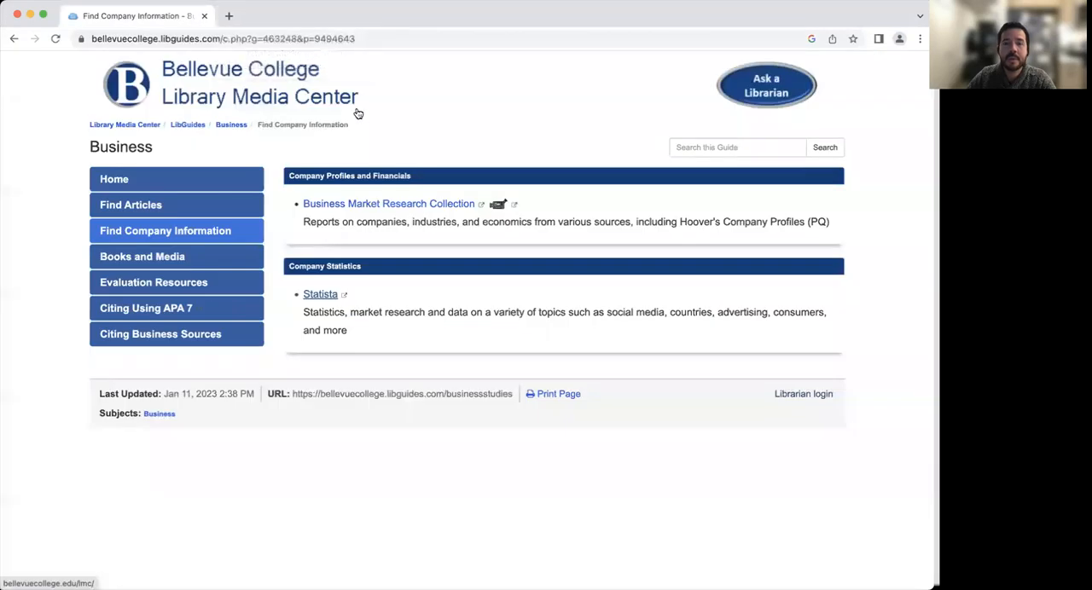
mouse_move(277, 196)
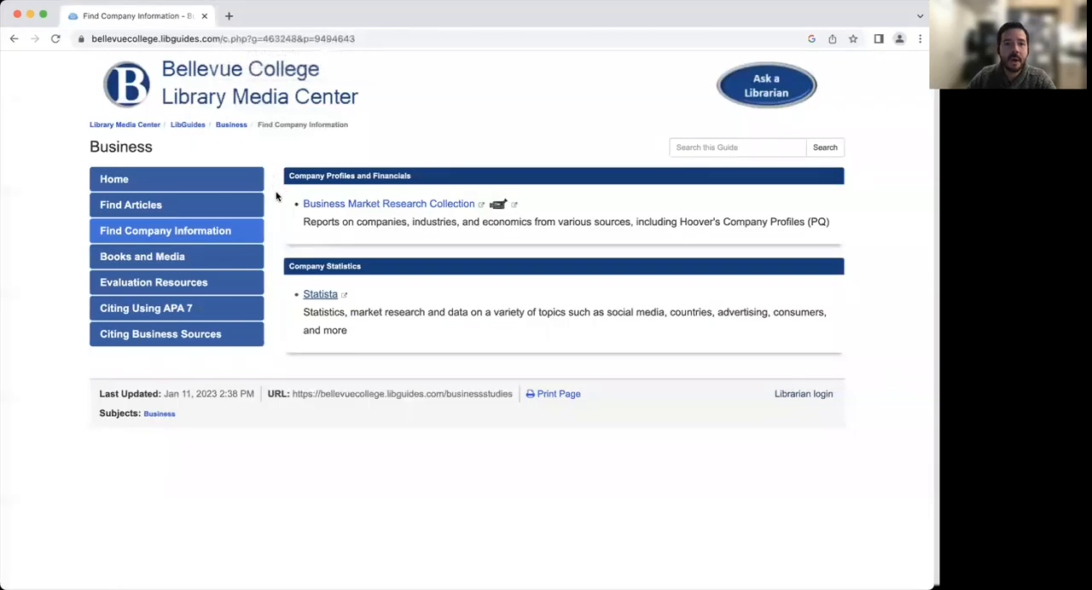
mouse_move(146, 308)
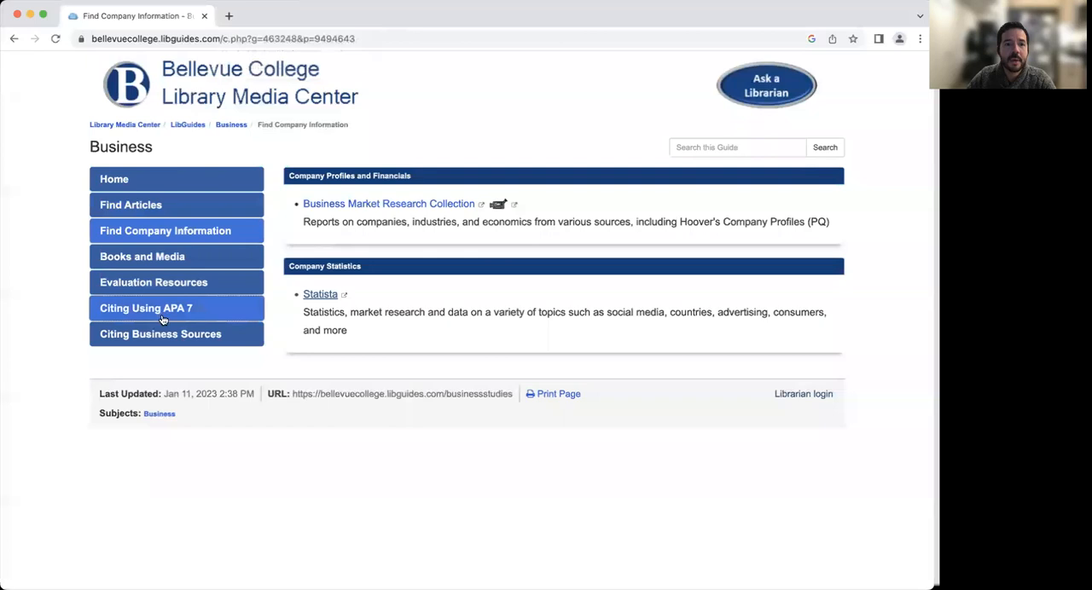
mouse_move(192, 308)
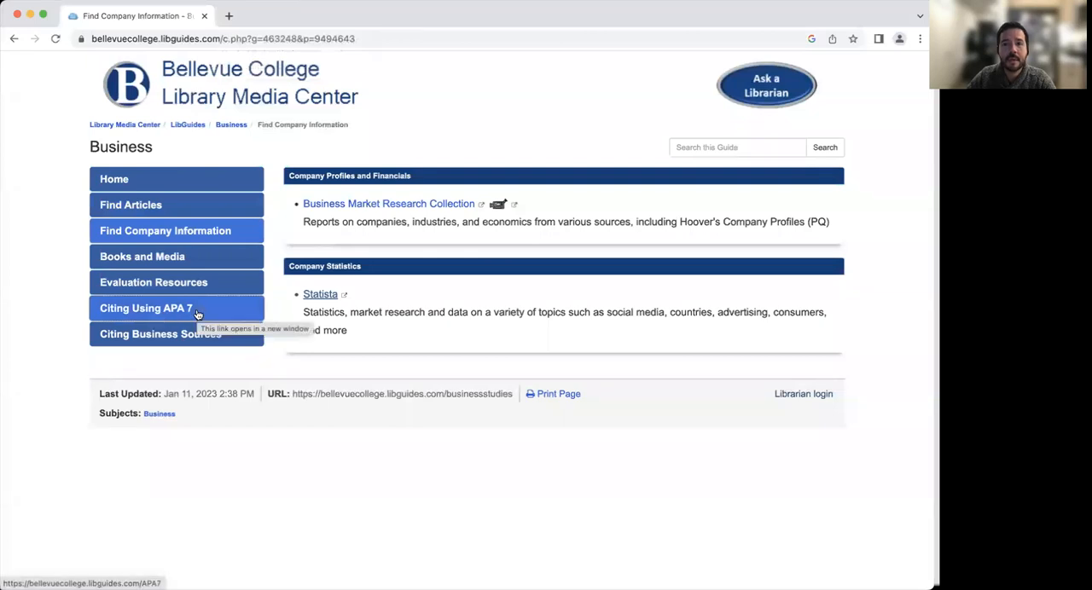
left_click(145, 308)
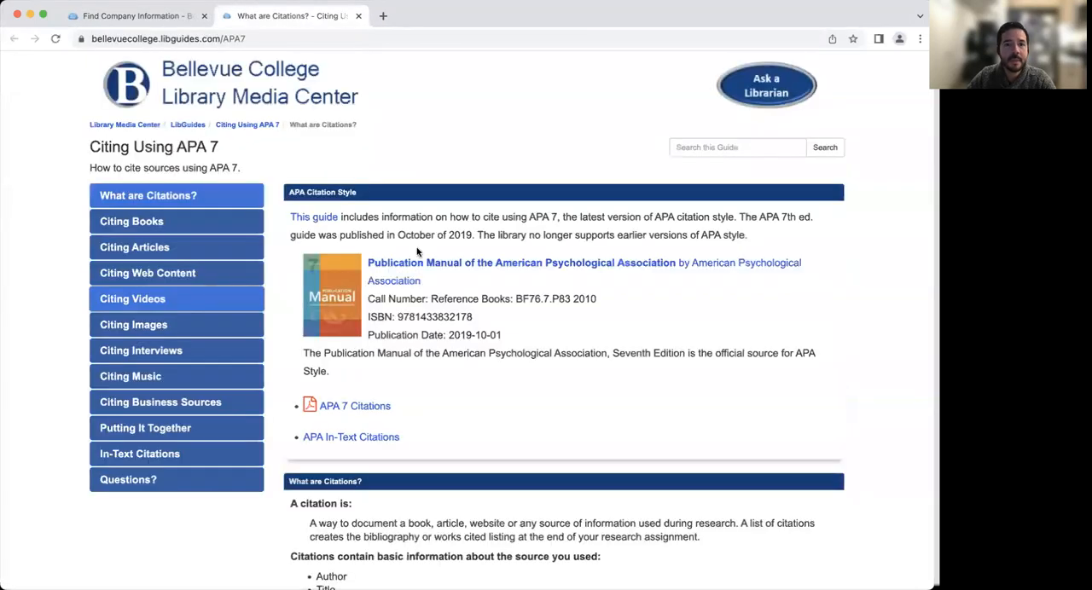
scroll("down", 3)
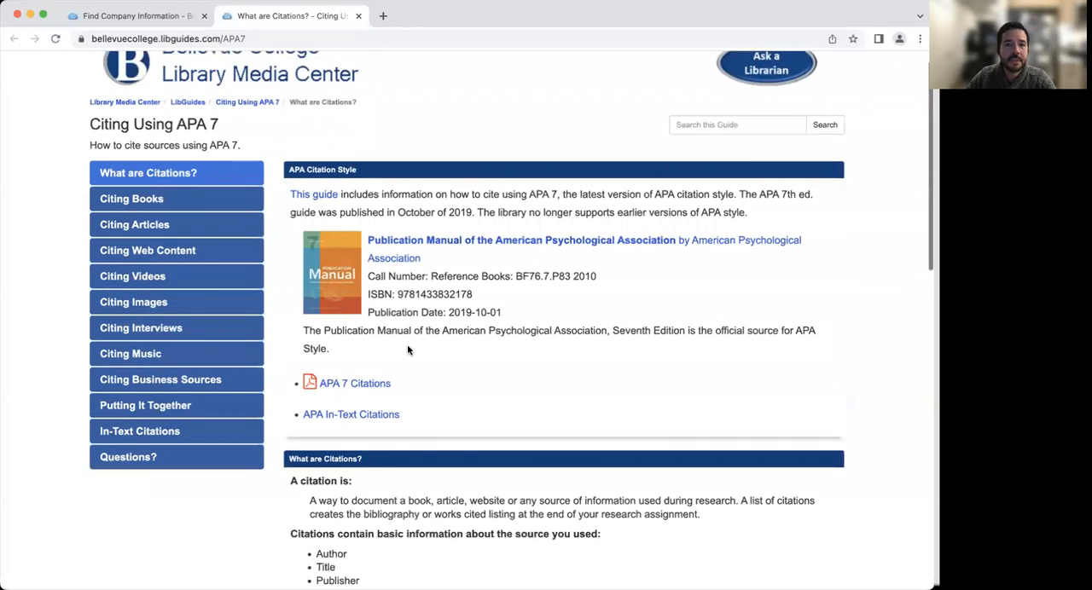
scroll("down", 3)
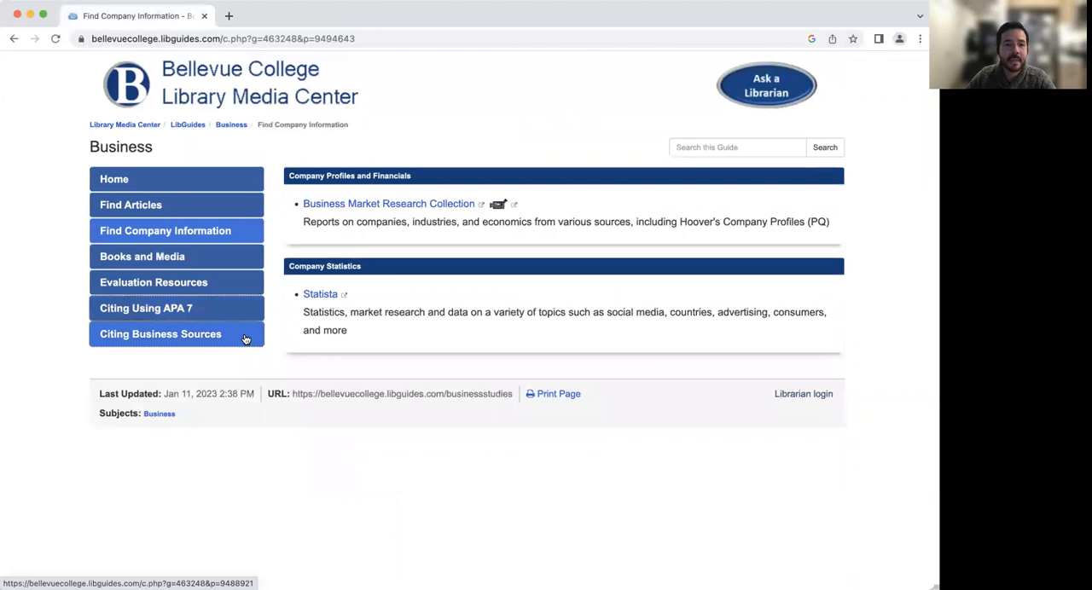
Review the Citing Business Sources APA 7 examples, from Annual Report through Passport, then return to top.
left_click(161, 333)
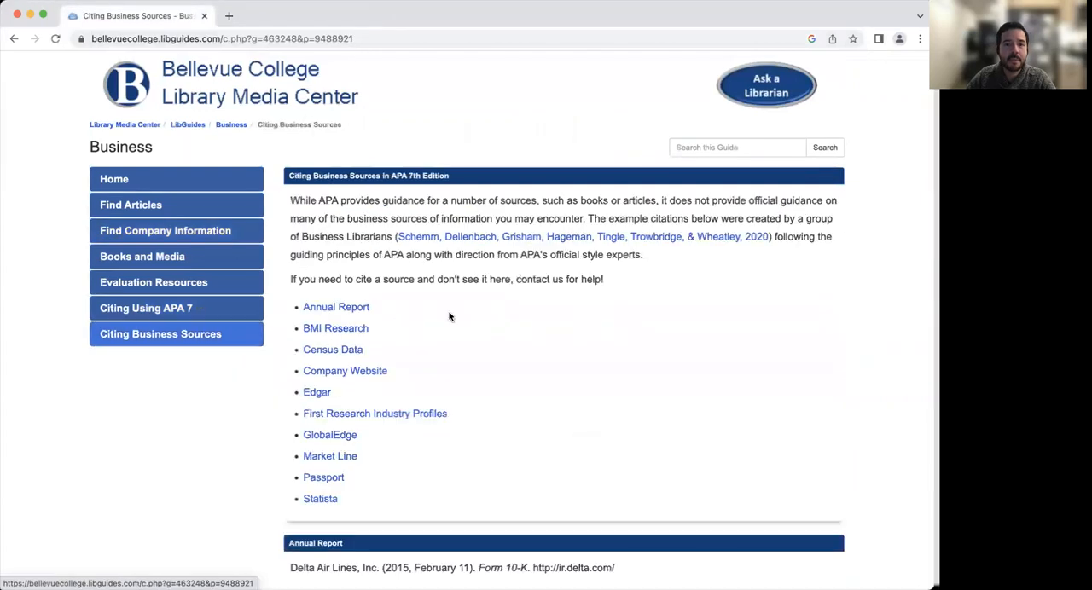
scroll("down", 3)
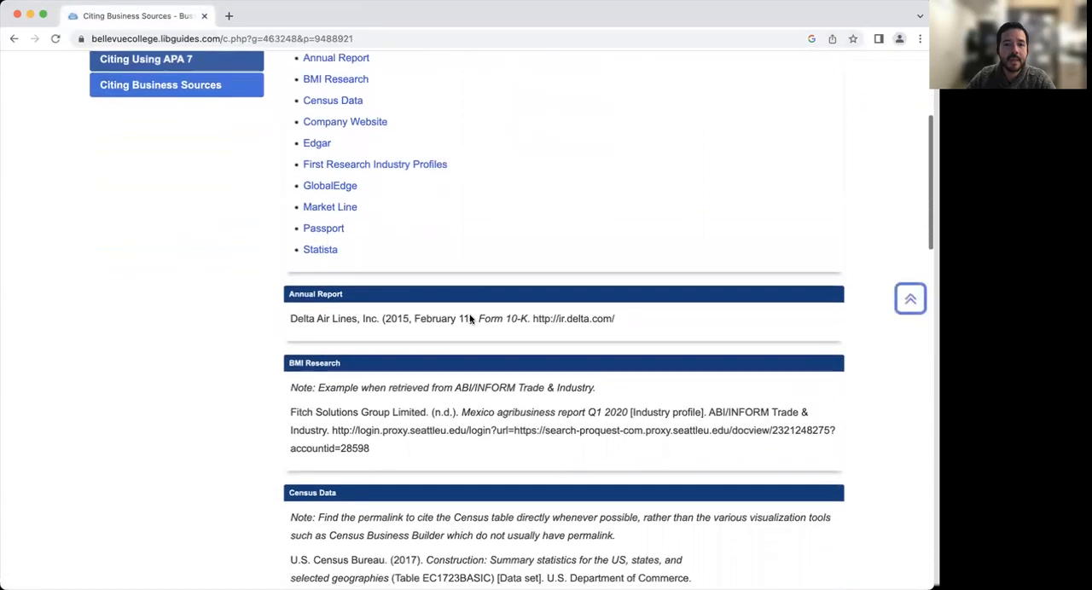
scroll("down", 3)
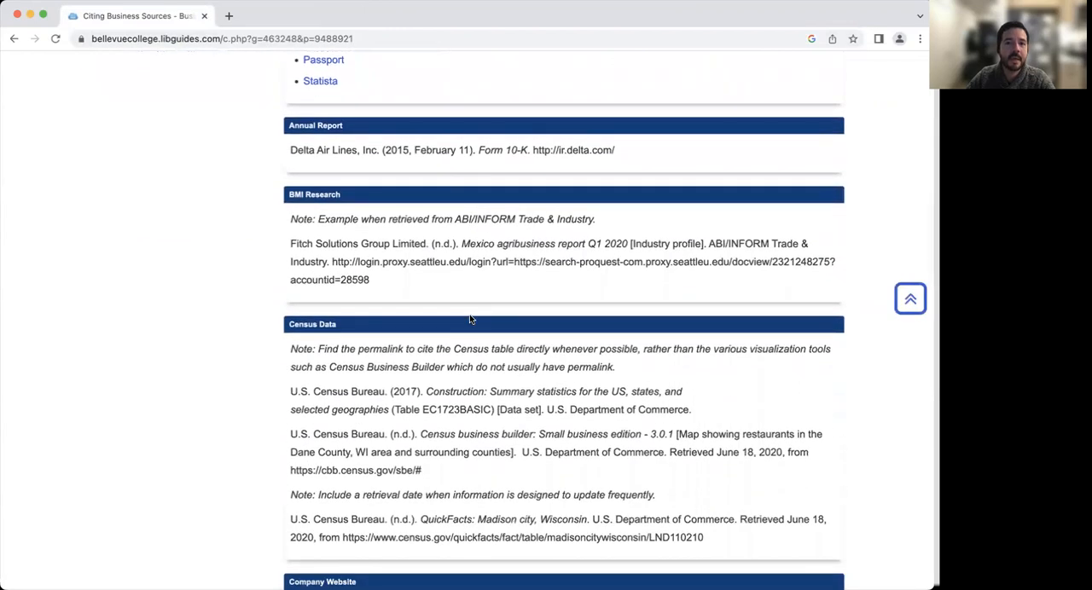
mouse_move(418, 337)
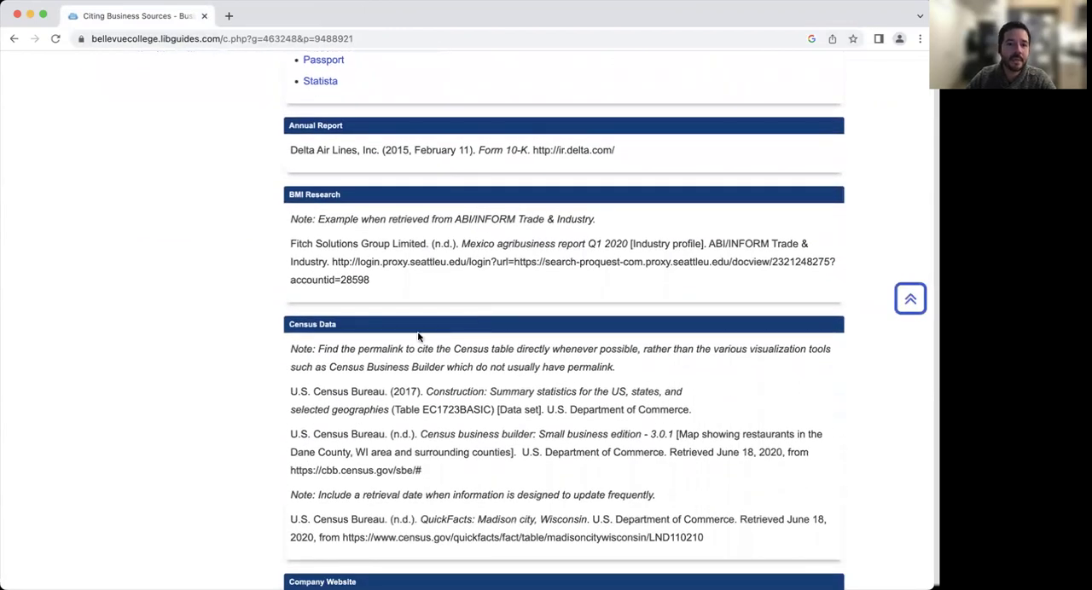
scroll("down", 3)
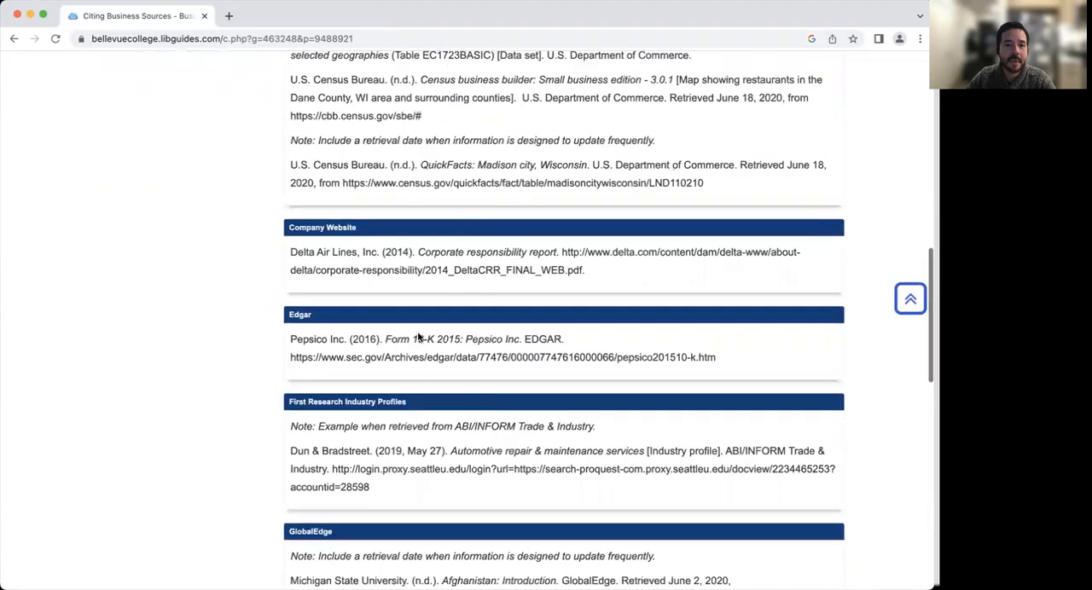
scroll("down", 3)
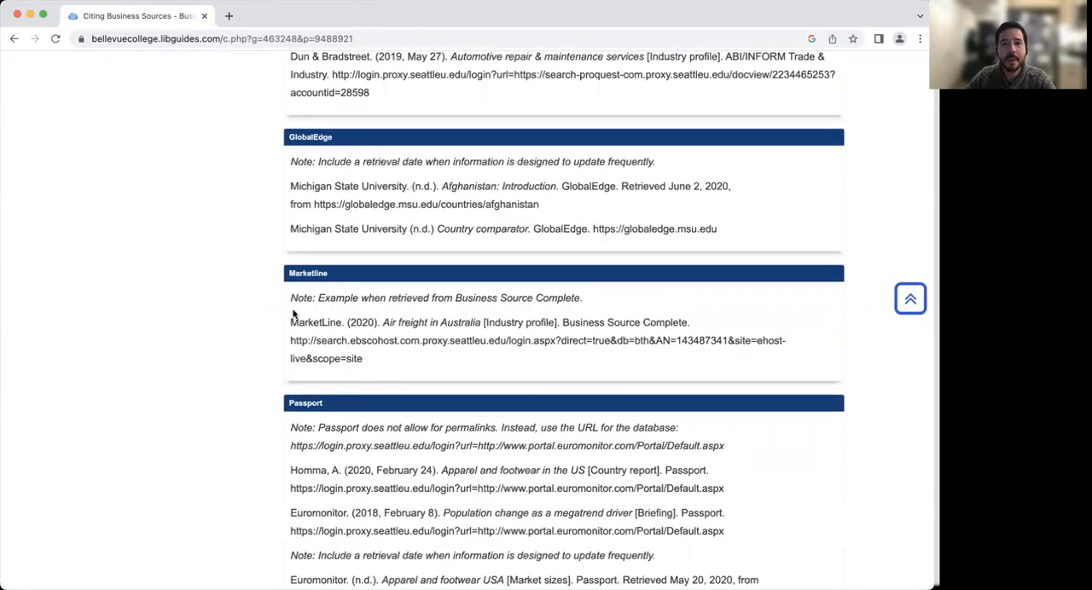
scroll("up", 3)
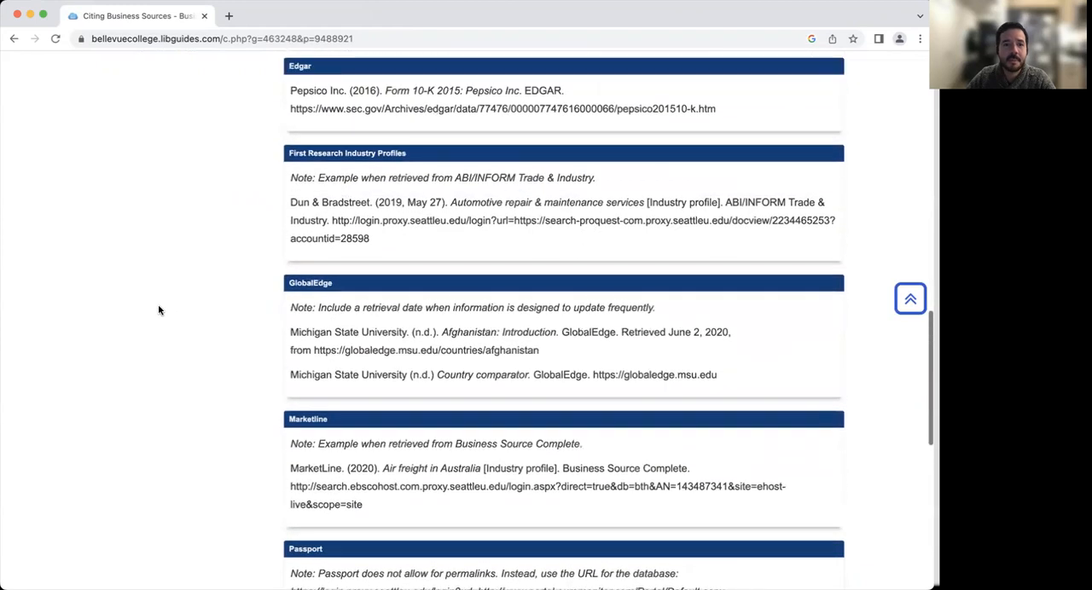
scroll("up", 3)
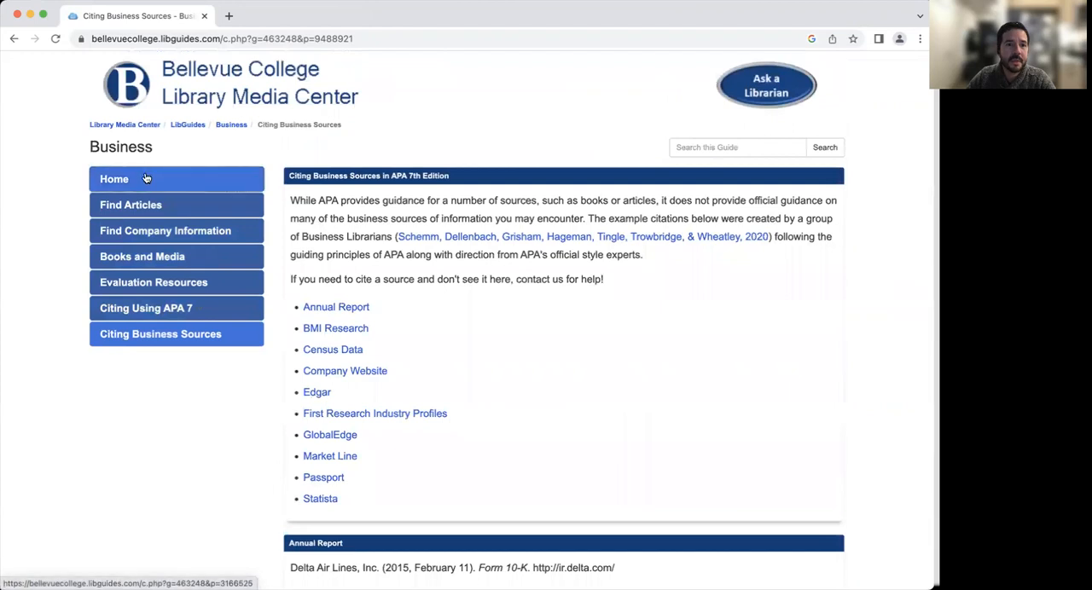
Show the Business guide home page's Guide Author box with Email Me and Schedule A Consultation.
left_click(114, 179)
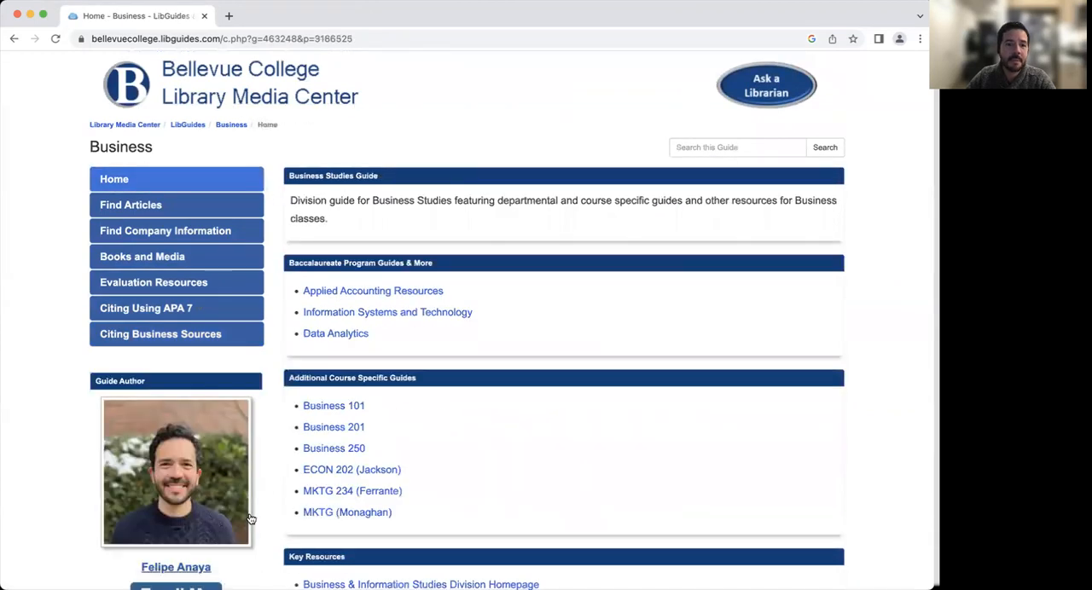
scroll("down", 3)
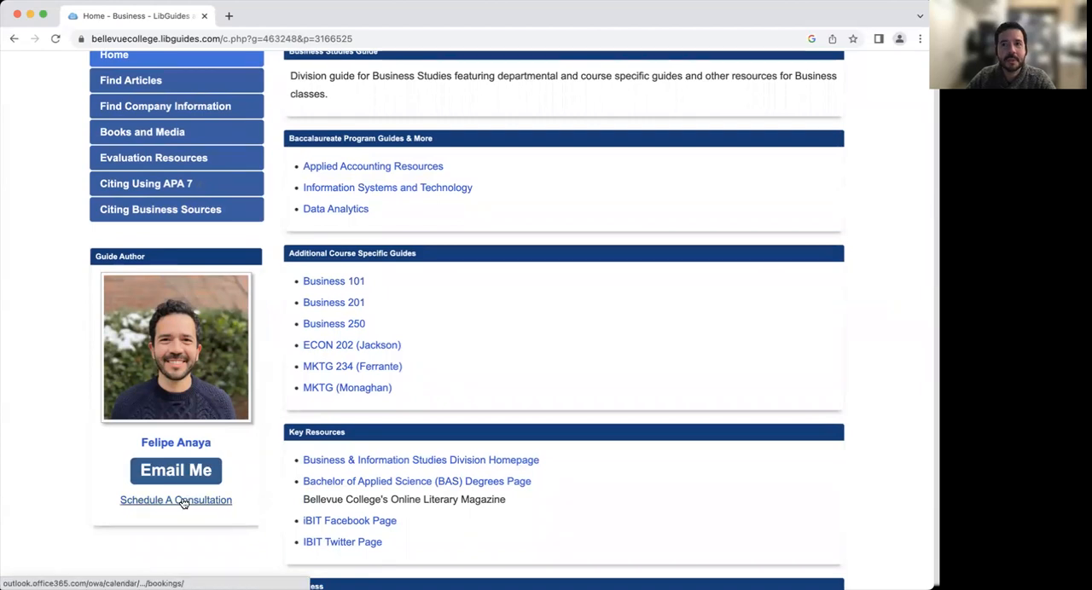
mouse_move(339, 386)
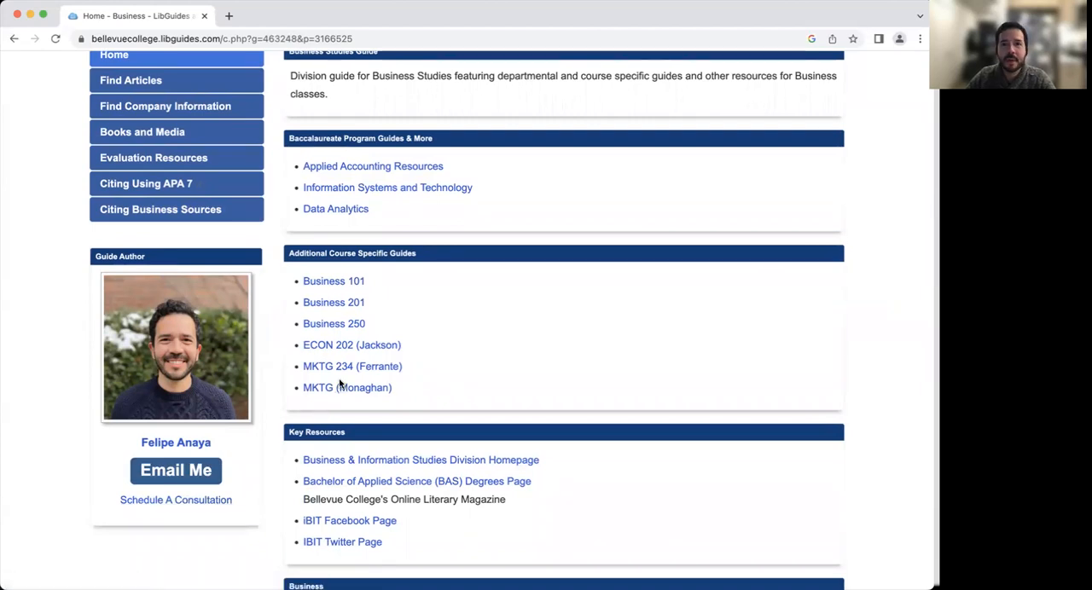